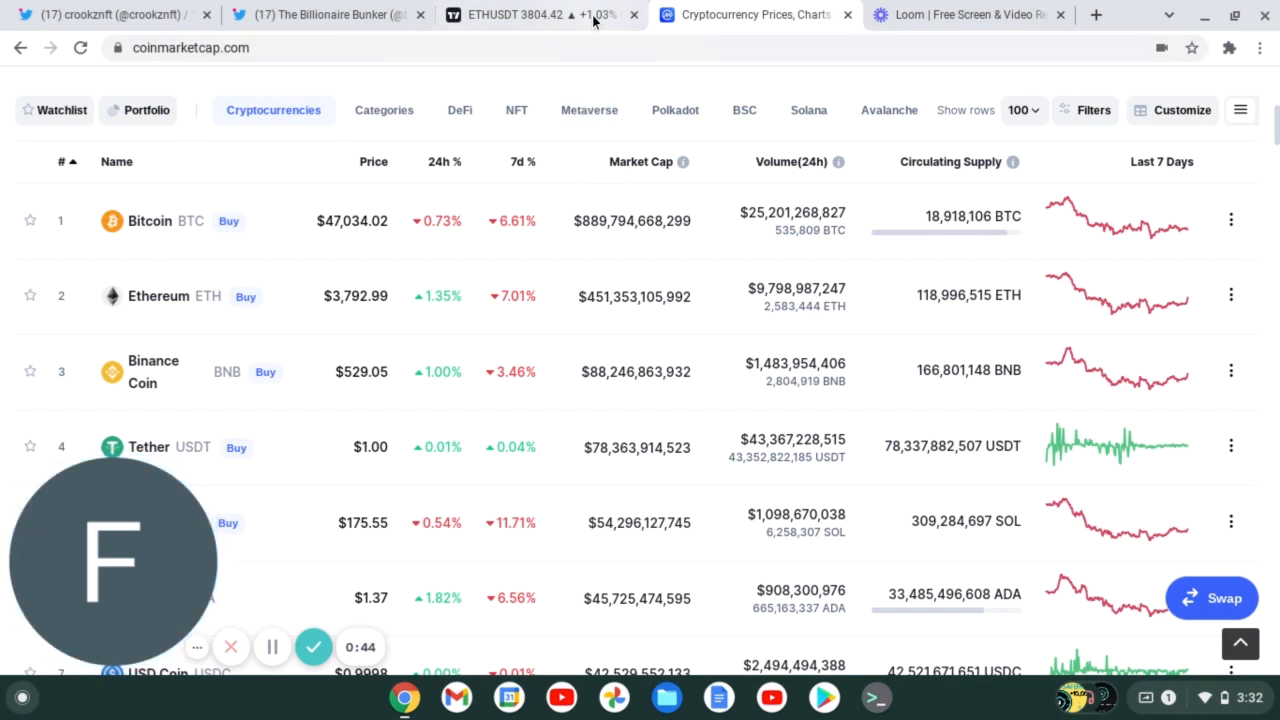
Switch to the ETHUSDT TradingView tab with the 30-minute Heikin Ashi chart.
{"action": "left_click", "coordinate": [530, 15]}
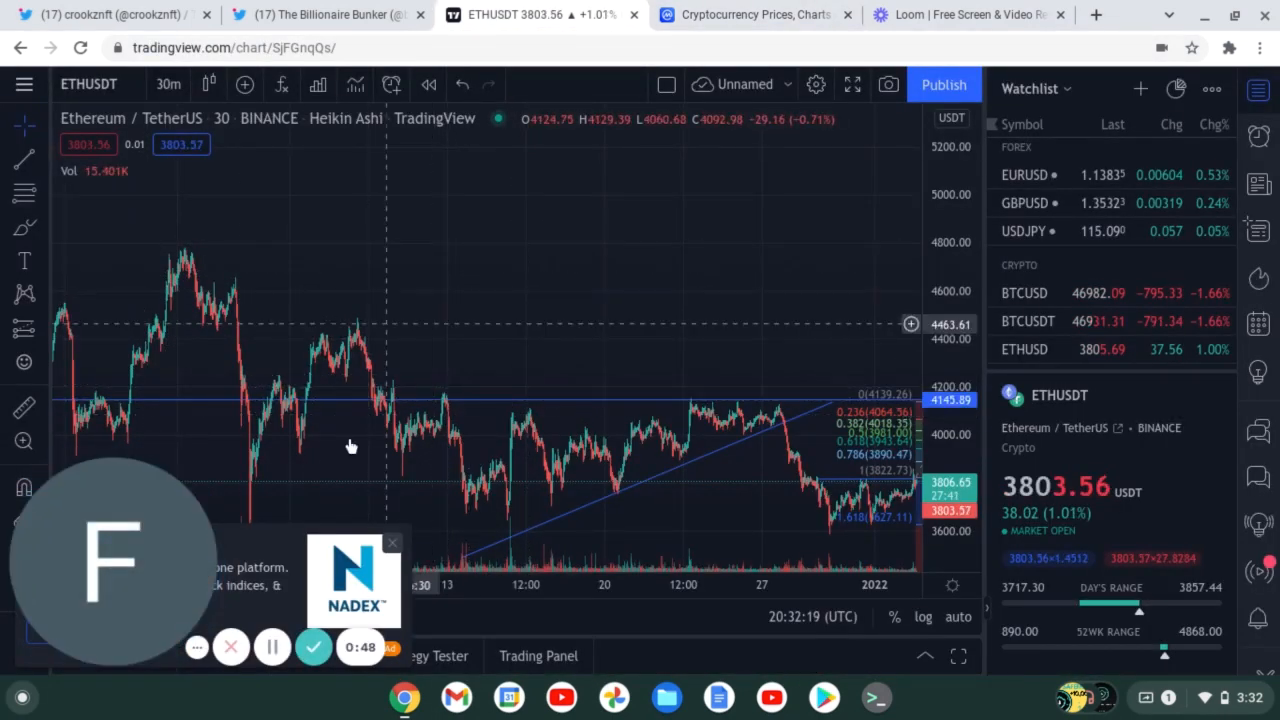
{"action": "mouse_move", "coordinate": [827, 308]}
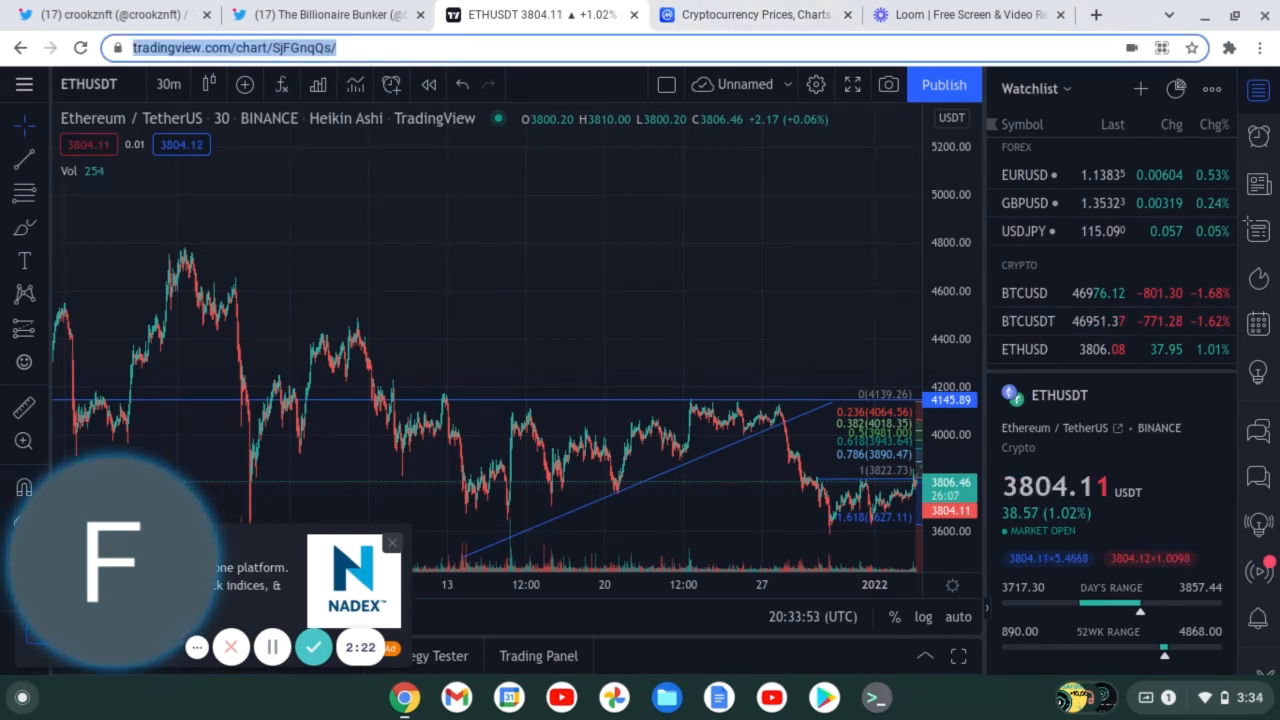
Search 'dune analytics' and browse the OpenSea dashboard's monthly and daily Ethereum volume charts.
{"action": "type", "text": "dune analytics"}
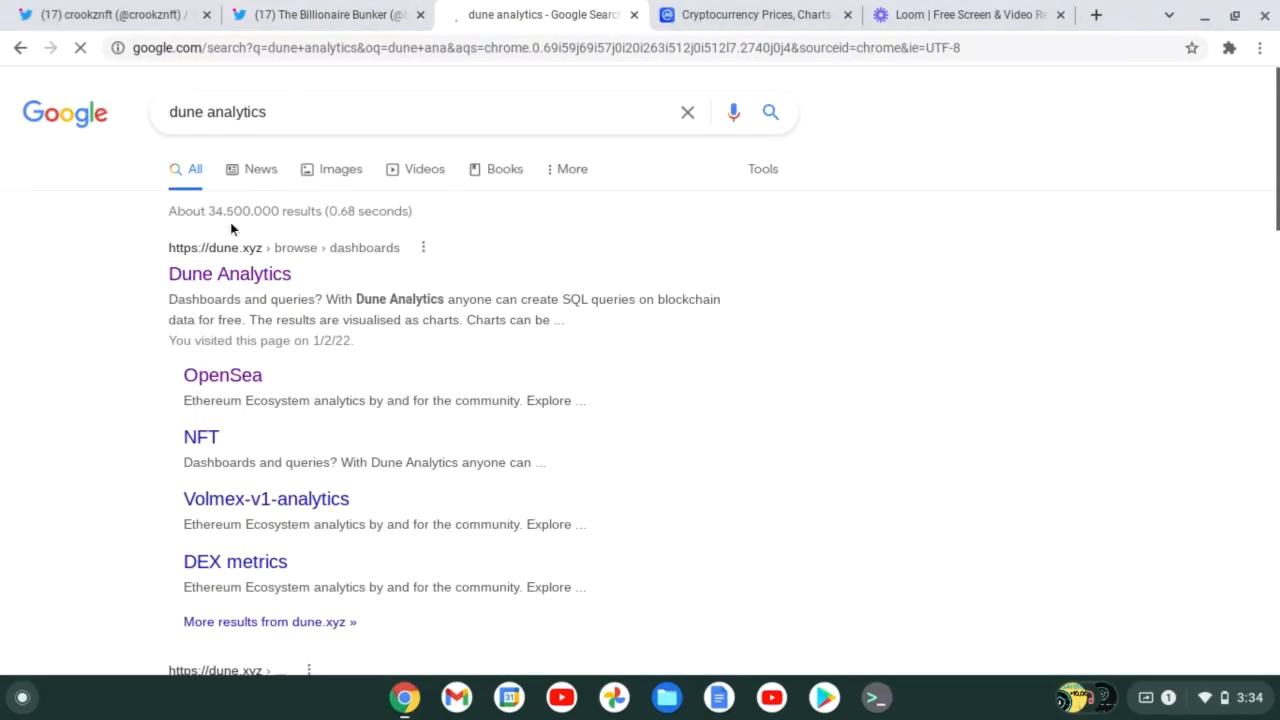
{"action": "left_click", "coordinate": [229, 273]}
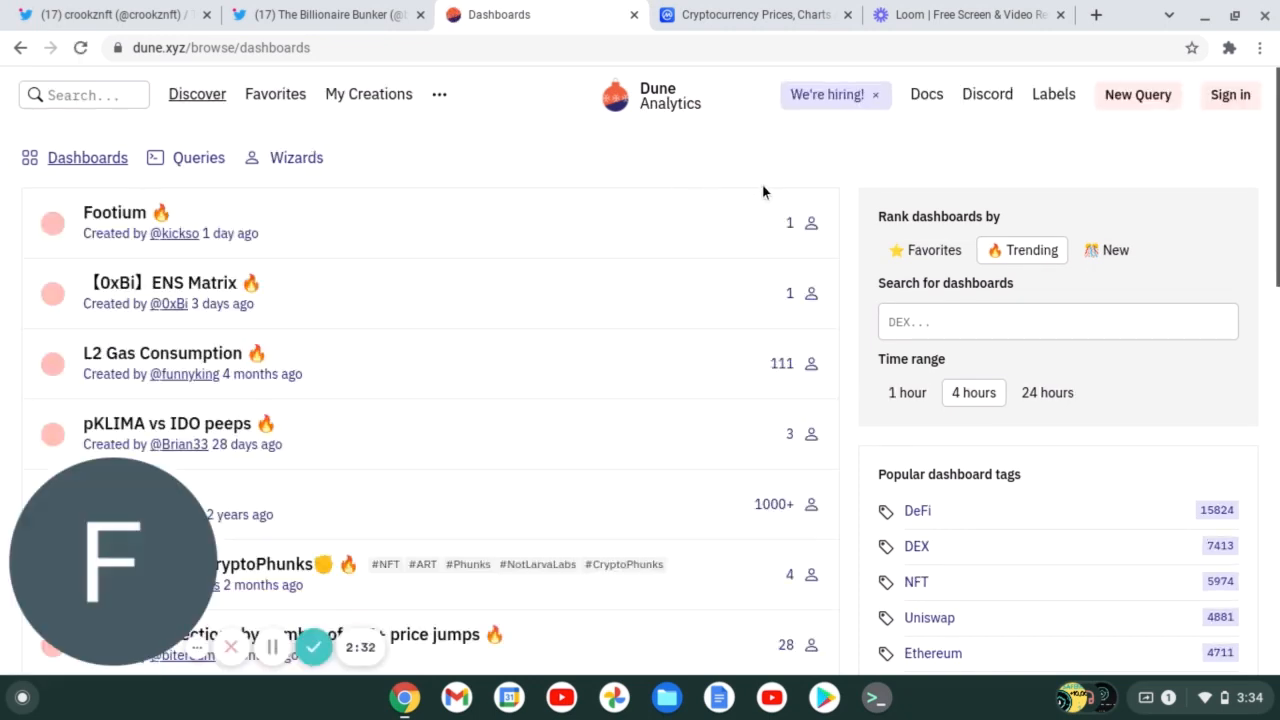
{"action": "mouse_move", "coordinate": [611, 317]}
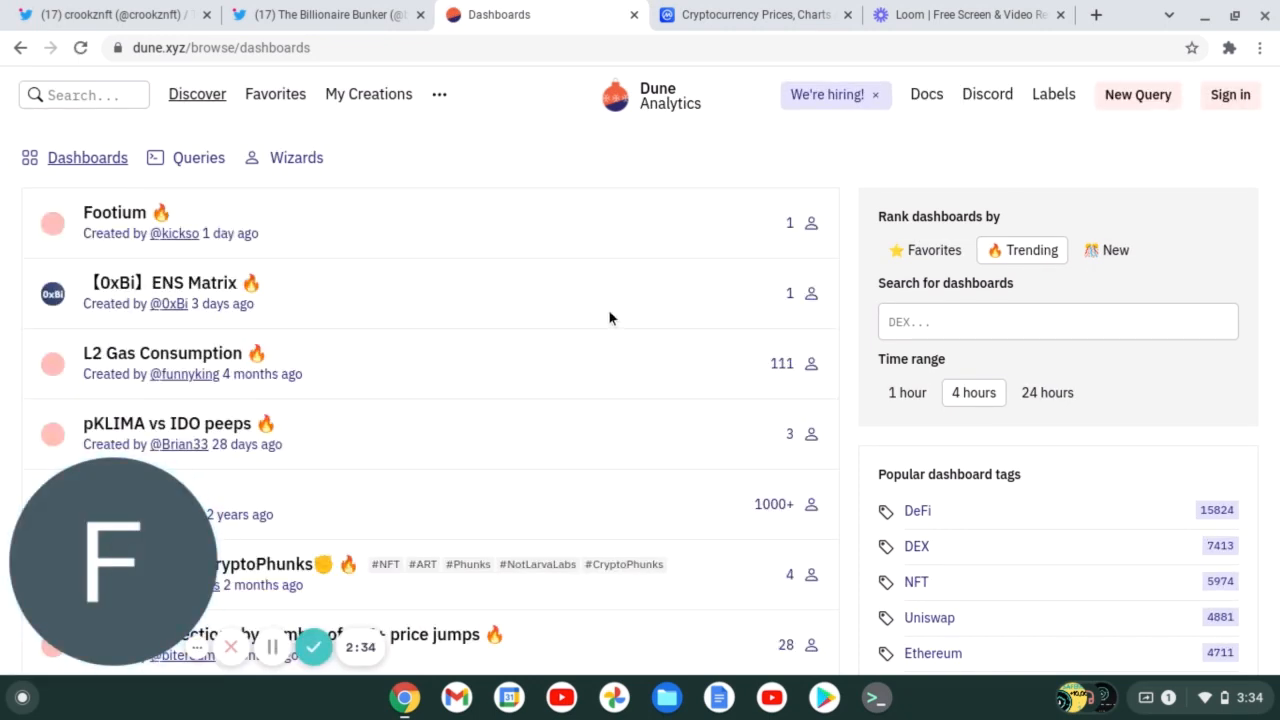
{"action": "scroll", "scroll_direction": "down", "scroll_amount": 3}
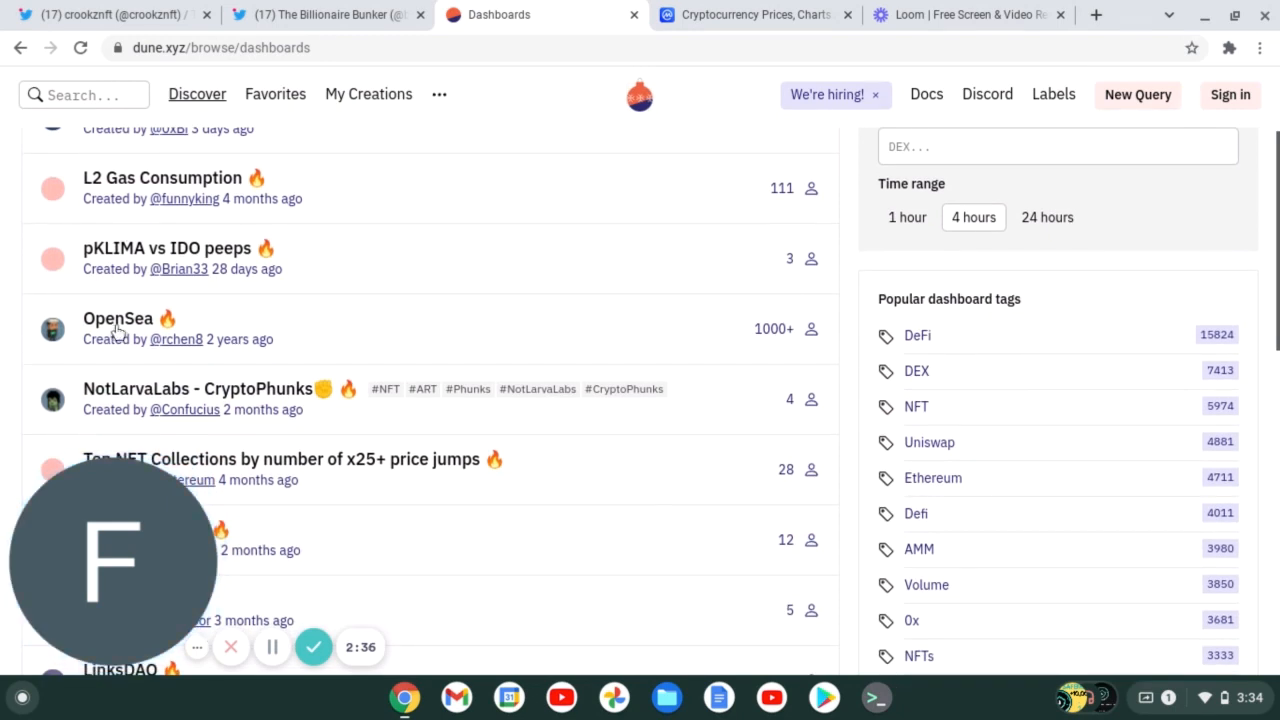
{"action": "left_click", "coordinate": [117, 318]}
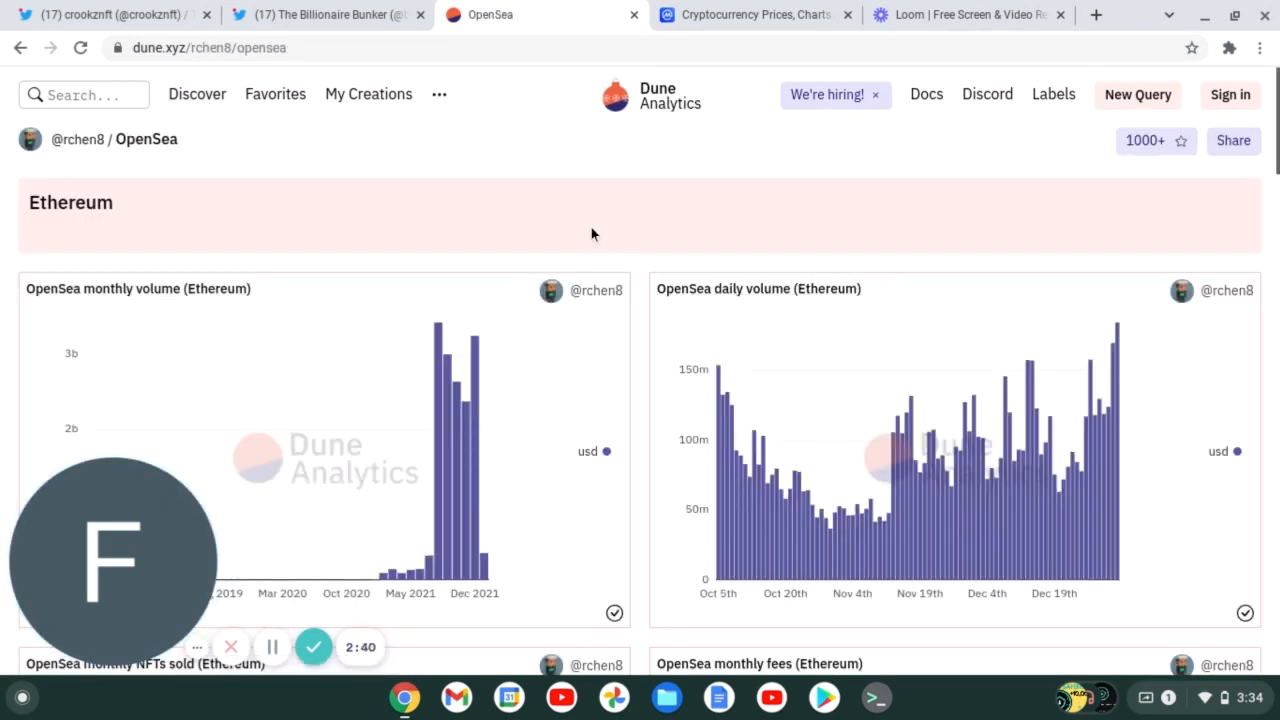
{"action": "scroll", "scroll_direction": "down", "scroll_amount": 3}
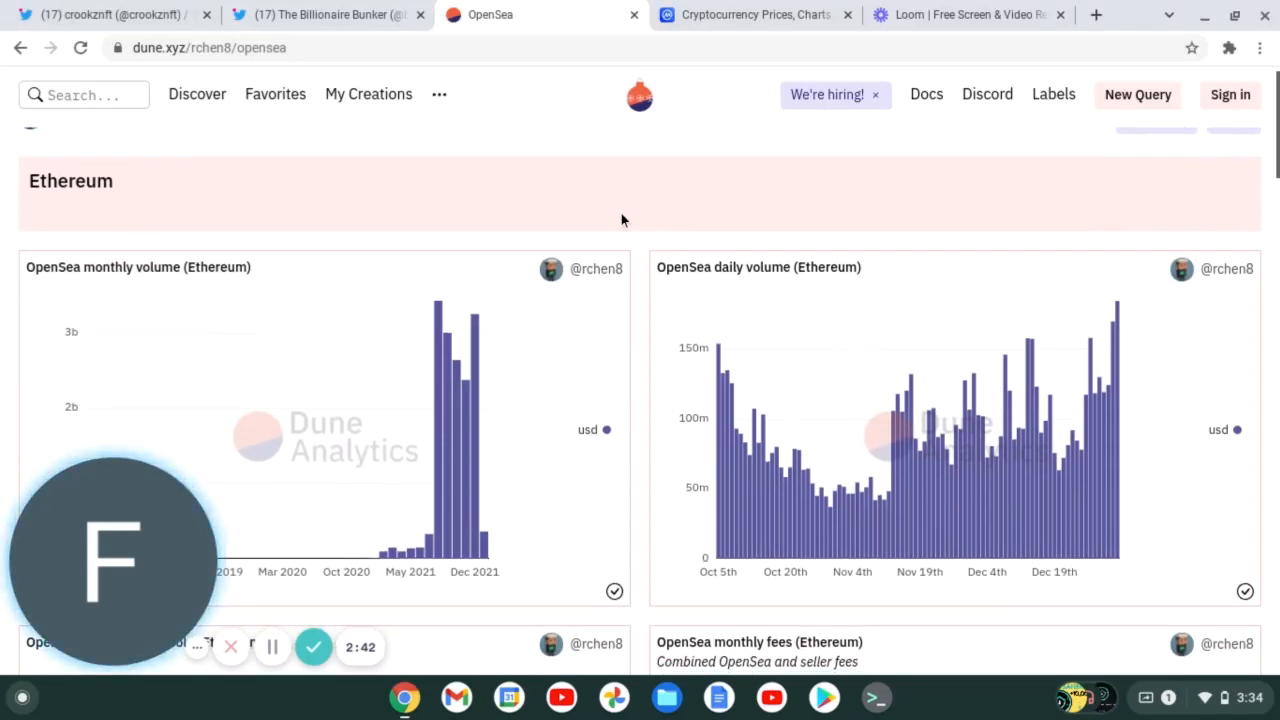
{"action": "mouse_move", "coordinate": [476, 325]}
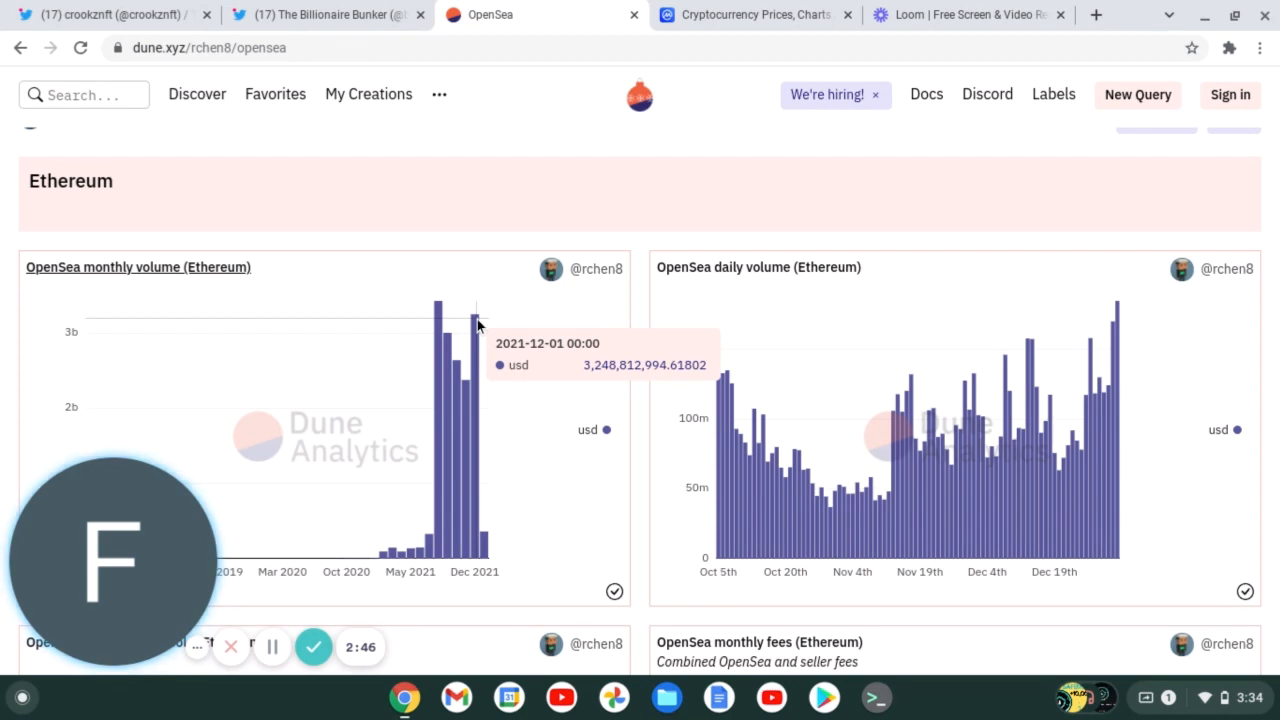
{"action": "mouse_move", "coordinate": [619, 241]}
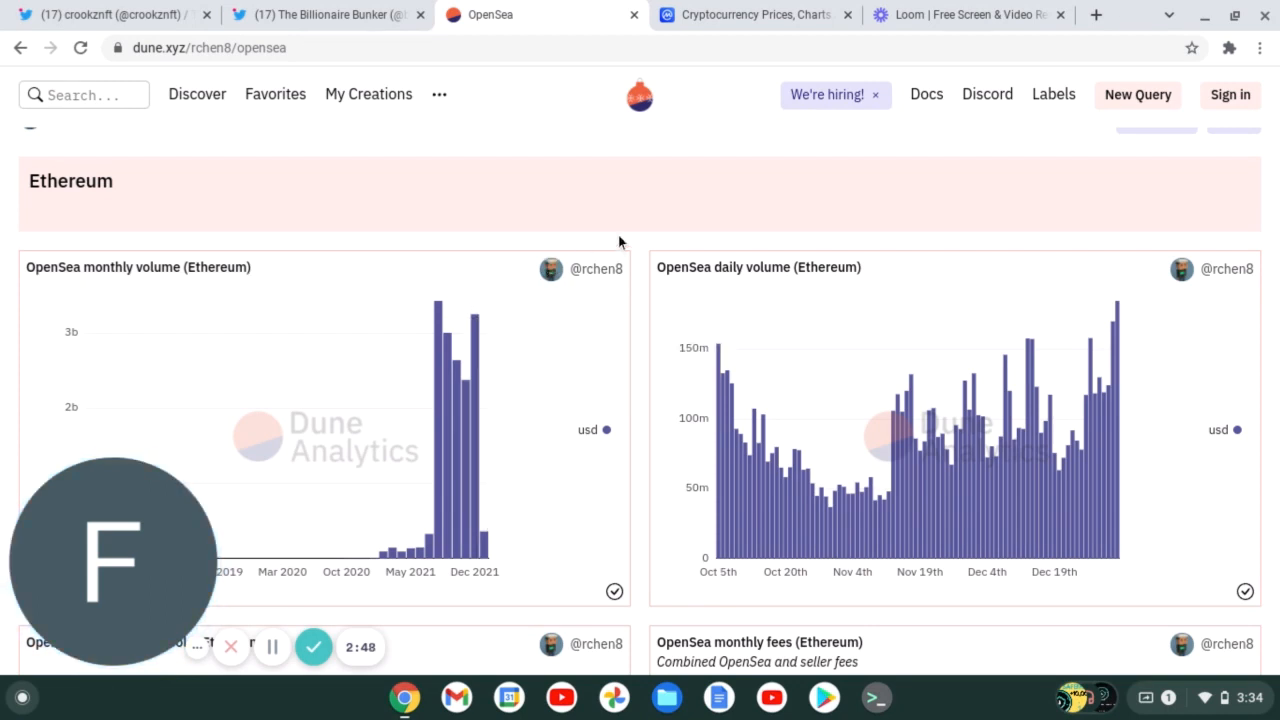
{"action": "scroll", "scroll_direction": "down", "scroll_amount": 3}
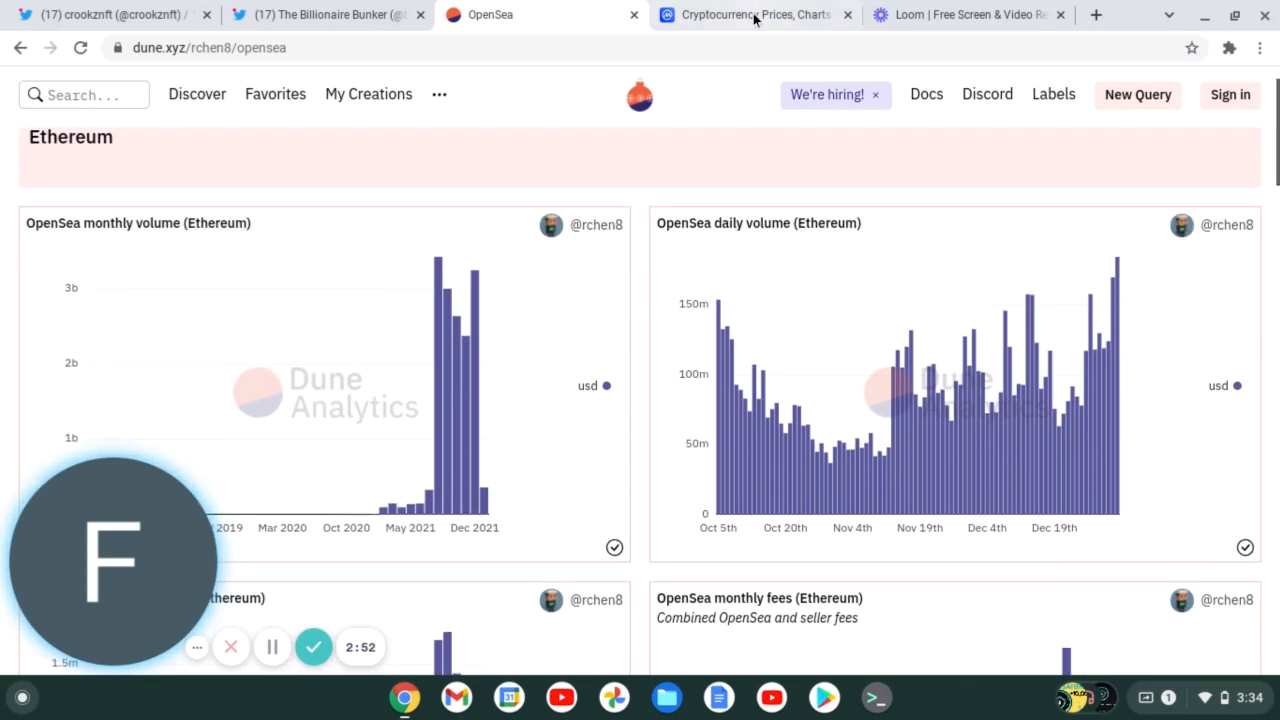
Switch via the CoinMarketCap tab to The Billionaire Bunker's Twitter profile.
{"action": "left_click", "coordinate": [750, 14]}
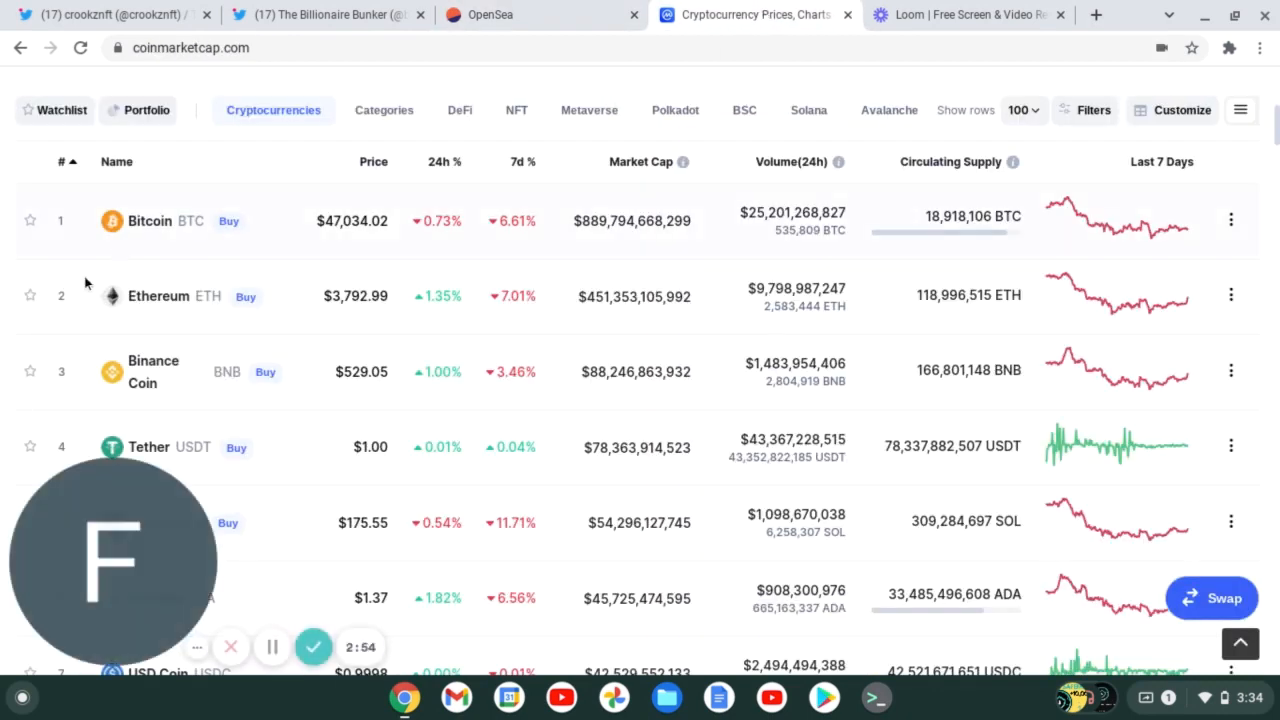
{"action": "left_click", "coordinate": [320, 14]}
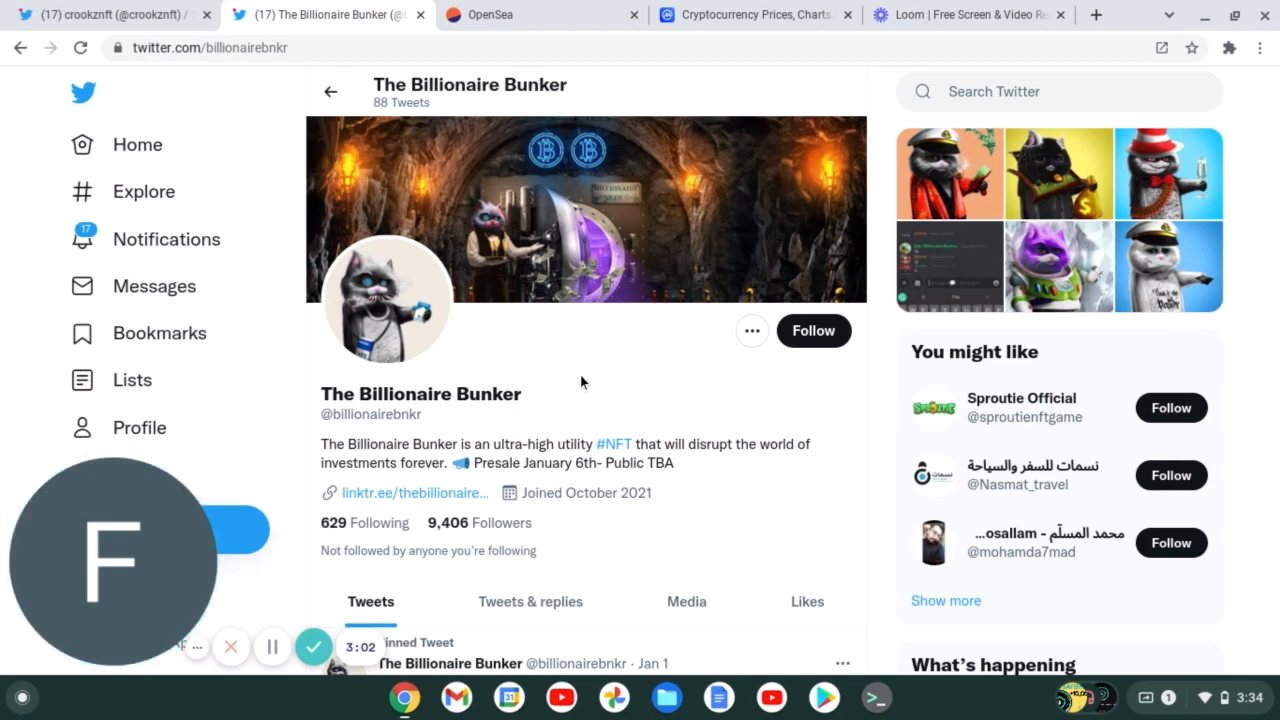
{"action": "mouse_move", "coordinate": [454, 469]}
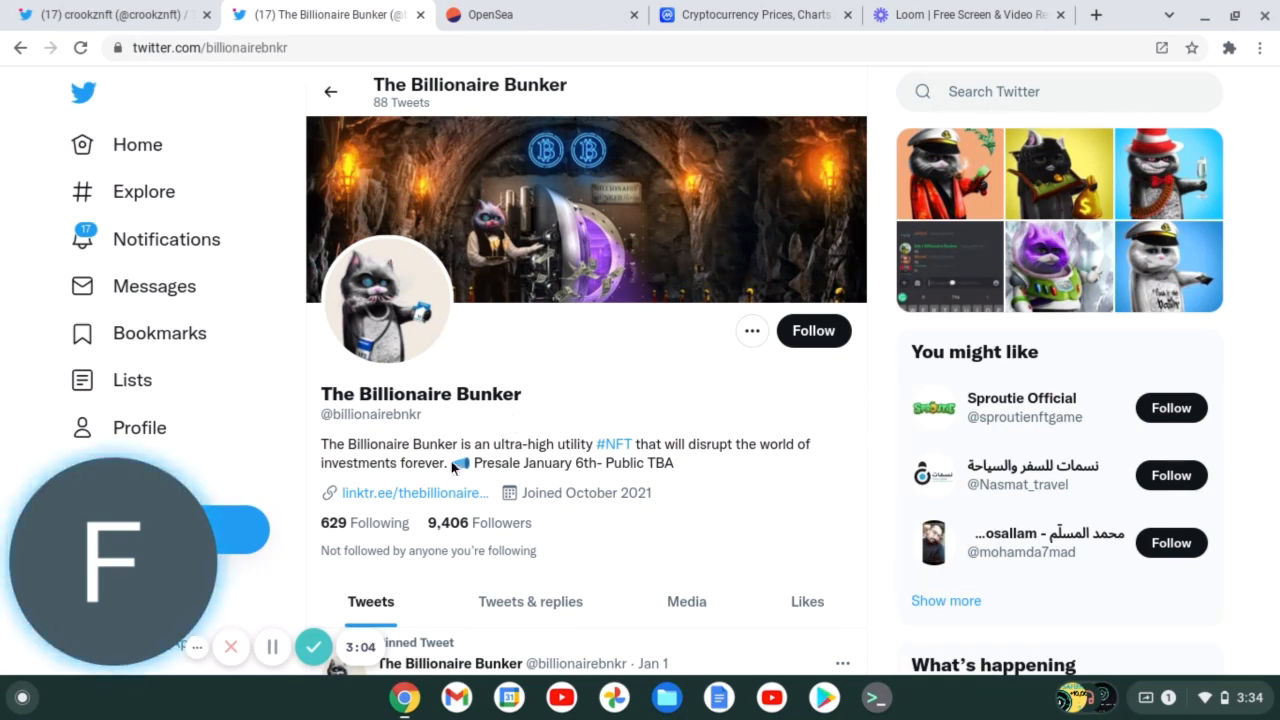
{"action": "mouse_move", "coordinate": [691, 400]}
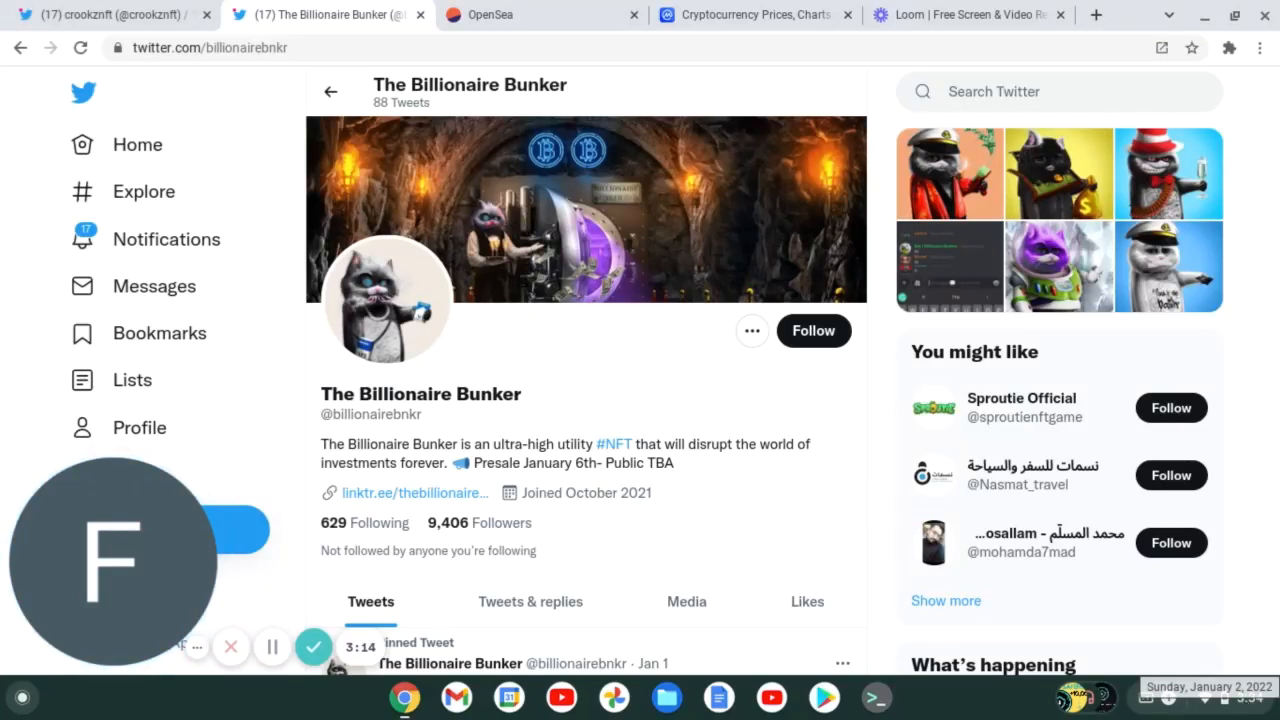
{"action": "mouse_move", "coordinate": [832, 575]}
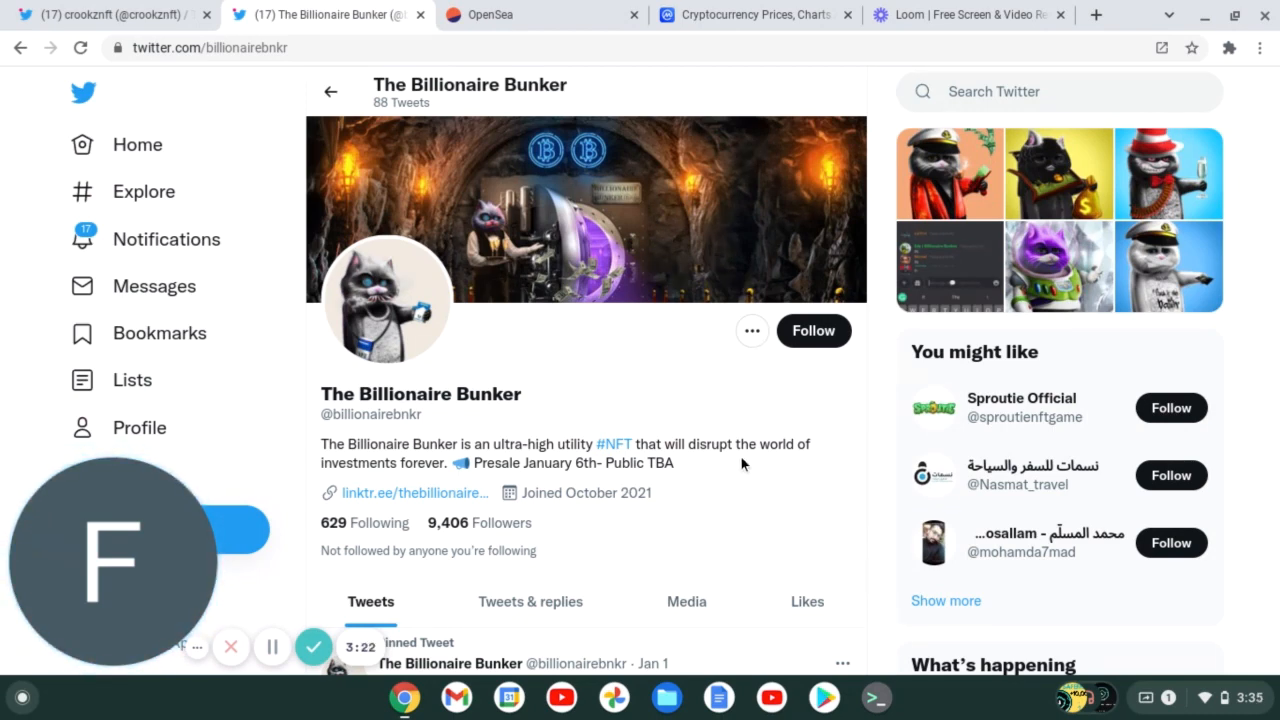
{"action": "scroll", "scroll_direction": "down", "scroll_amount": 3}
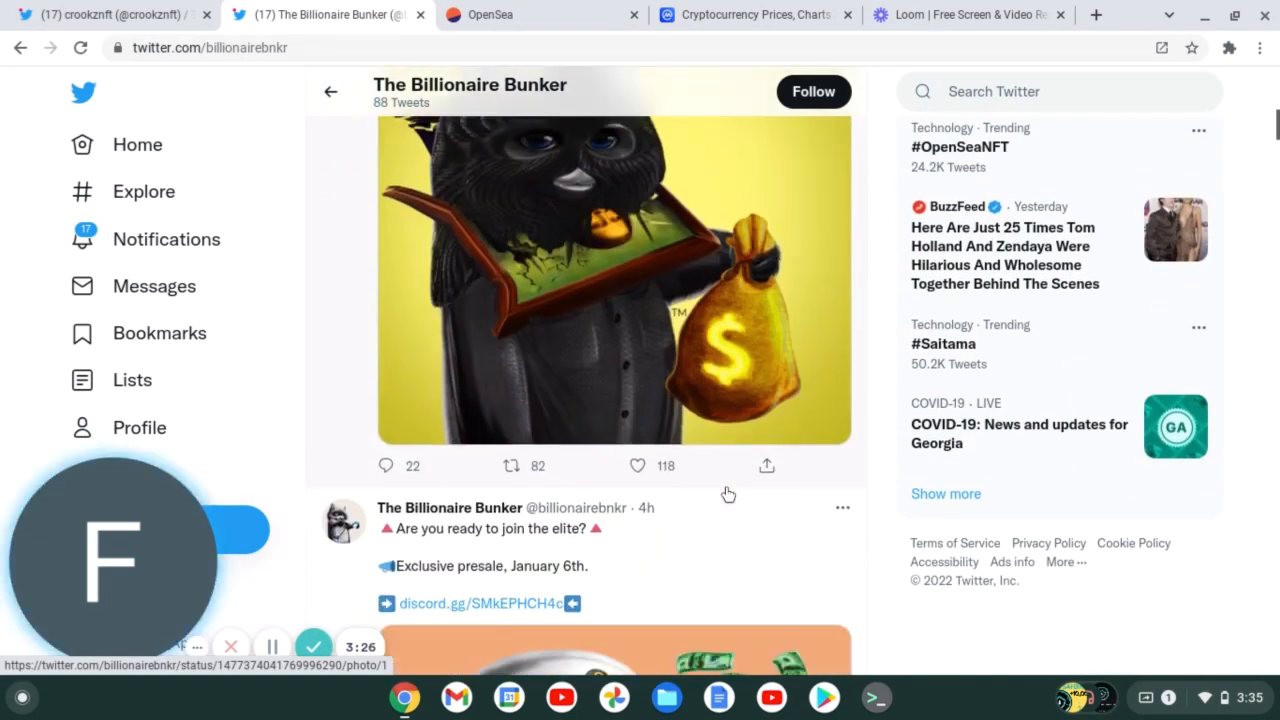
{"action": "scroll", "scroll_direction": "down", "scroll_amount": 3}
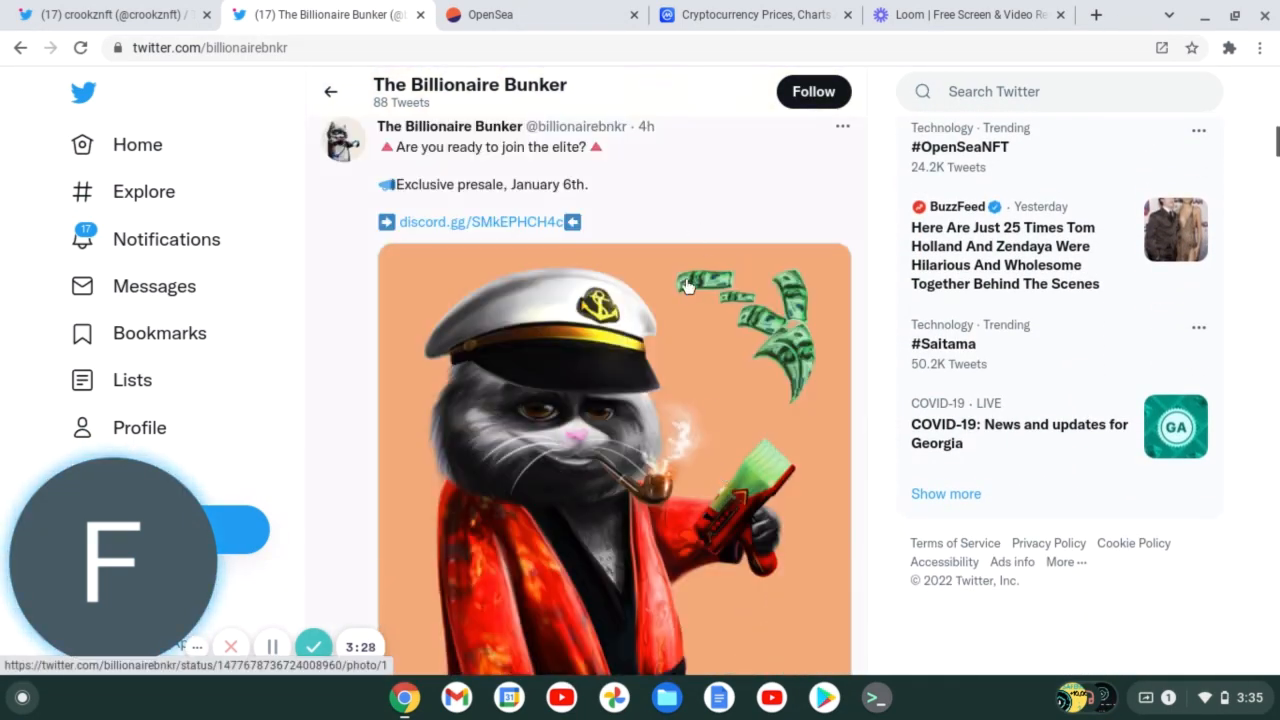
{"action": "scroll", "scroll_direction": "down", "scroll_amount": 3}
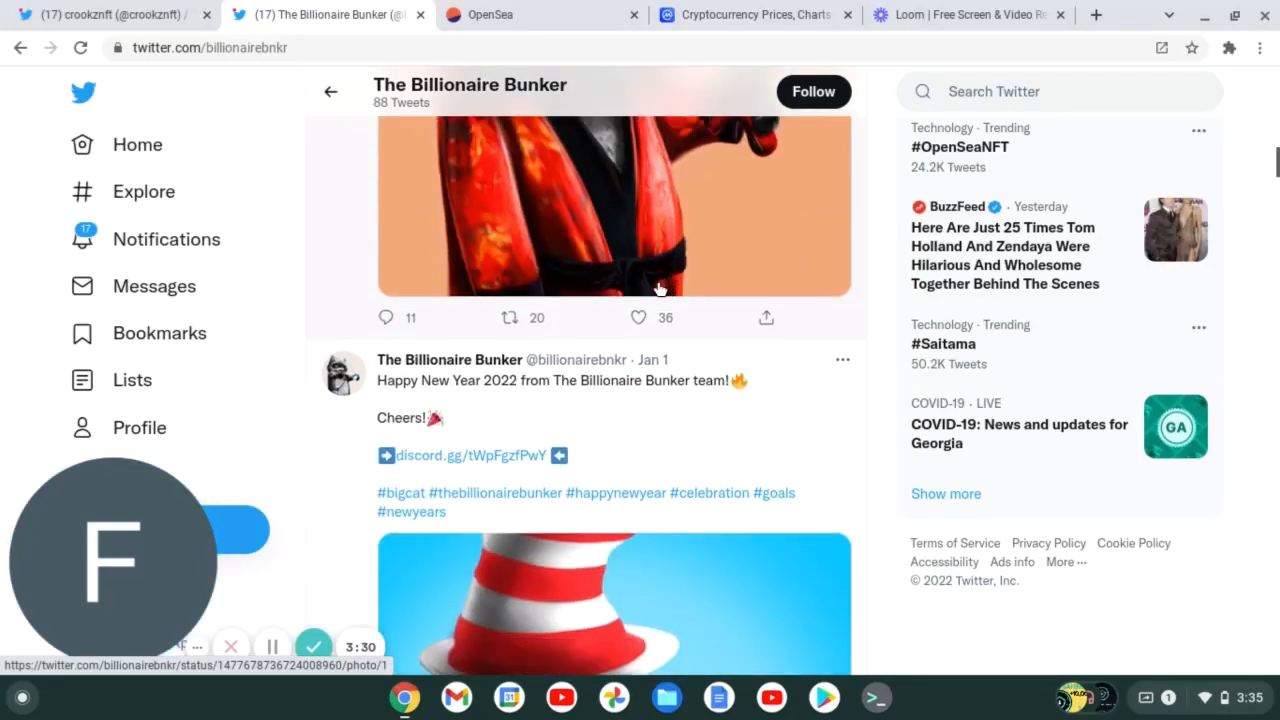
{"action": "scroll", "scroll_direction": "down", "scroll_amount": 3}
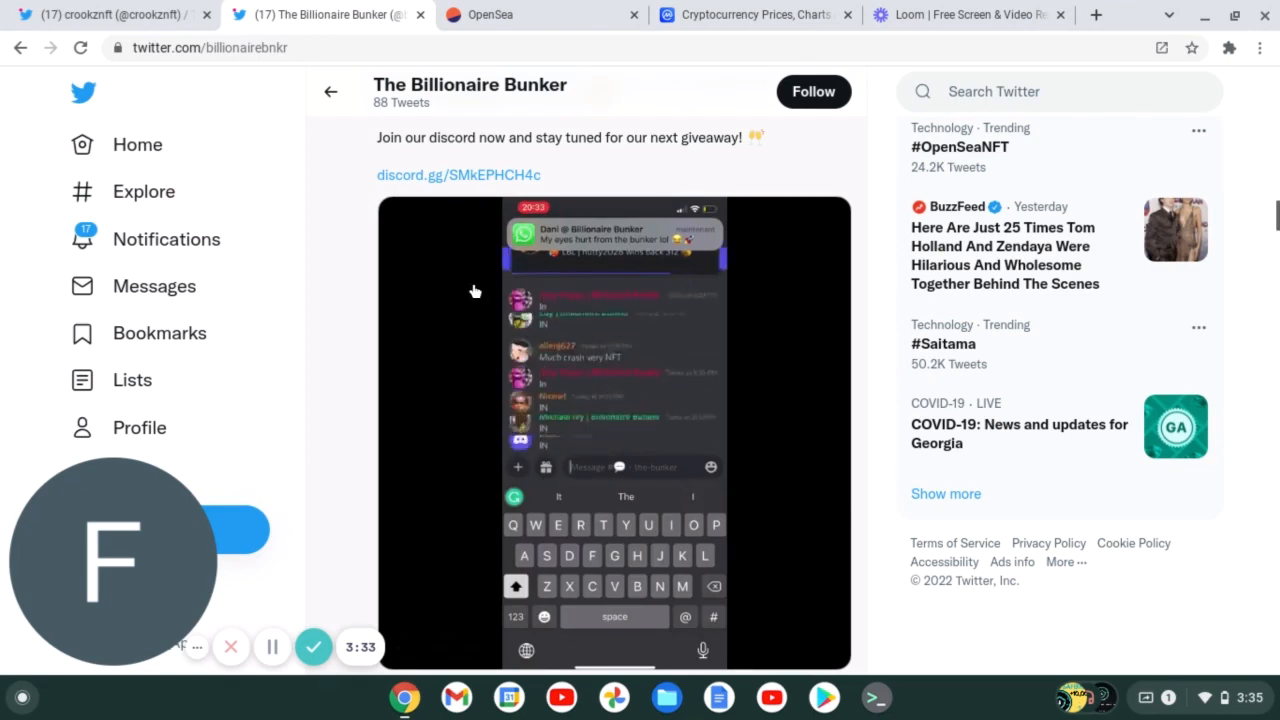
{"action": "scroll", "scroll_direction": "down", "scroll_amount": 3}
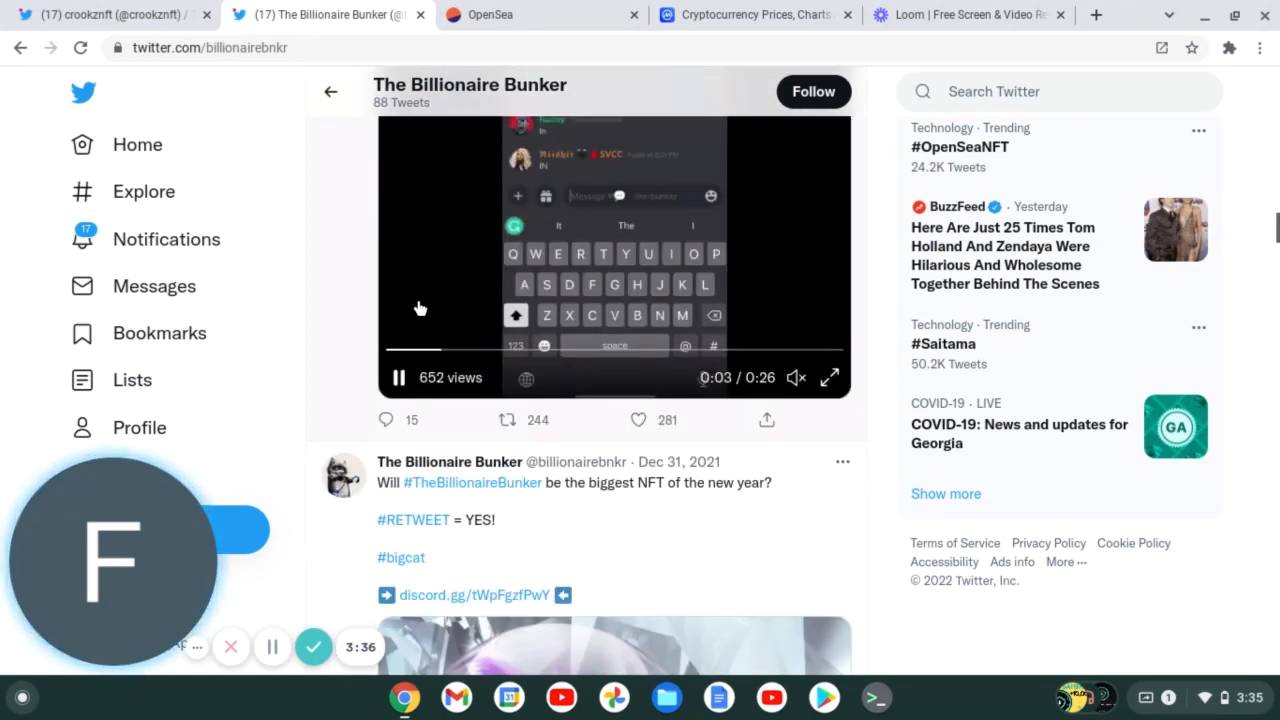
{"action": "scroll", "scroll_direction": "down", "scroll_amount": 3}
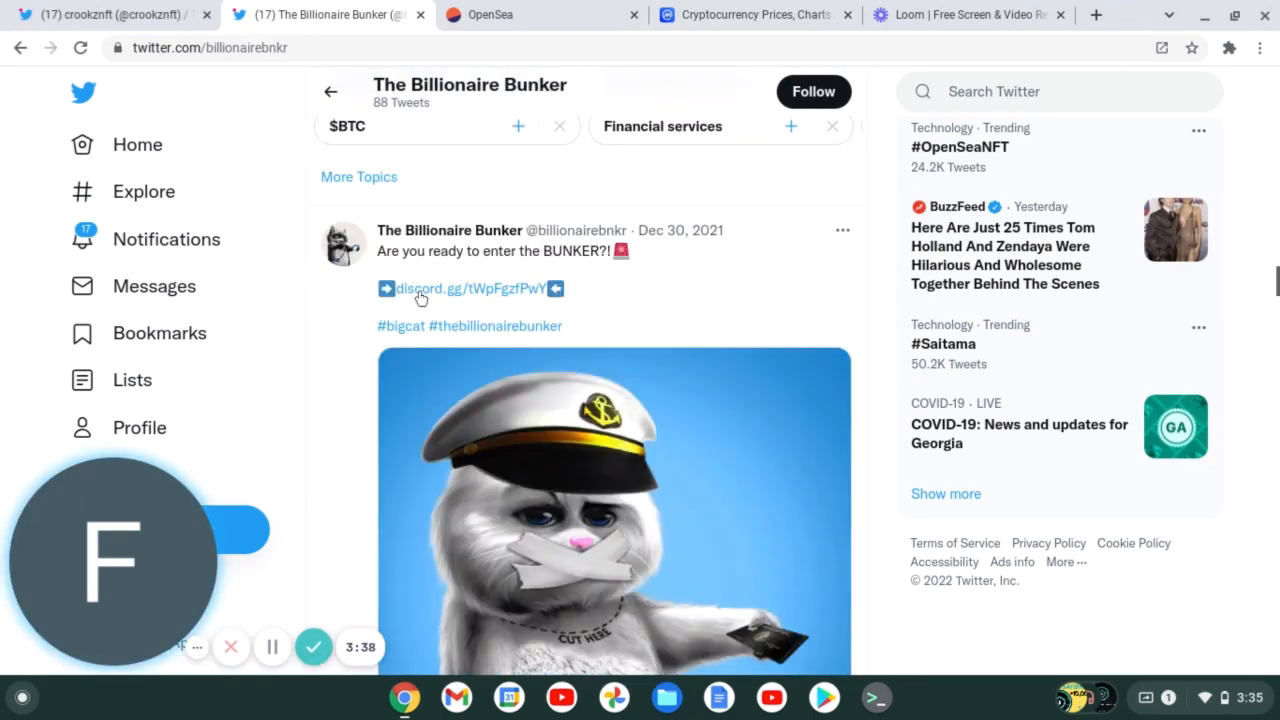
{"action": "scroll", "scroll_direction": "down", "scroll_amount": 3}
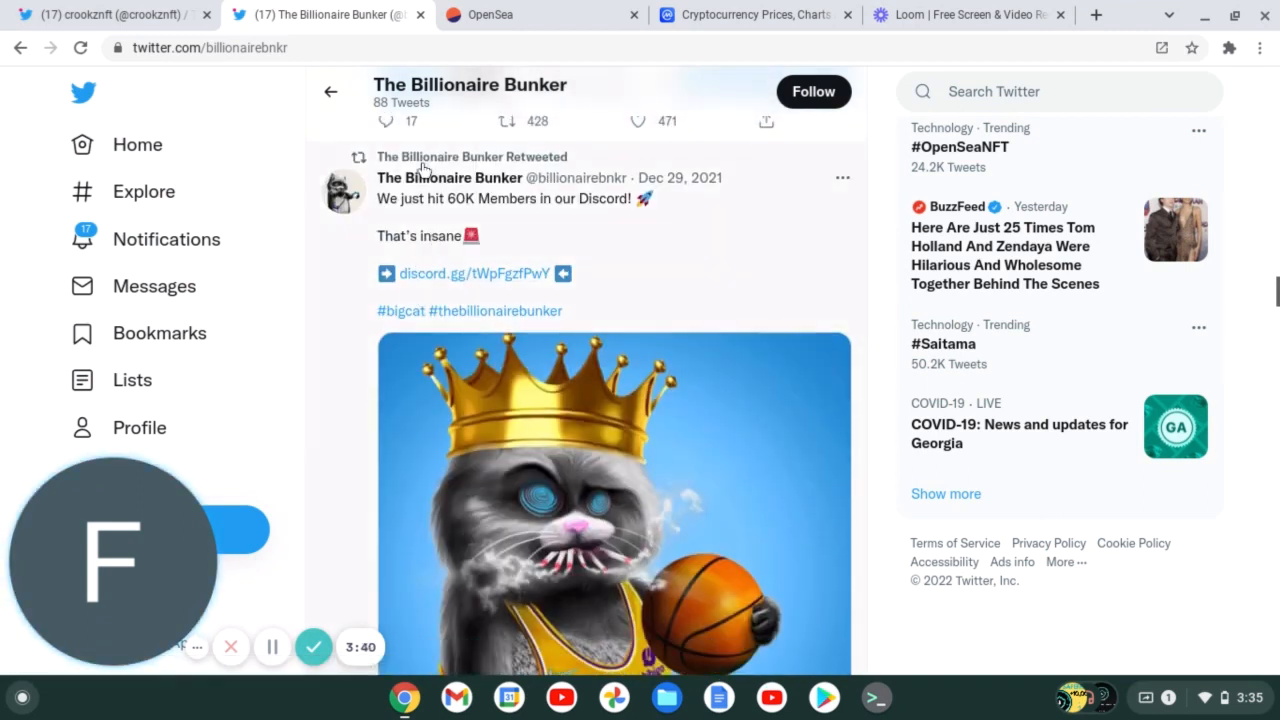
{"action": "mouse_move", "coordinate": [513, 238]}
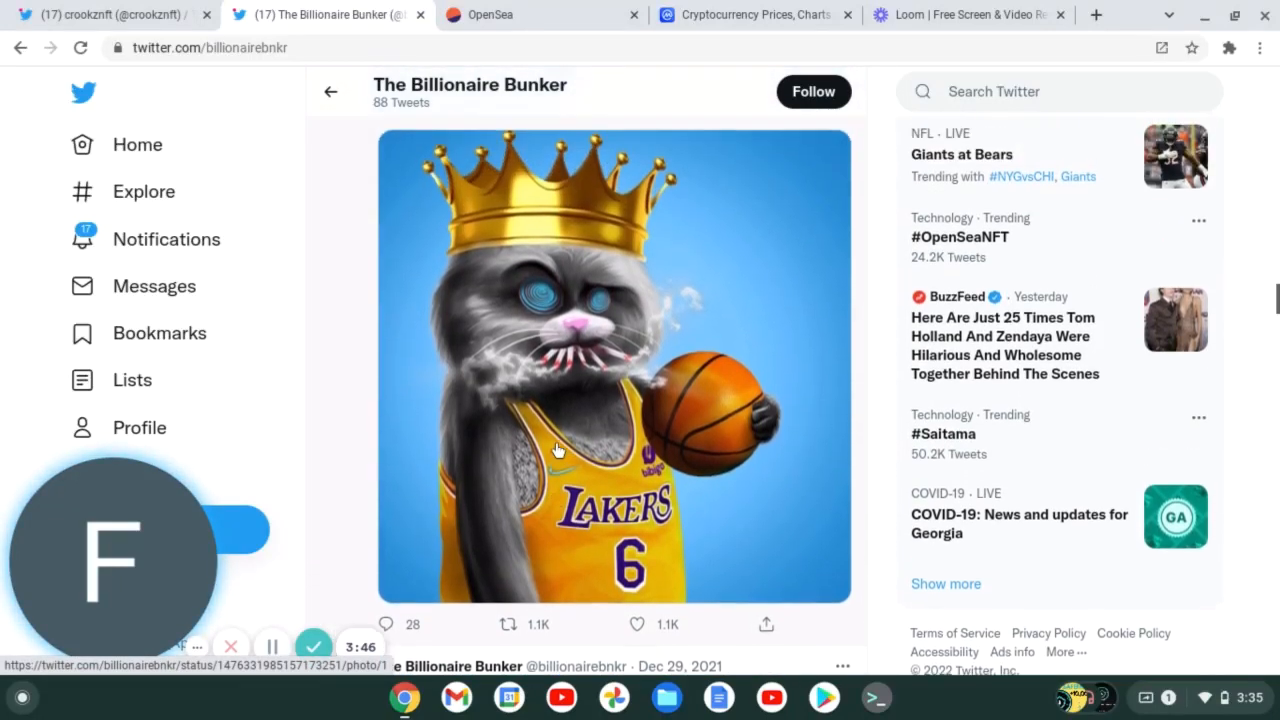
{"action": "scroll", "scroll_direction": "down", "scroll_amount": 3}
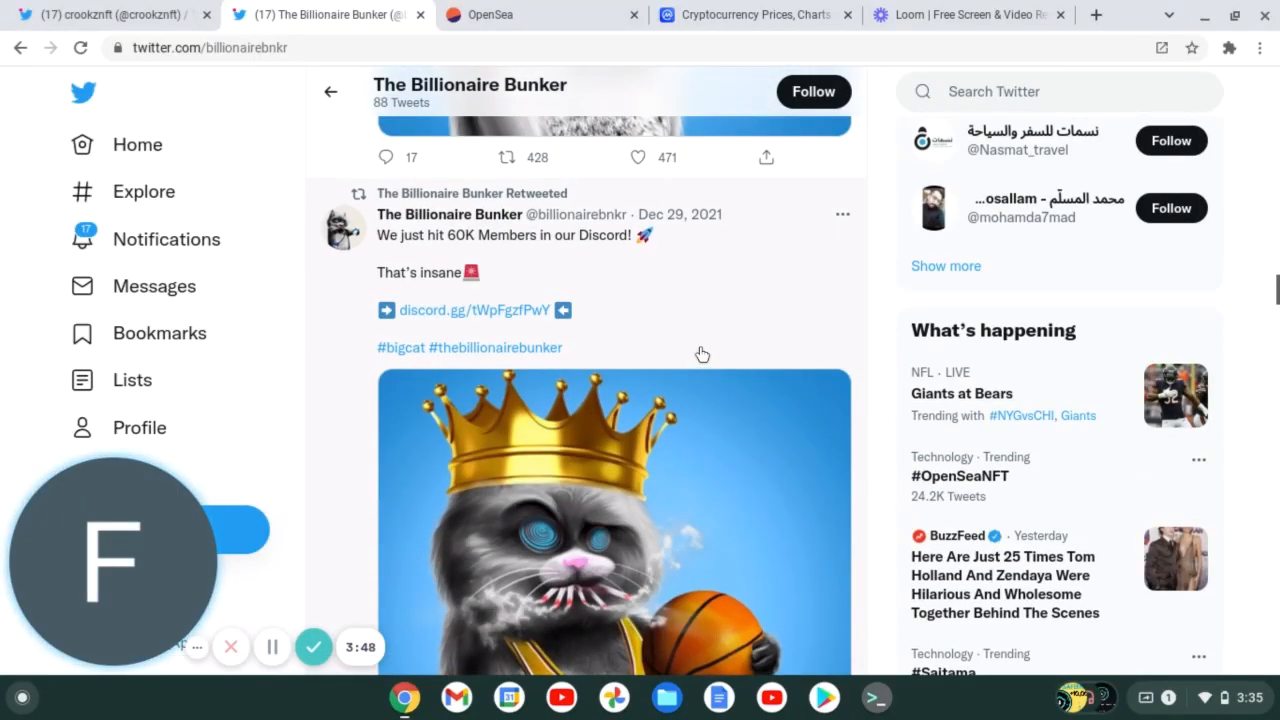
{"action": "mouse_move", "coordinate": [822, 274]}
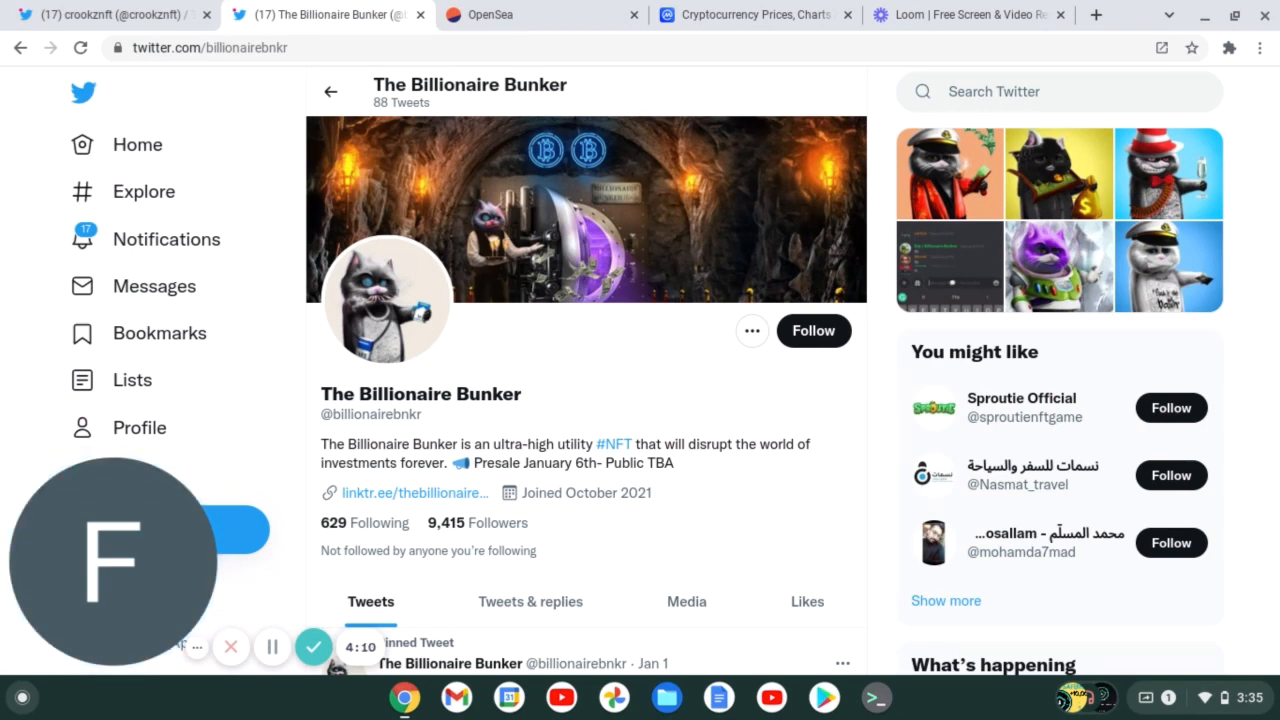
{"action": "mouse_move", "coordinate": [648, 413]}
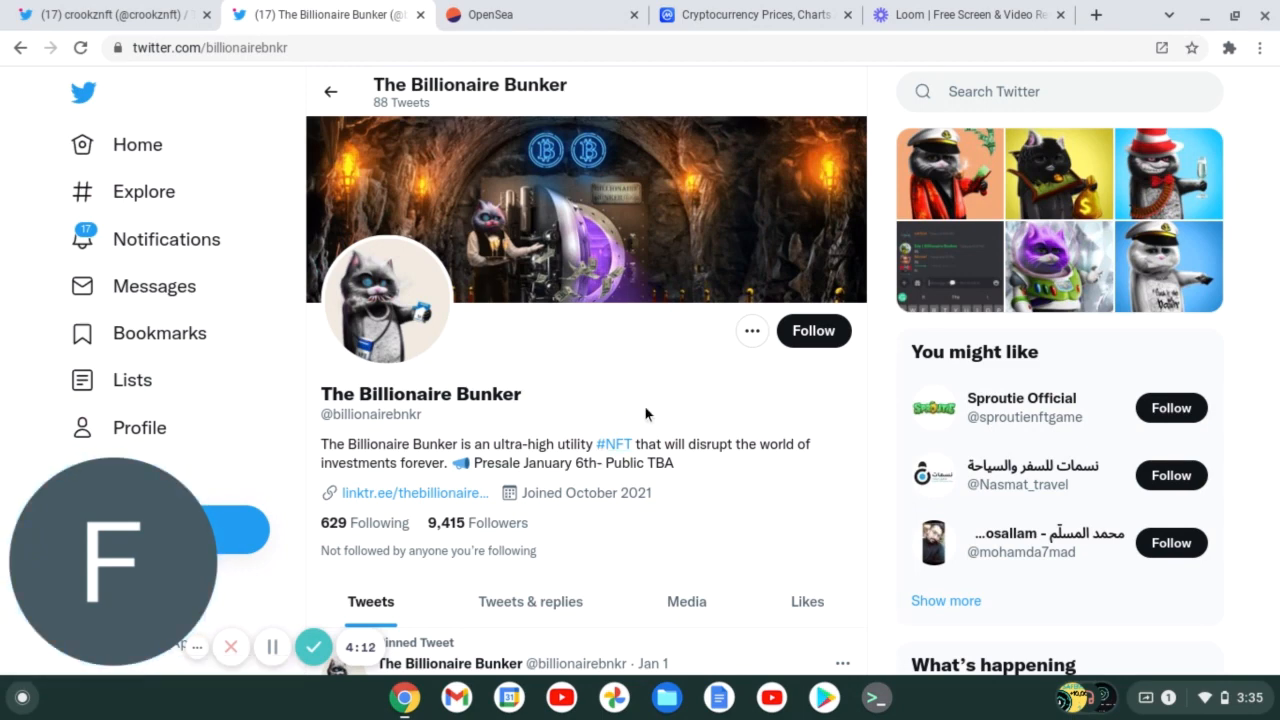
{"action": "mouse_move", "coordinate": [641, 368]}
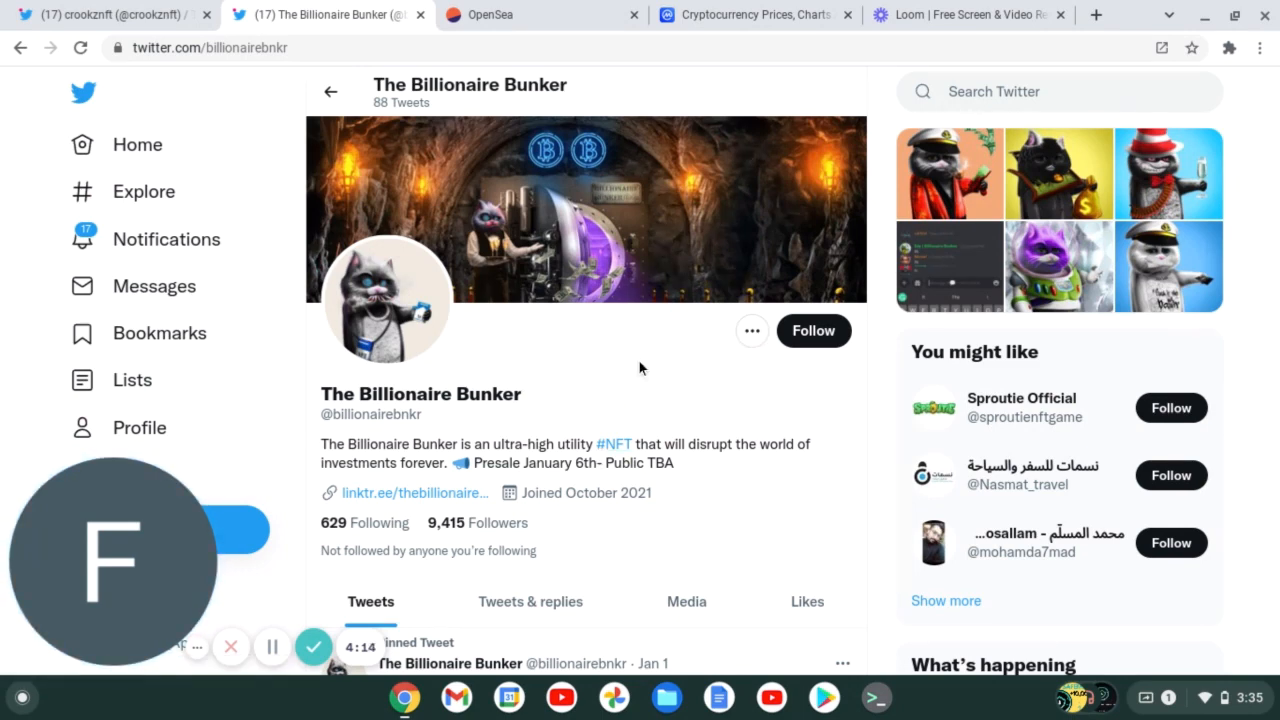
{"action": "mouse_move", "coordinate": [372, 18]}
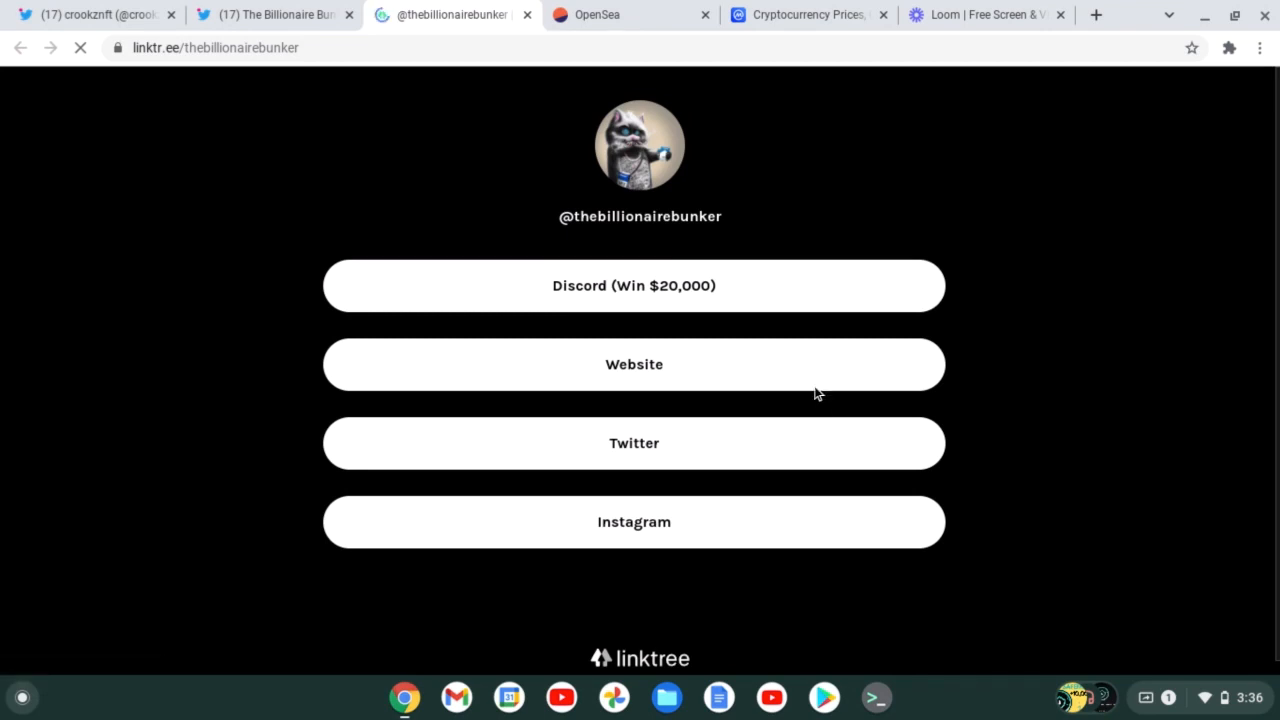
Open thebillionairebunker.io from the Website button on the Linktree page.
{"action": "left_click", "coordinate": [634, 364]}
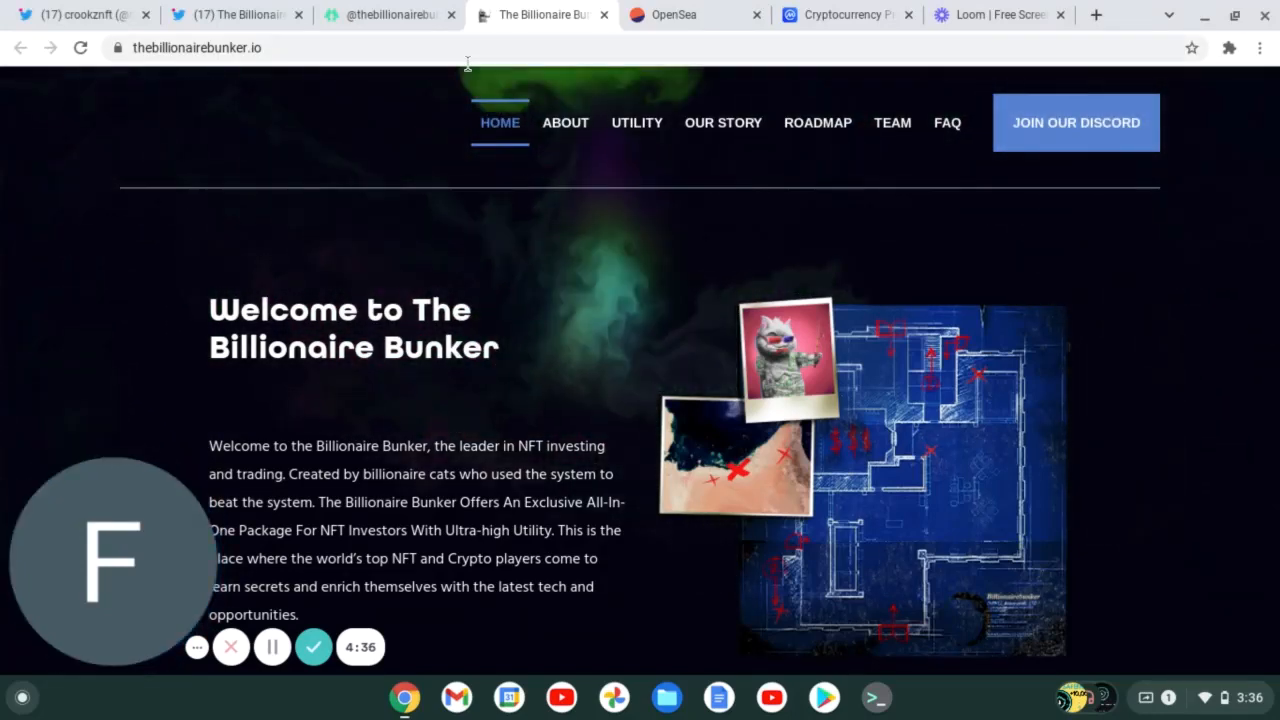
Scroll the homepage past the Welcome text and Join Pre-Sale button to the vault artwork.
{"action": "scroll", "scroll_direction": "down", "scroll_amount": 3}
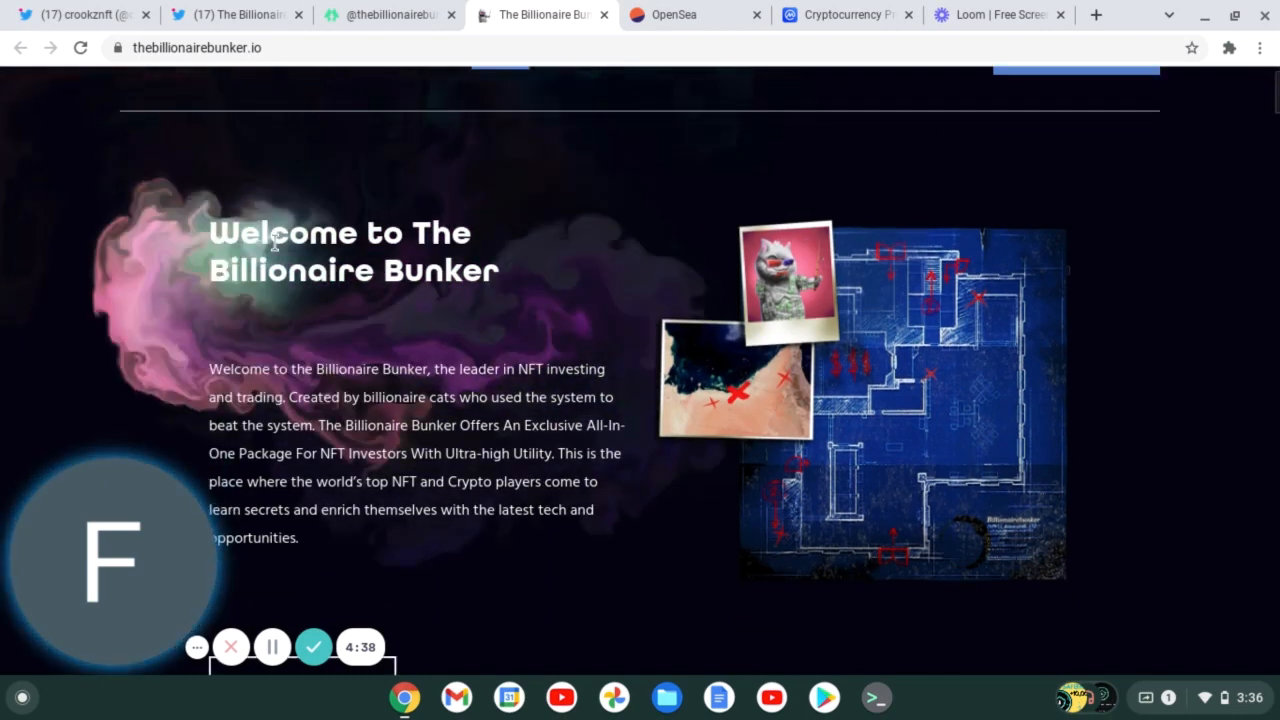
{"action": "scroll", "scroll_direction": "down", "scroll_amount": 3}
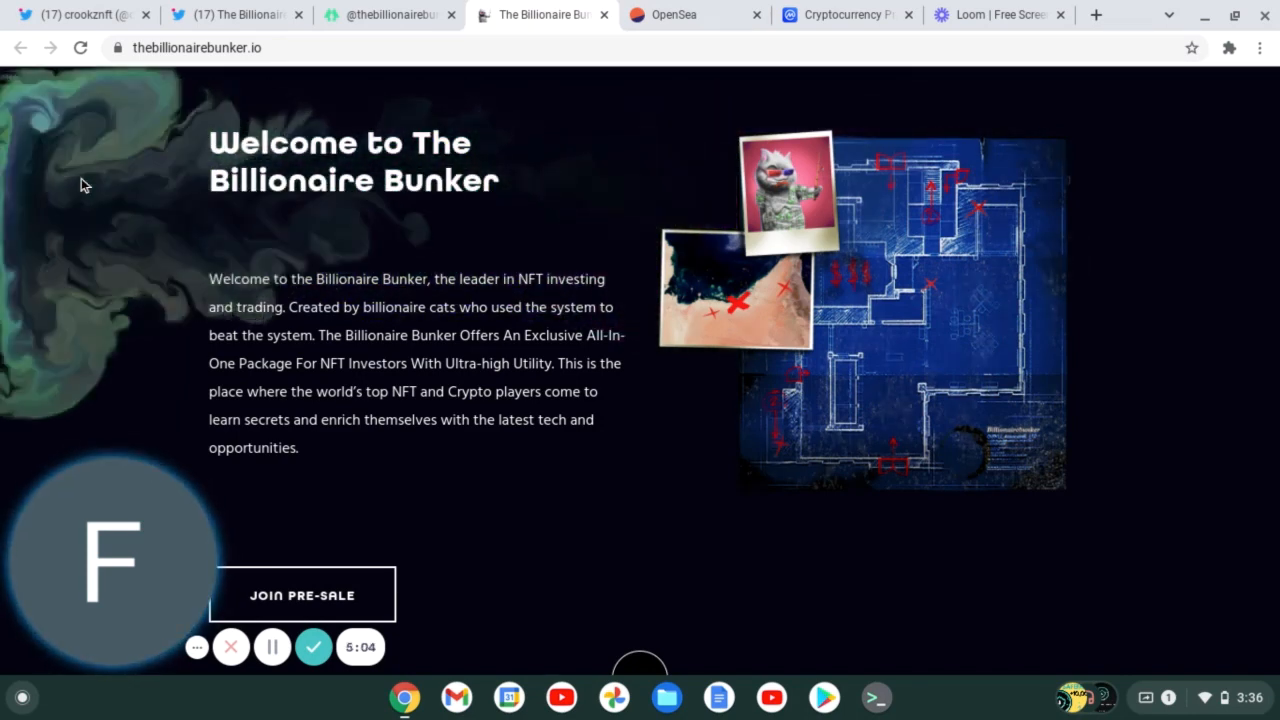
{"action": "scroll", "scroll_direction": "down", "scroll_amount": 3}
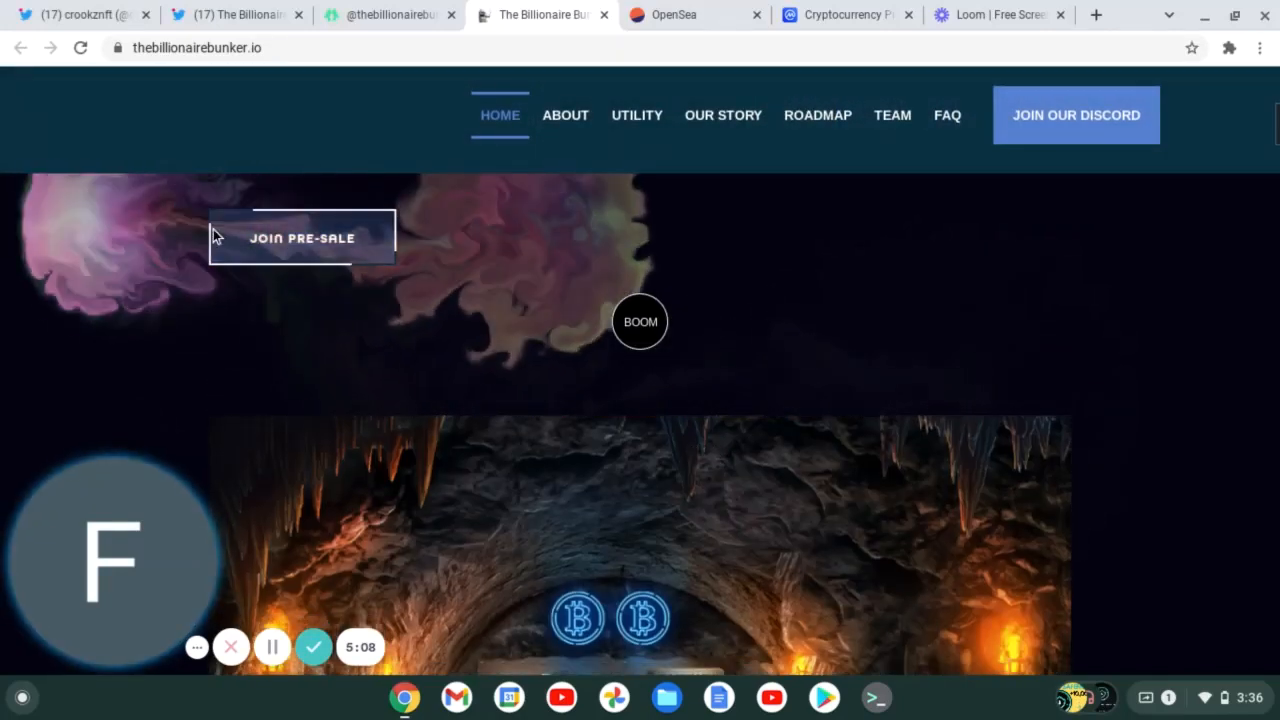
{"action": "scroll", "scroll_direction": "down", "scroll_amount": 3}
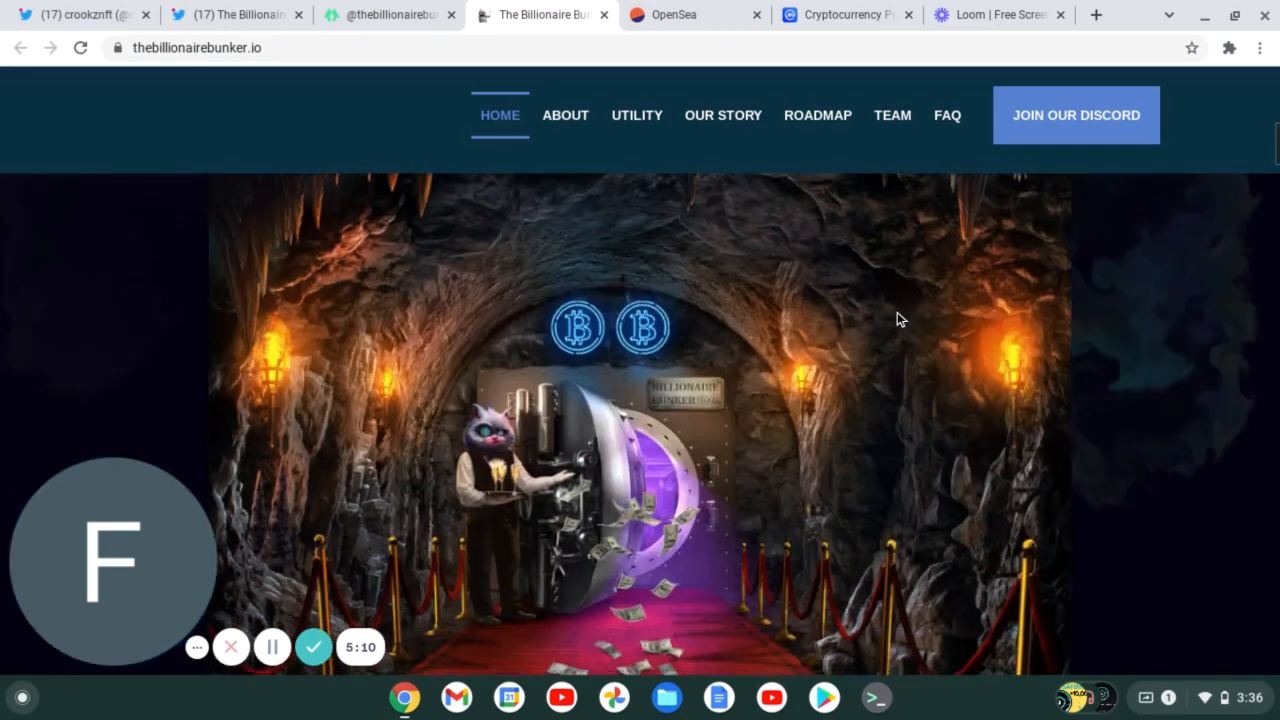
{"action": "mouse_move", "coordinate": [283, 223]}
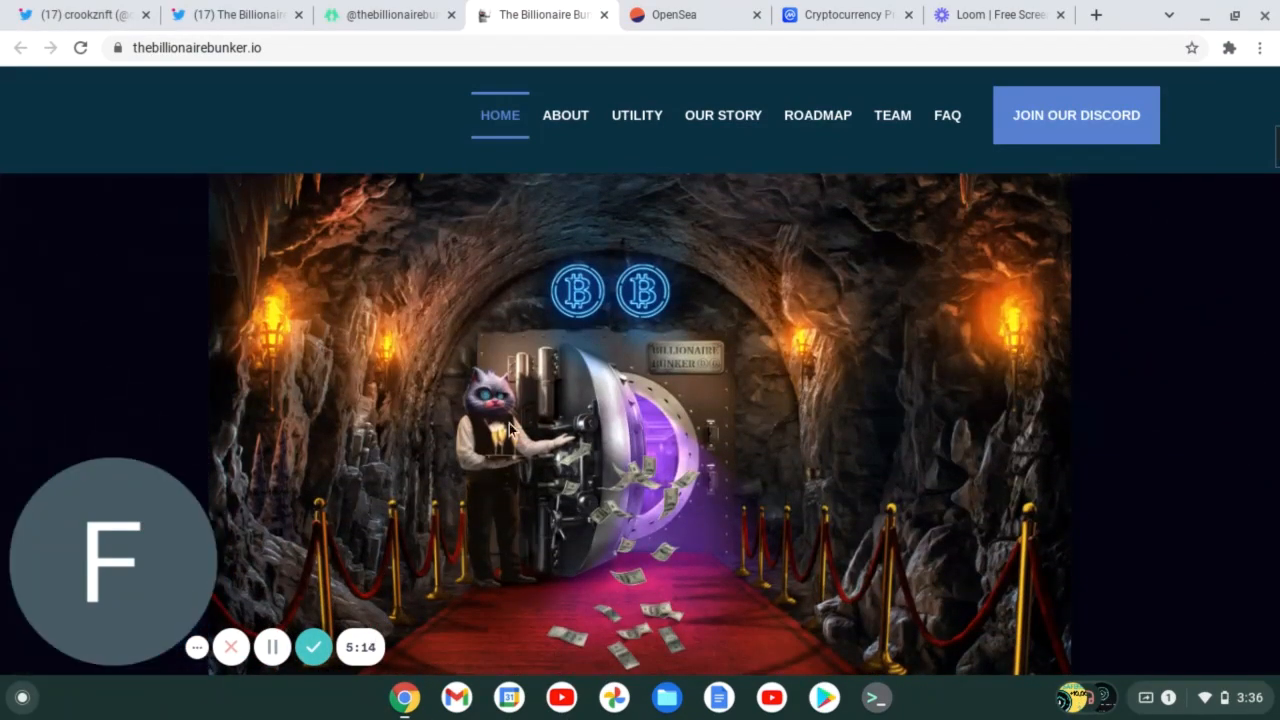
Scroll through the cat carousel and 'With One Cat / With Two Cats' perks to Our Story.
{"action": "scroll", "scroll_direction": "down", "scroll_amount": 3}
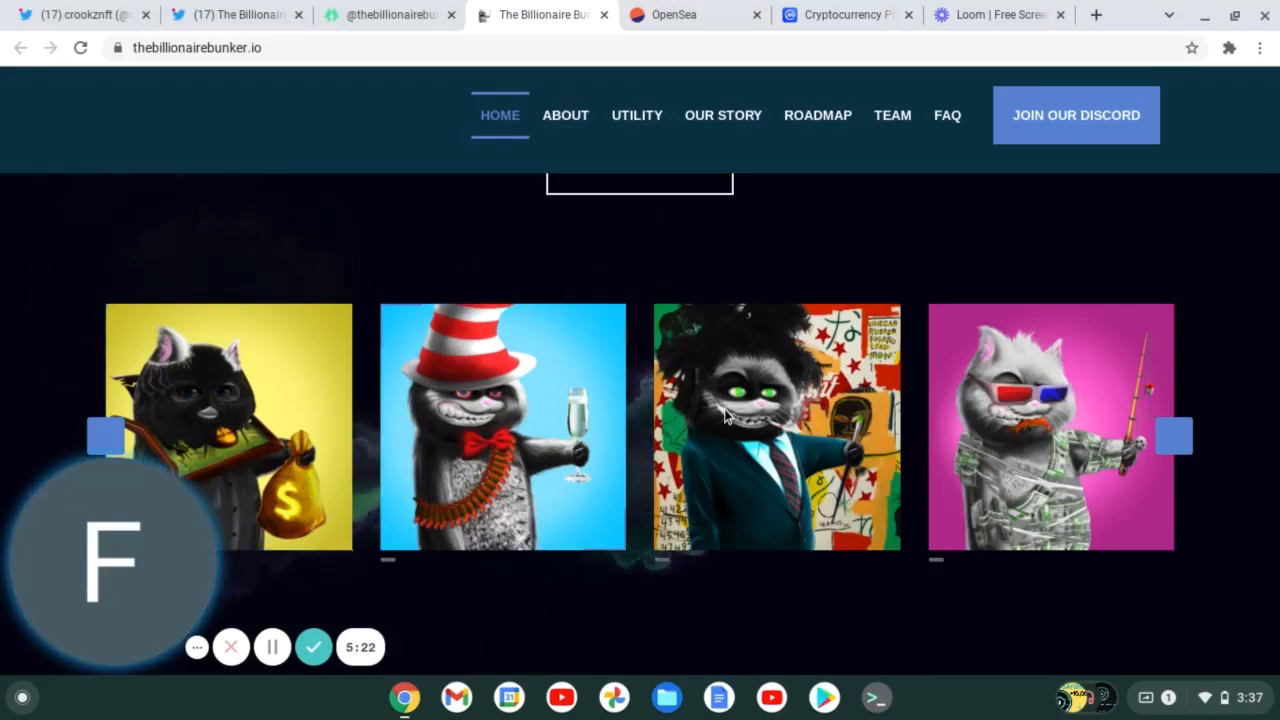
{"action": "mouse_move", "coordinate": [732, 473]}
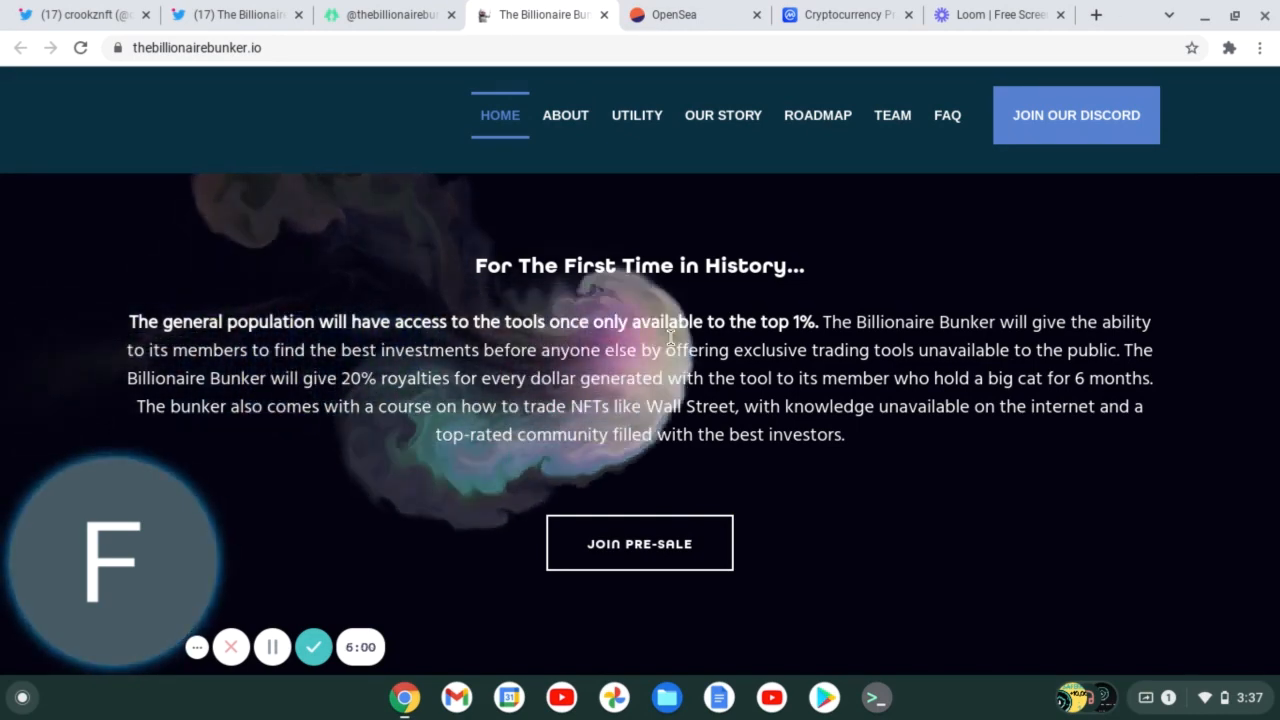
{"action": "mouse_move", "coordinate": [1151, 291]}
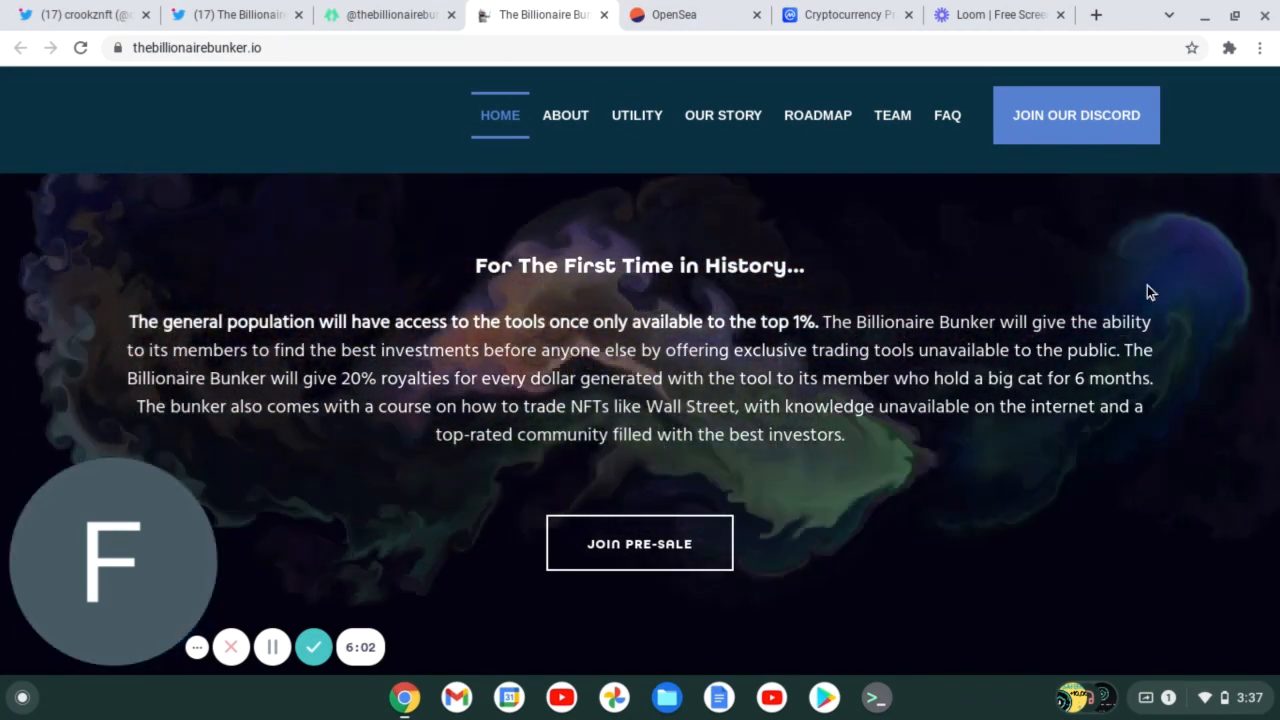
{"action": "scroll", "scroll_direction": "down", "scroll_amount": 3}
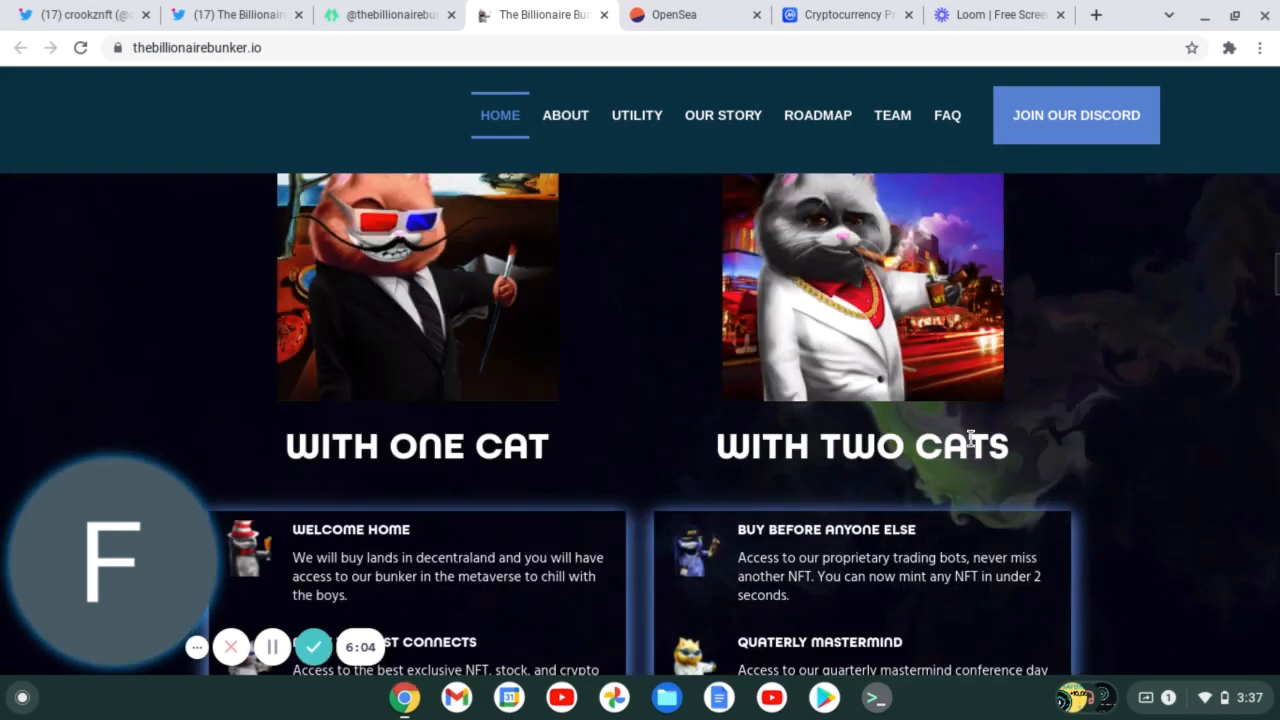
{"action": "scroll", "scroll_direction": "down", "scroll_amount": 3}
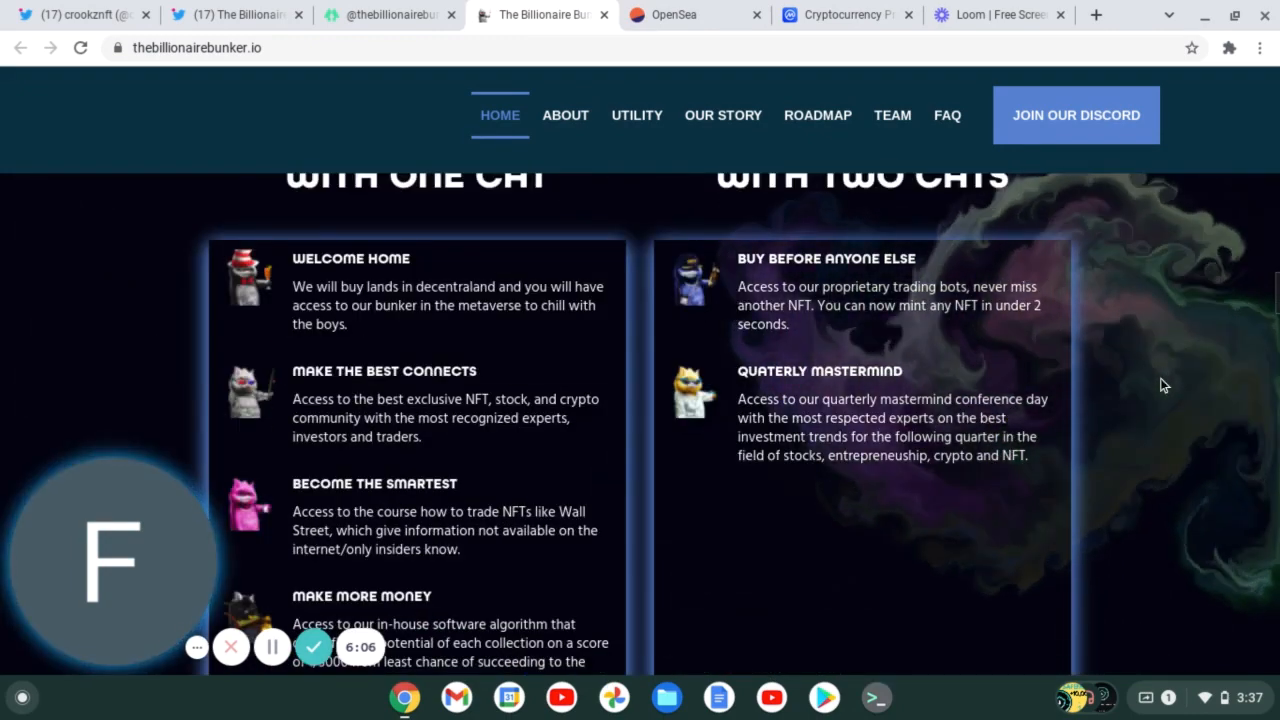
{"action": "scroll", "scroll_direction": "down", "scroll_amount": 3}
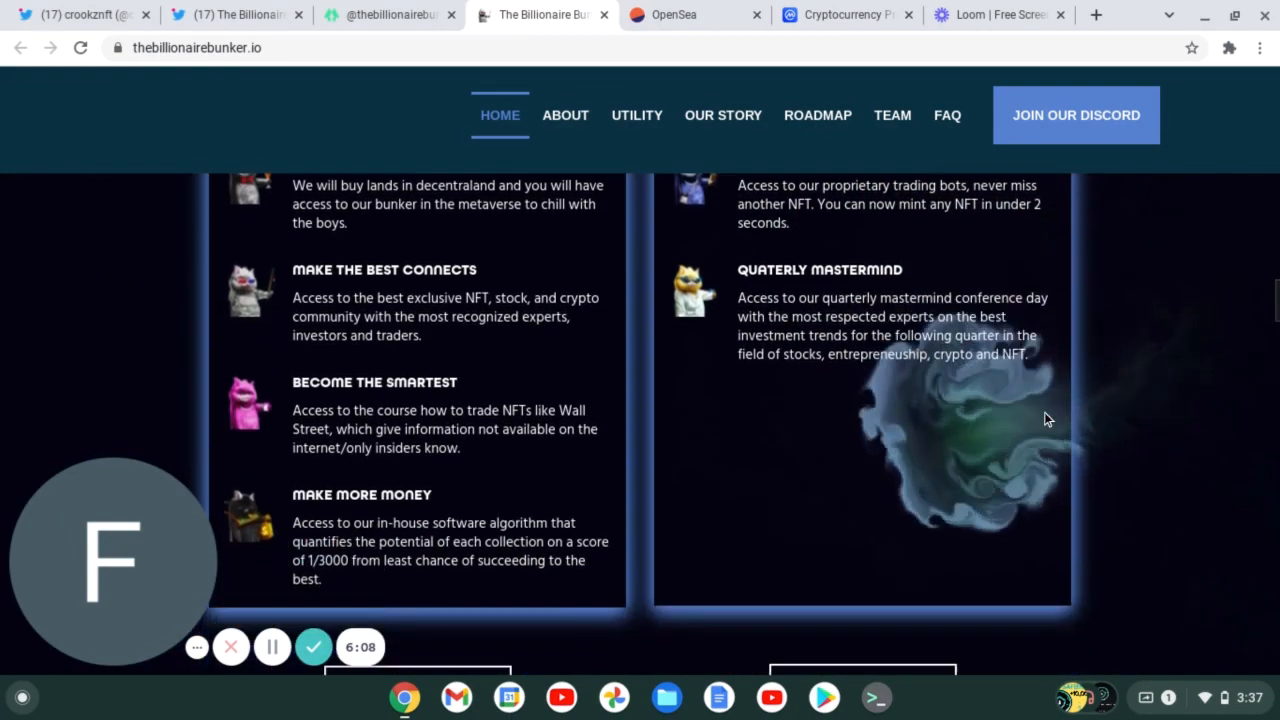
{"action": "scroll", "scroll_direction": "down", "scroll_amount": 3}
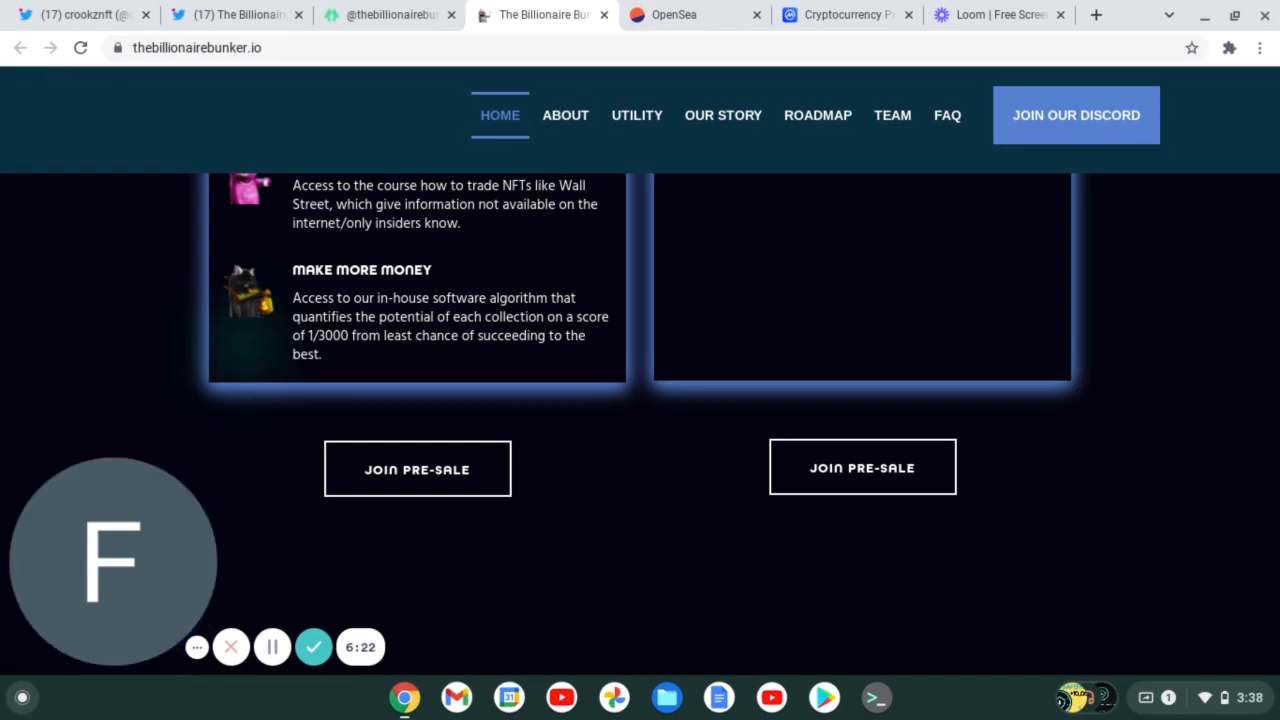
{"action": "scroll", "scroll_direction": "down", "scroll_amount": 3}
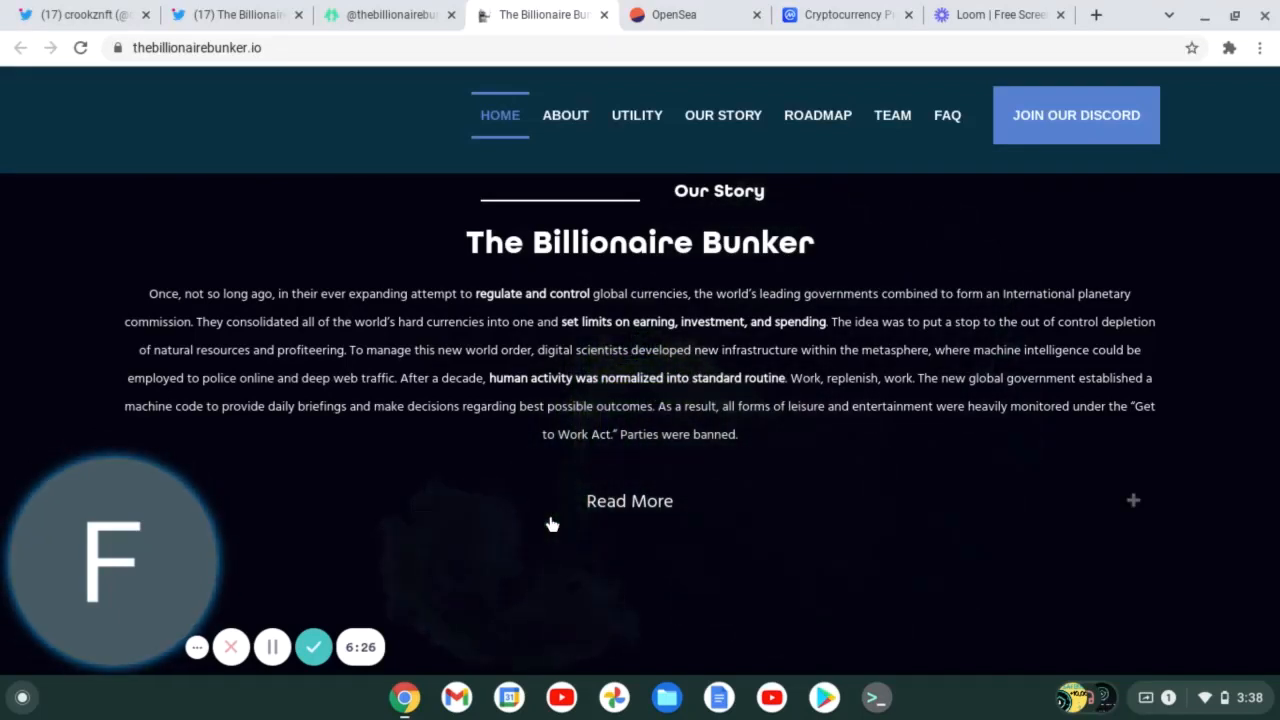
{"action": "mouse_move", "coordinate": [553, 524]}
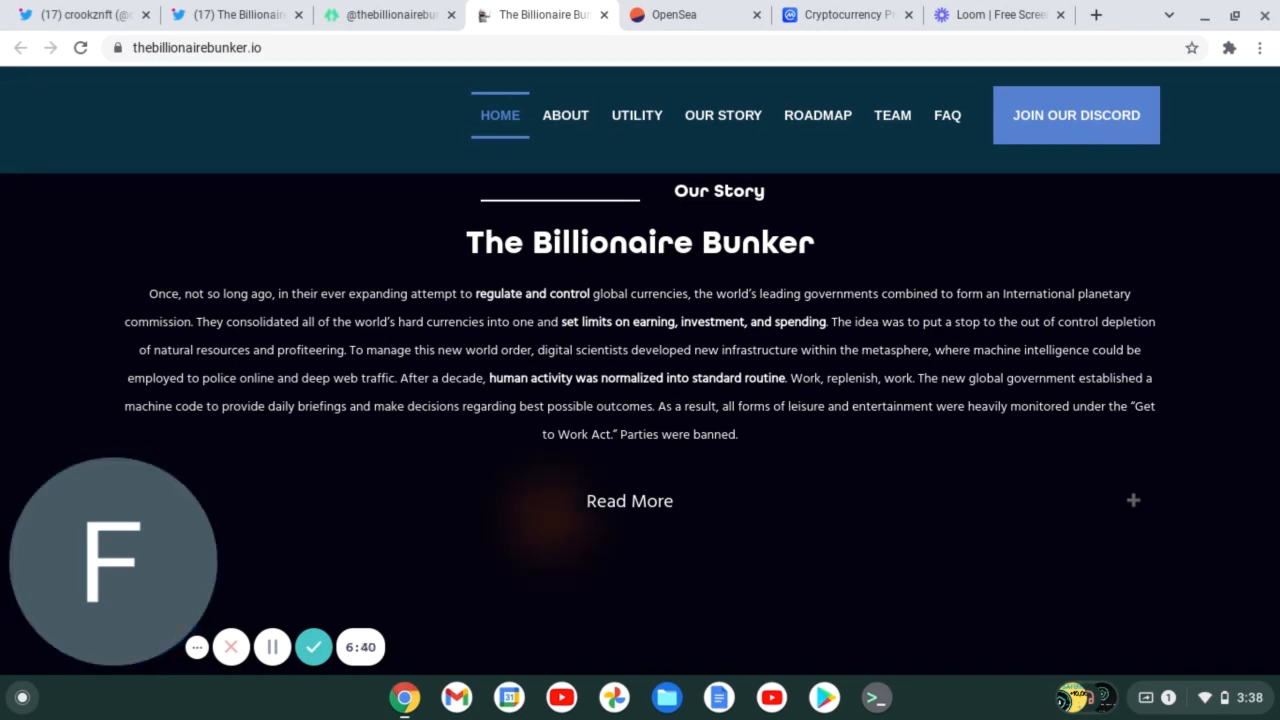
{"action": "mouse_move", "coordinate": [892, 115]}
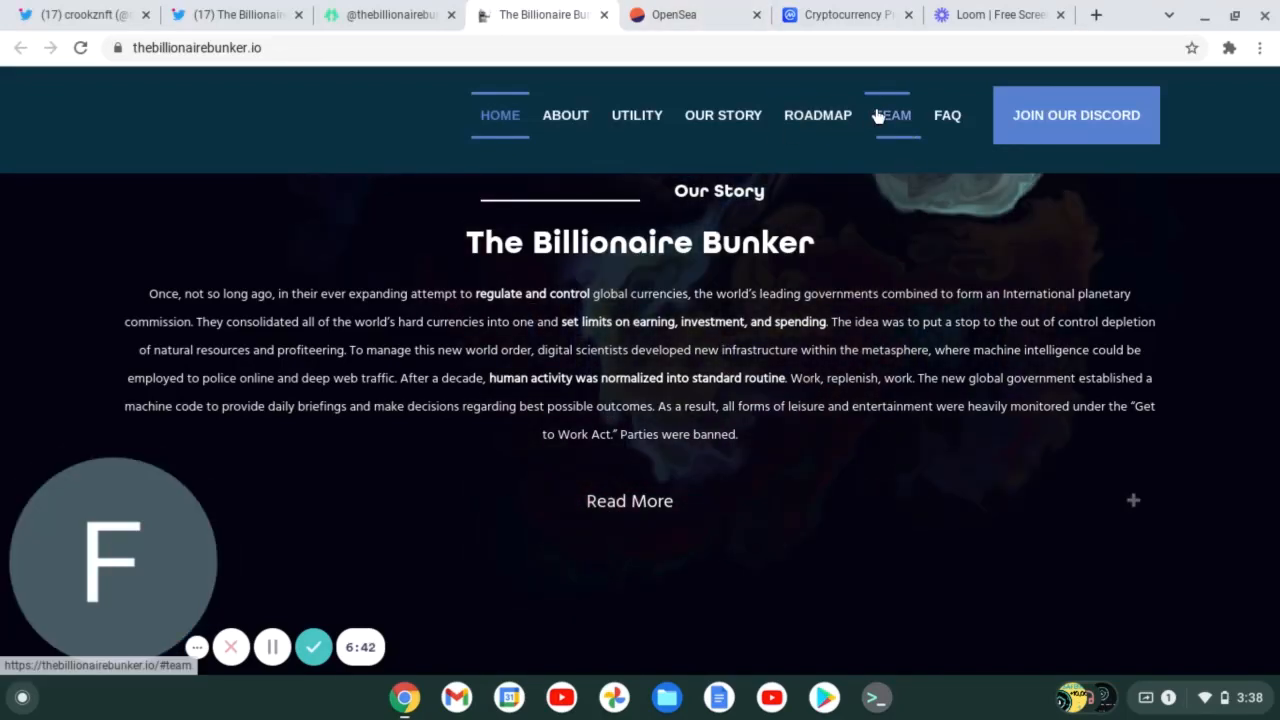
Jump to the TEAM section and scroll through the cat team members to FAQ's.
{"action": "left_click", "coordinate": [894, 115]}
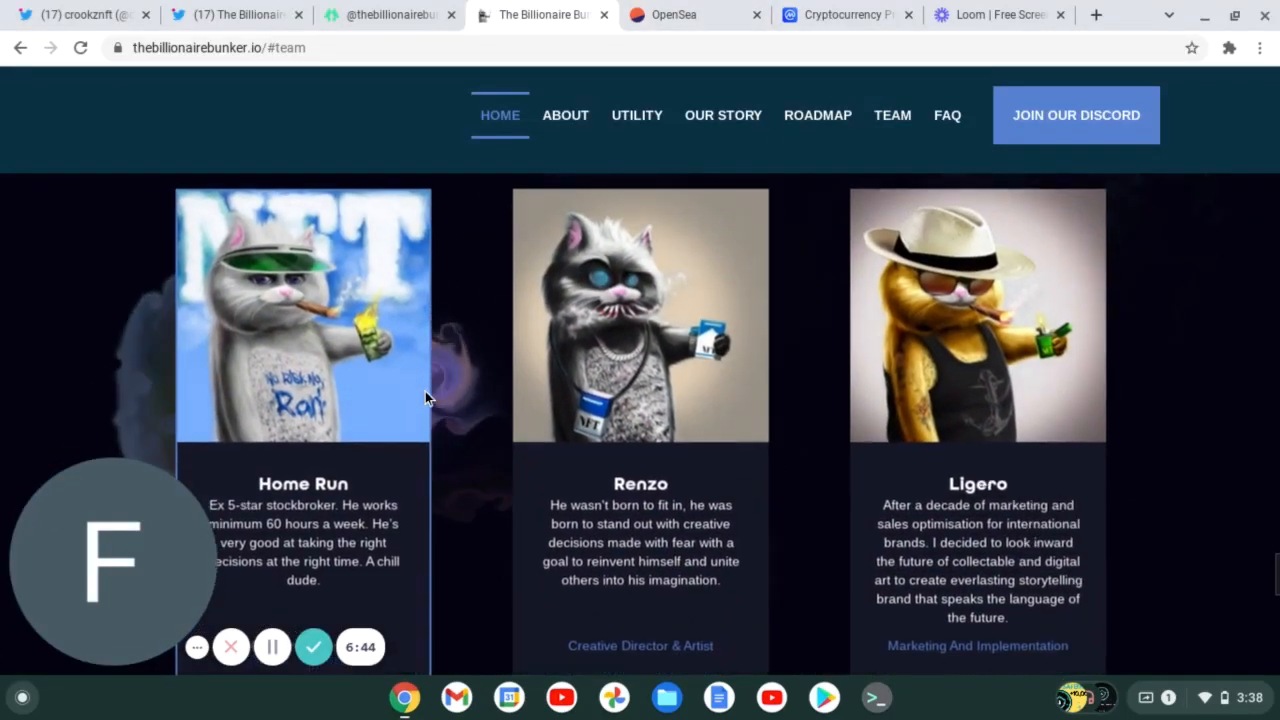
{"action": "scroll", "scroll_direction": "down", "scroll_amount": 3}
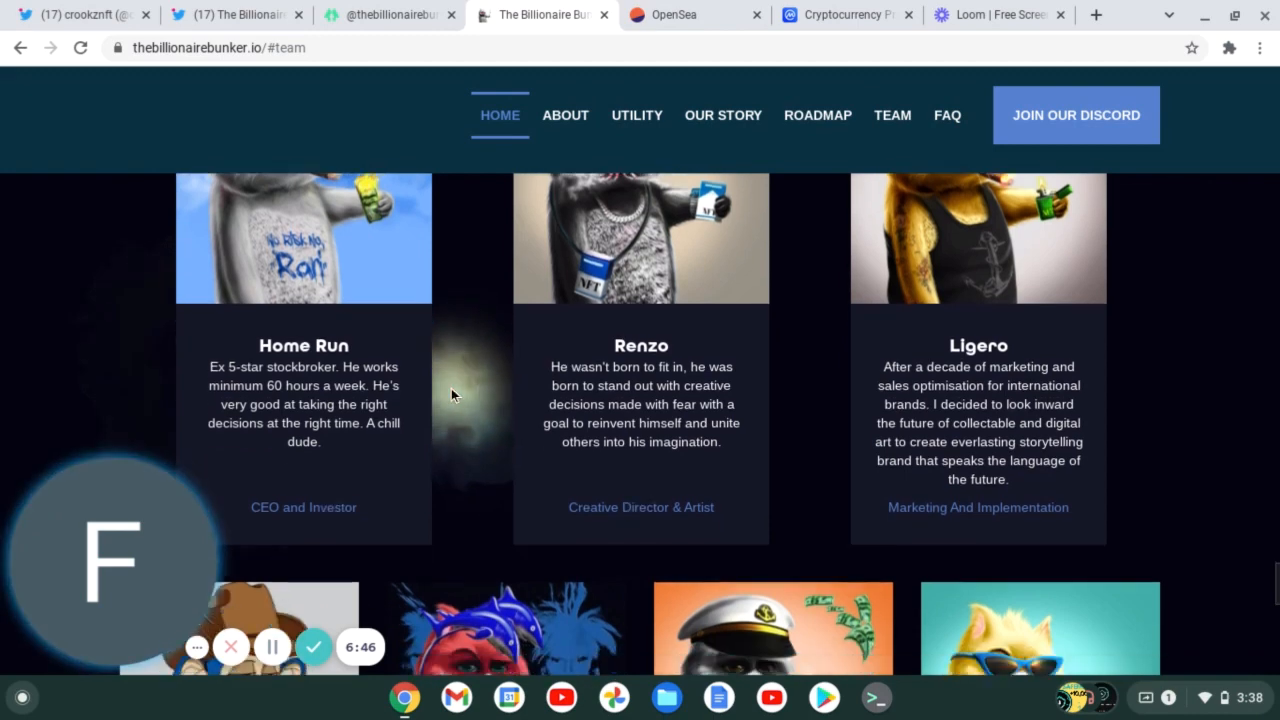
{"action": "scroll", "scroll_direction": "down", "scroll_amount": 3}
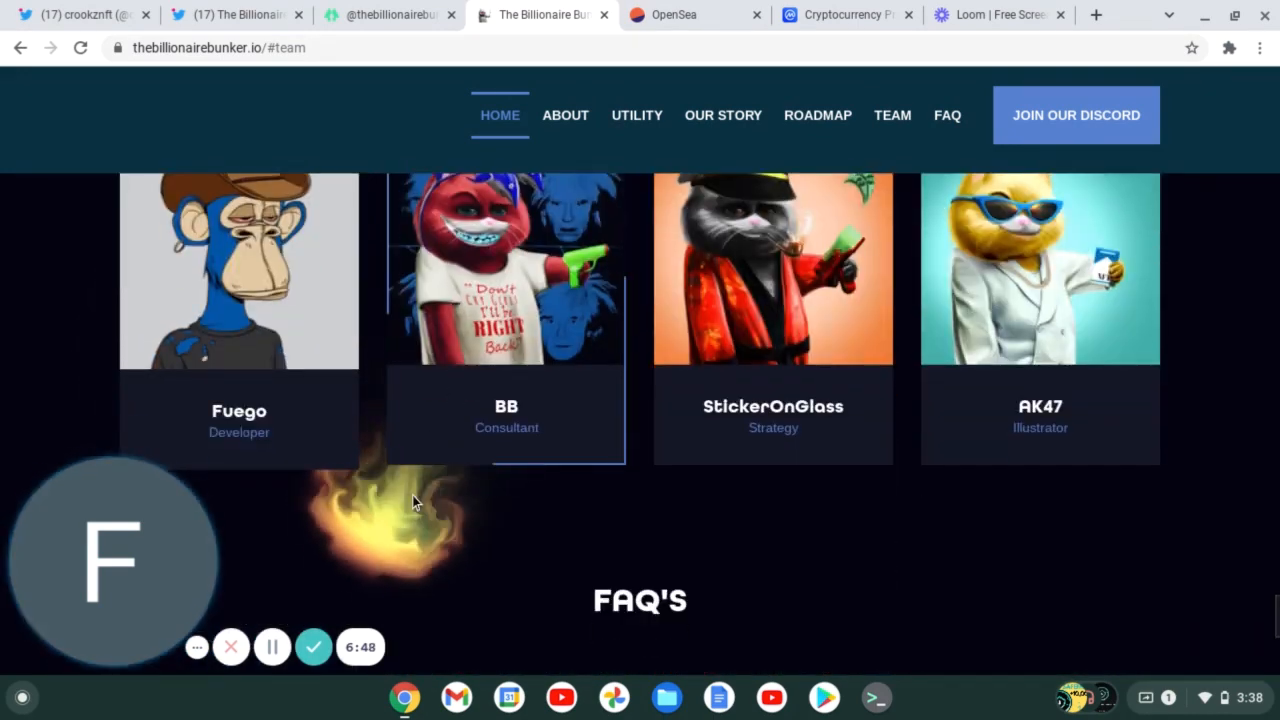
{"action": "scroll", "scroll_direction": "down", "scroll_amount": 3}
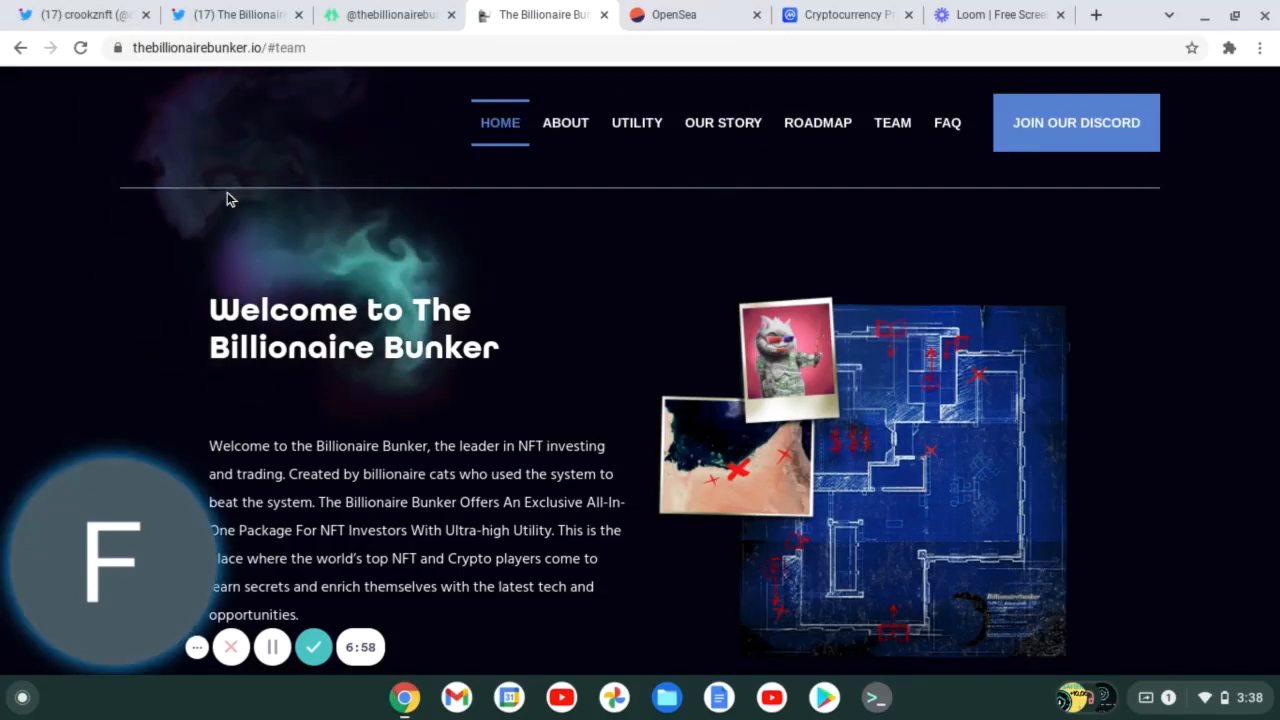
Switch to the crookznft Twitter profile and scroll to its pinned whitelist-spots tweet.
{"action": "left_click", "coordinate": [90, 18]}
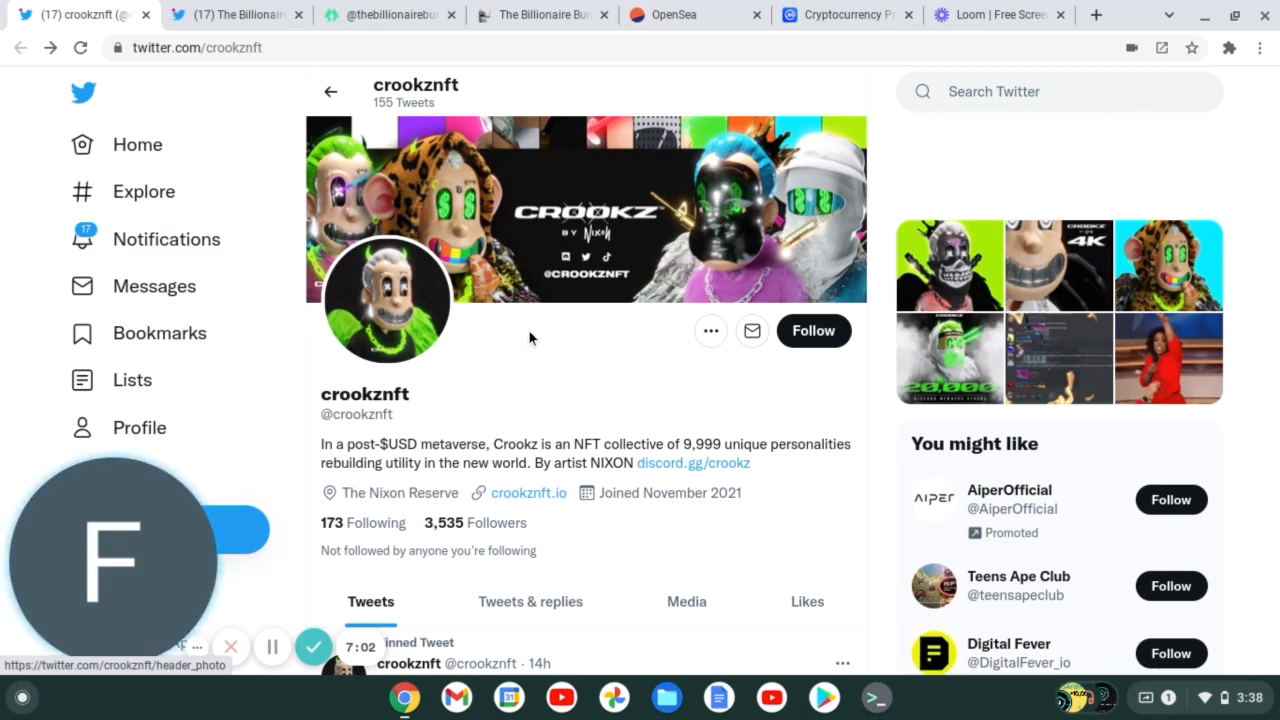
{"action": "scroll", "scroll_direction": "down", "scroll_amount": 3}
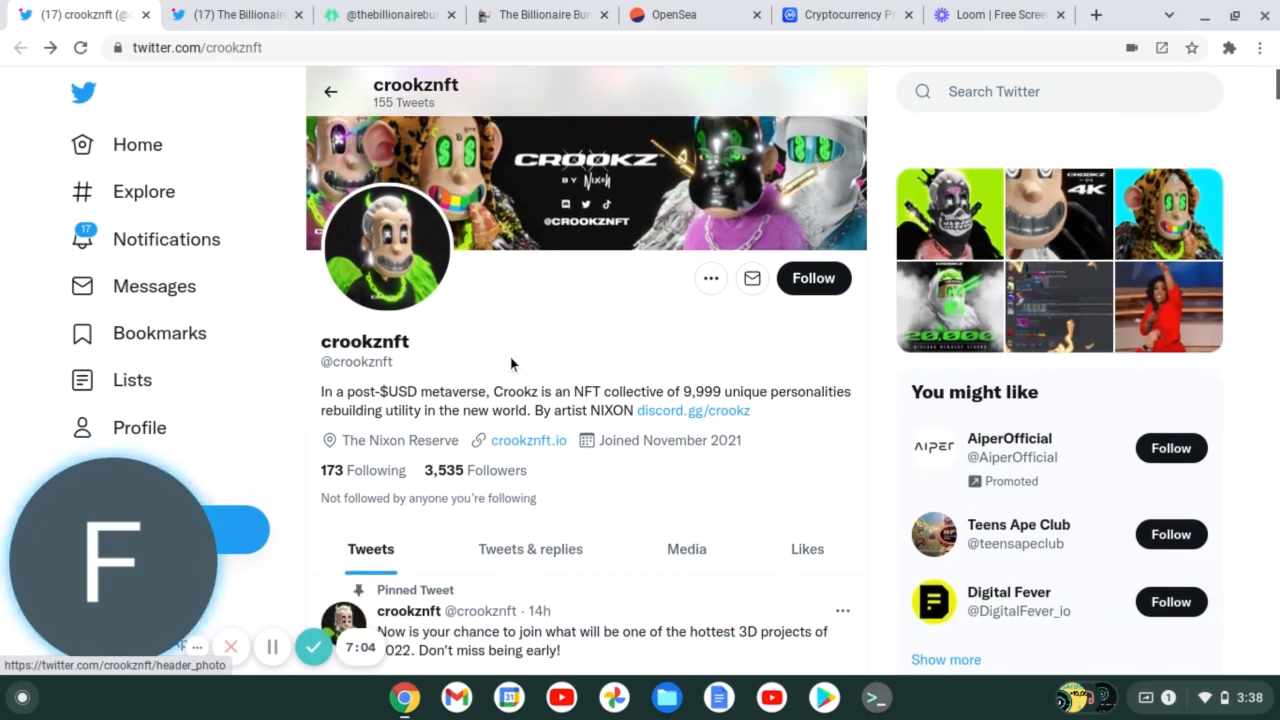
{"action": "mouse_move", "coordinate": [651, 349]}
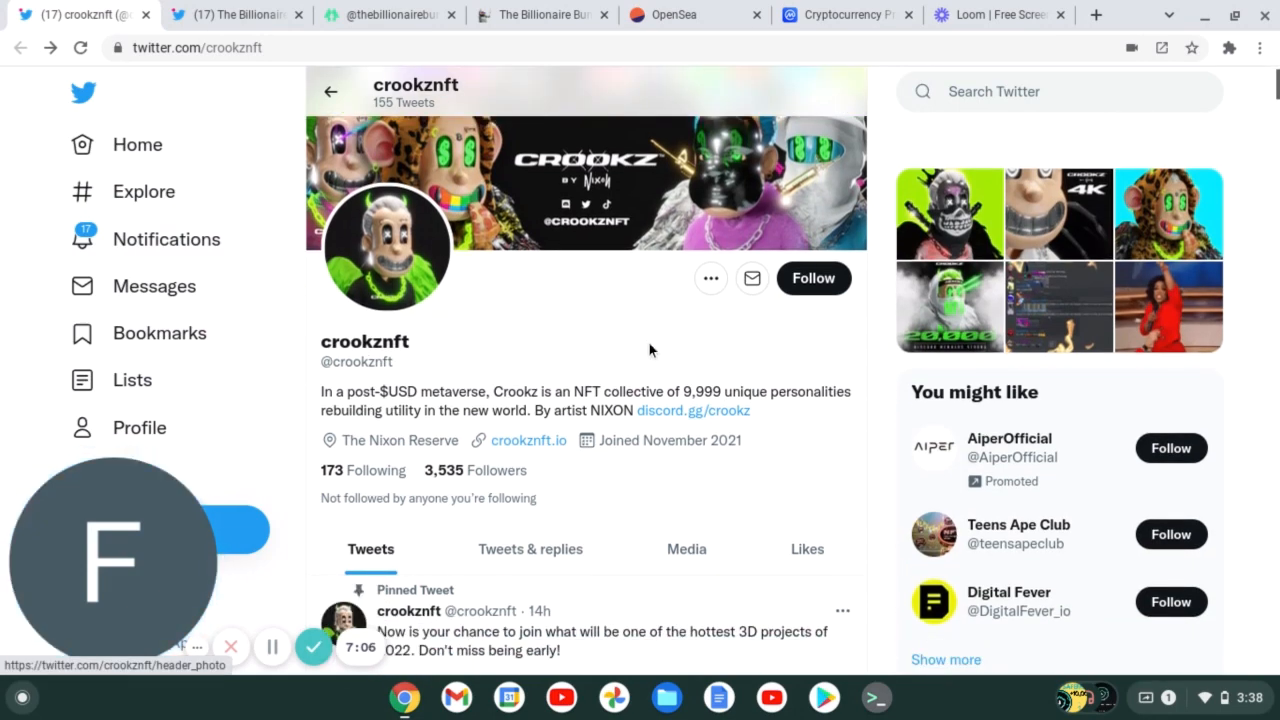
{"action": "mouse_move", "coordinate": [624, 345]}
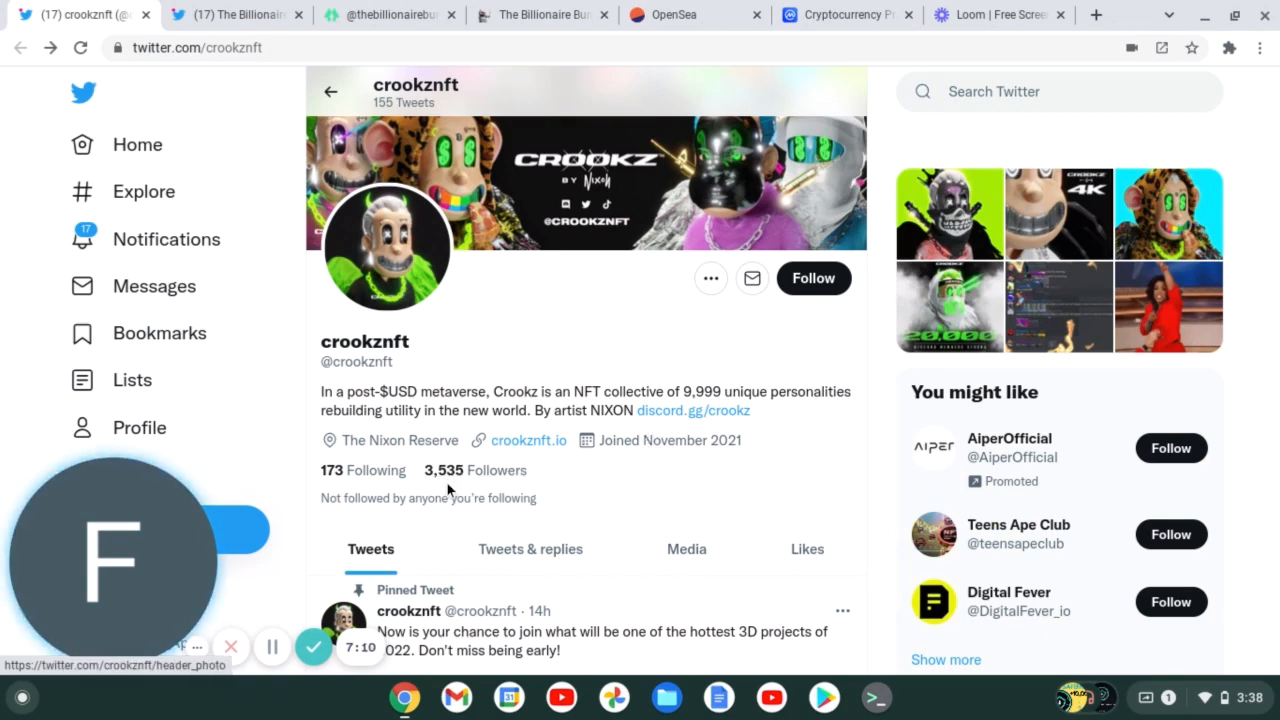
{"action": "mouse_move", "coordinate": [719, 353]}
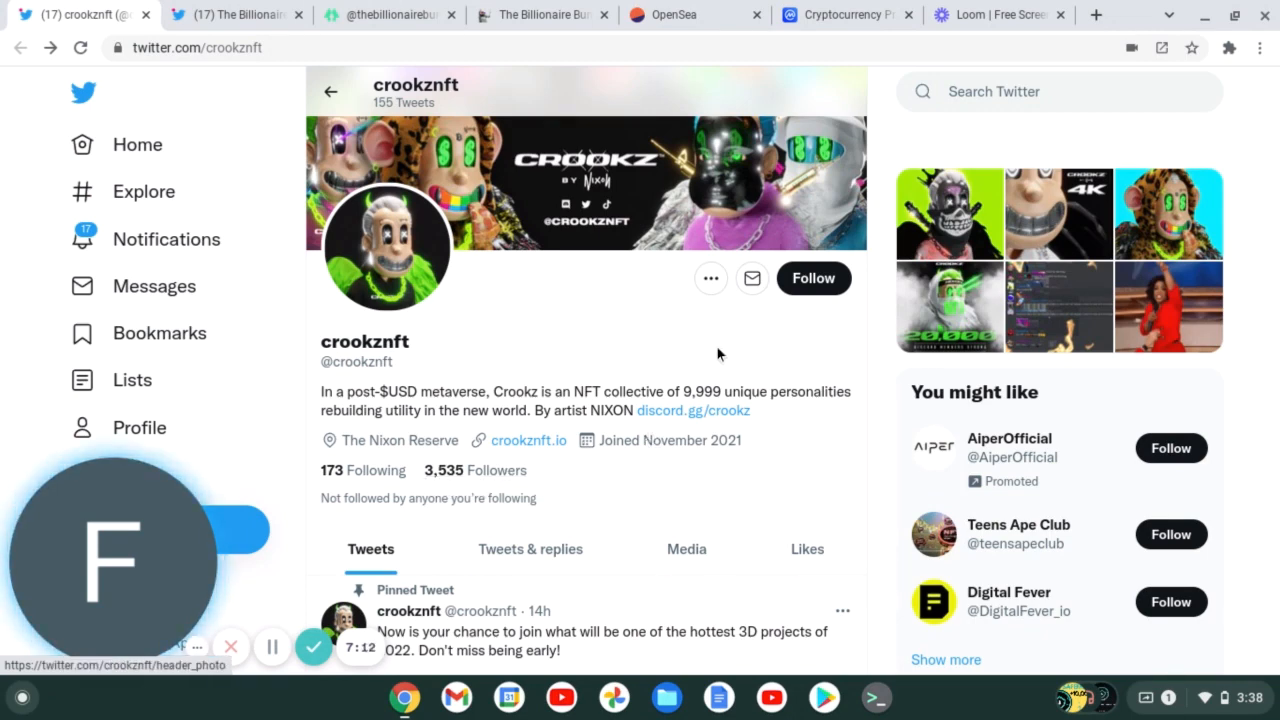
{"action": "mouse_move", "coordinate": [700, 325]}
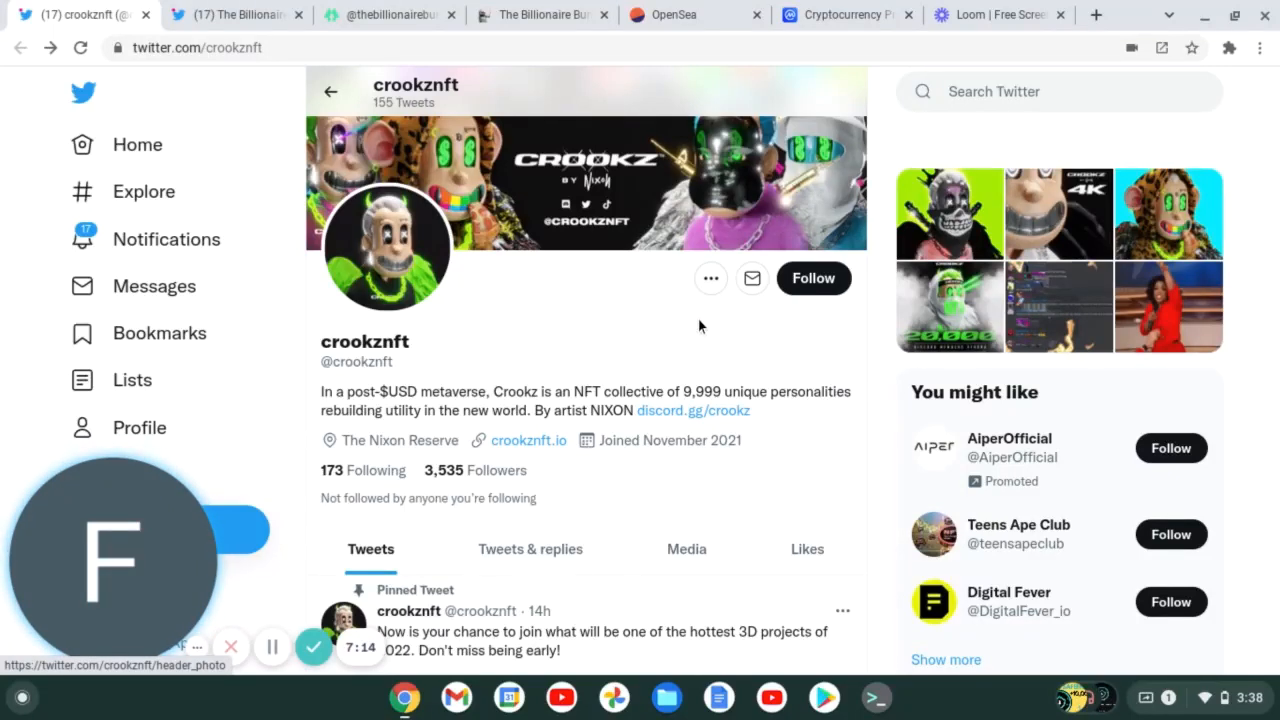
{"action": "right_click", "coordinate": [689, 334]}
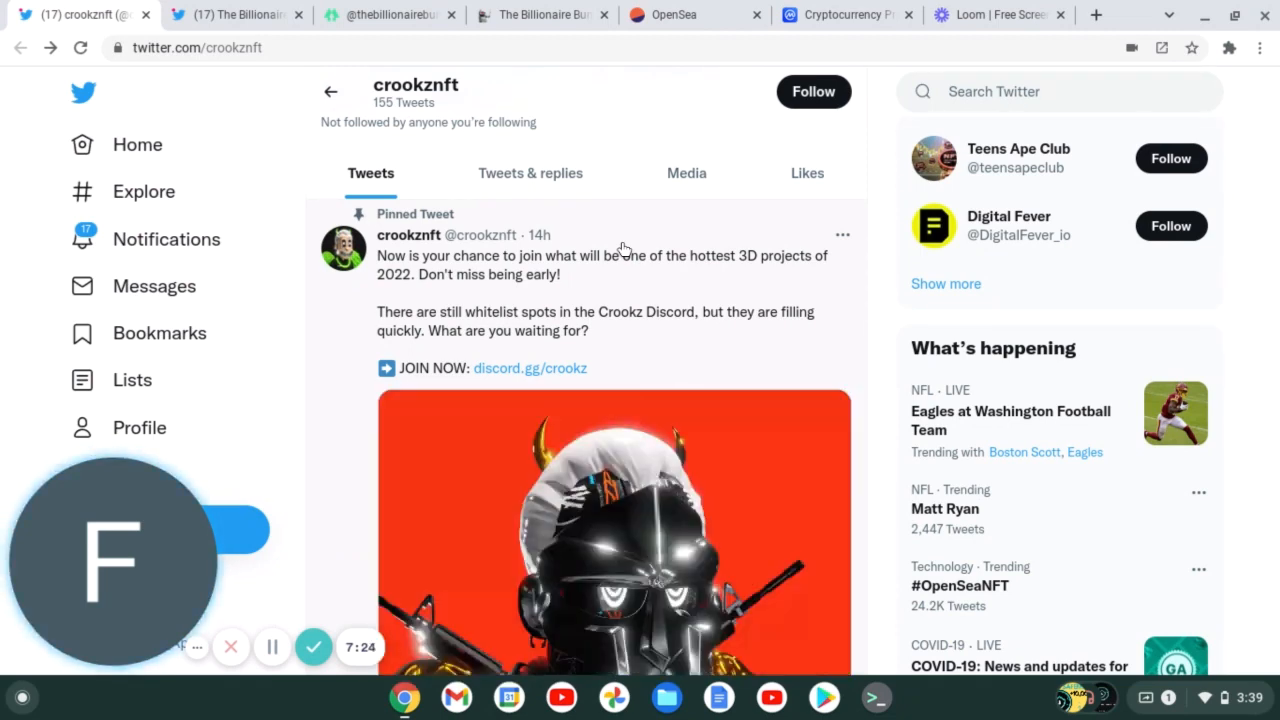
{"action": "scroll", "scroll_direction": "down", "scroll_amount": 3}
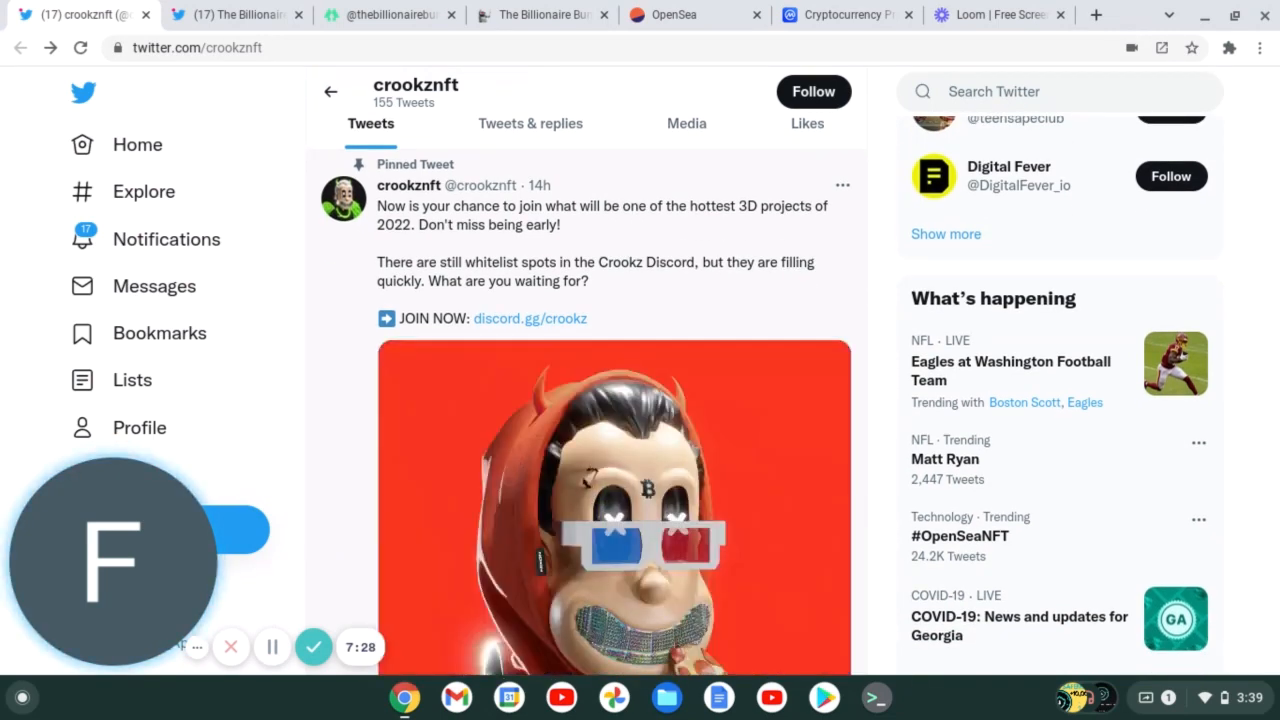
{"action": "scroll", "scroll_direction": "down", "scroll_amount": 3}
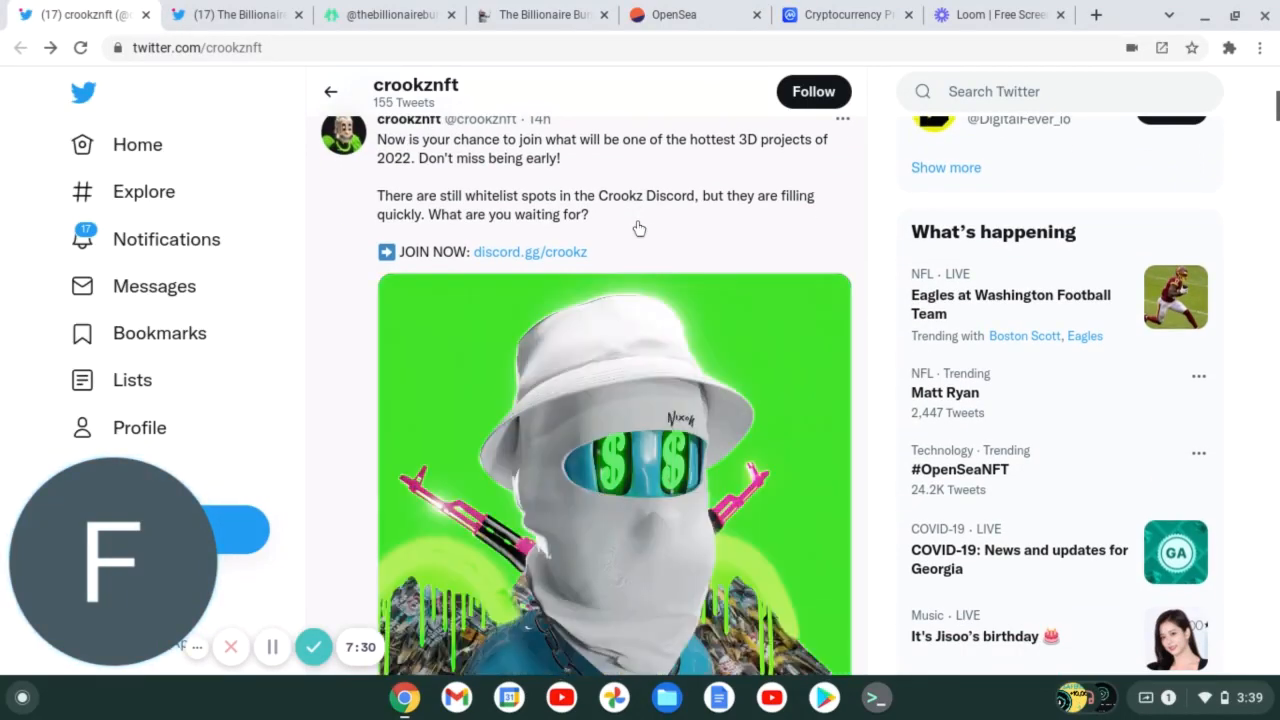
{"action": "scroll", "scroll_direction": "down", "scroll_amount": 3}
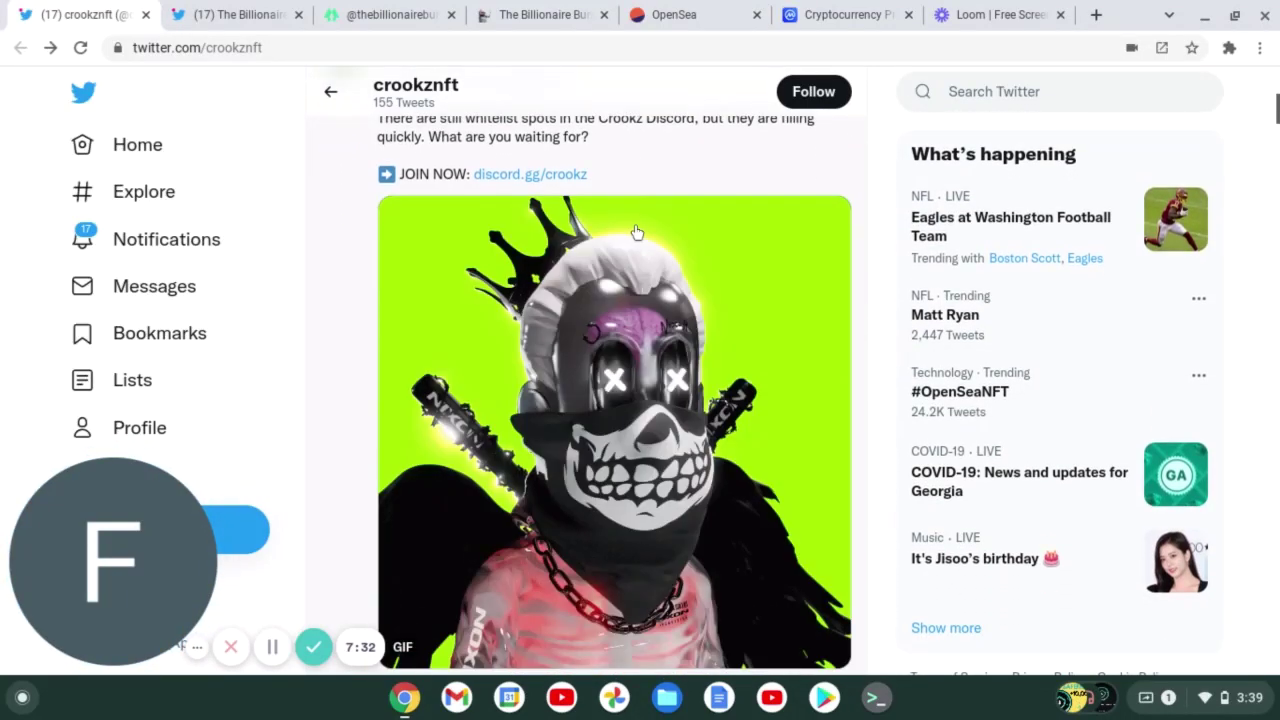
{"action": "scroll", "scroll_direction": "down", "scroll_amount": 3}
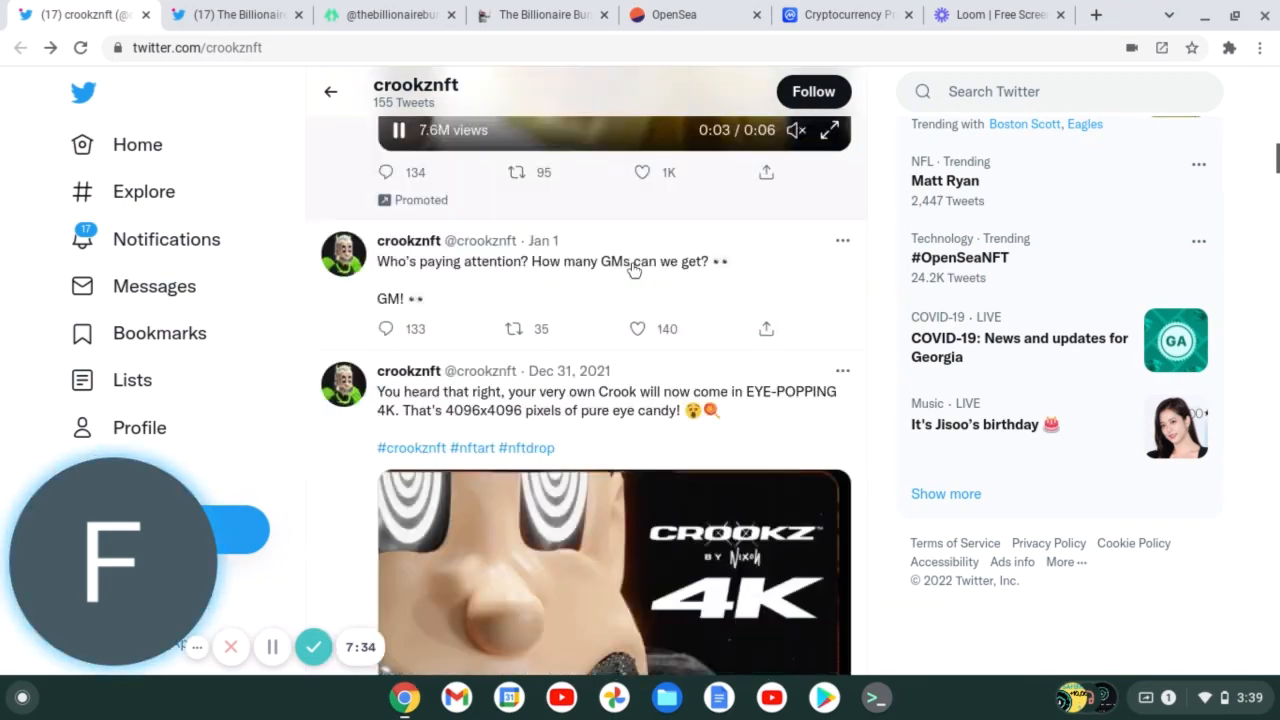
{"action": "scroll", "scroll_direction": "down", "scroll_amount": 3}
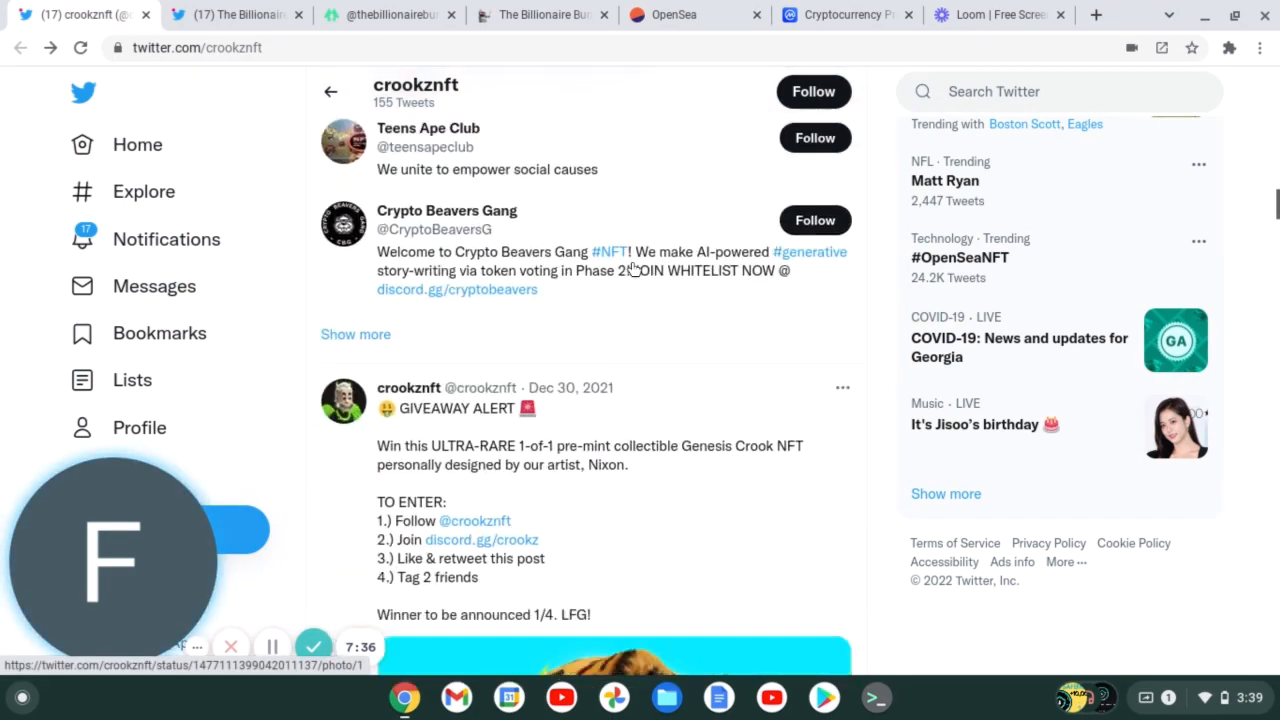
{"action": "scroll", "scroll_direction": "down", "scroll_amount": 3}
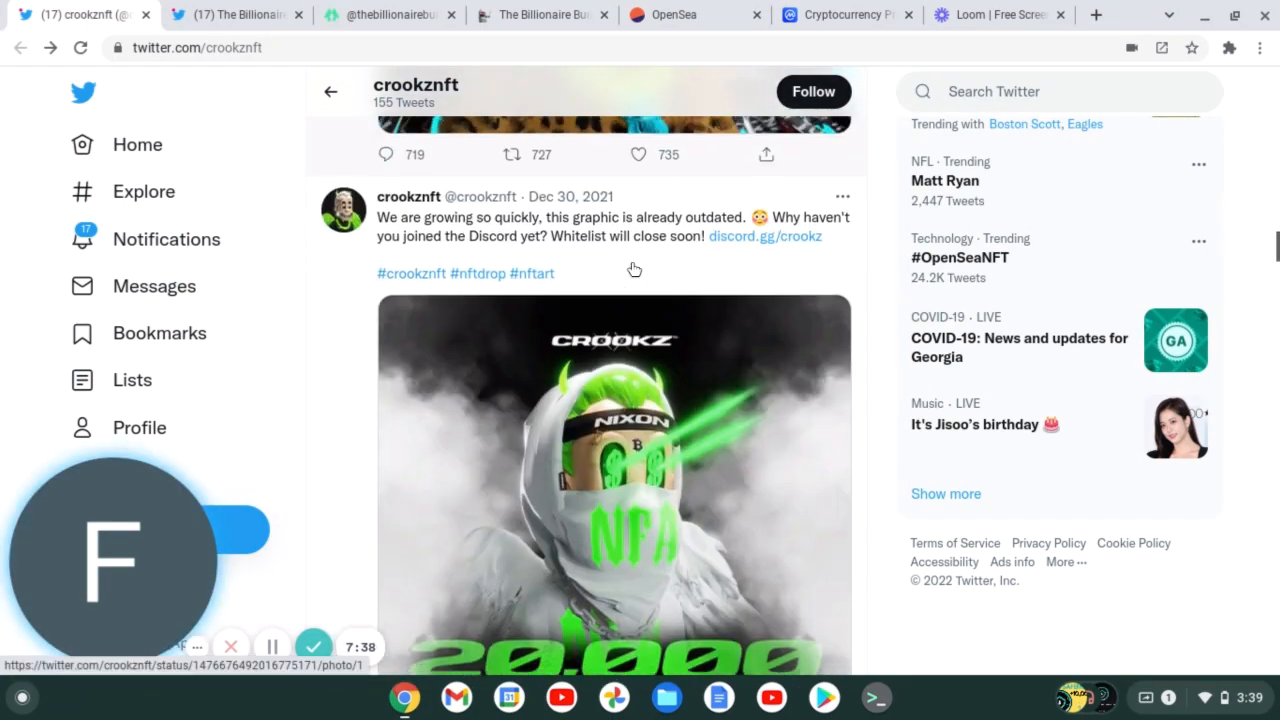
{"action": "scroll", "scroll_direction": "down", "scroll_amount": 3}
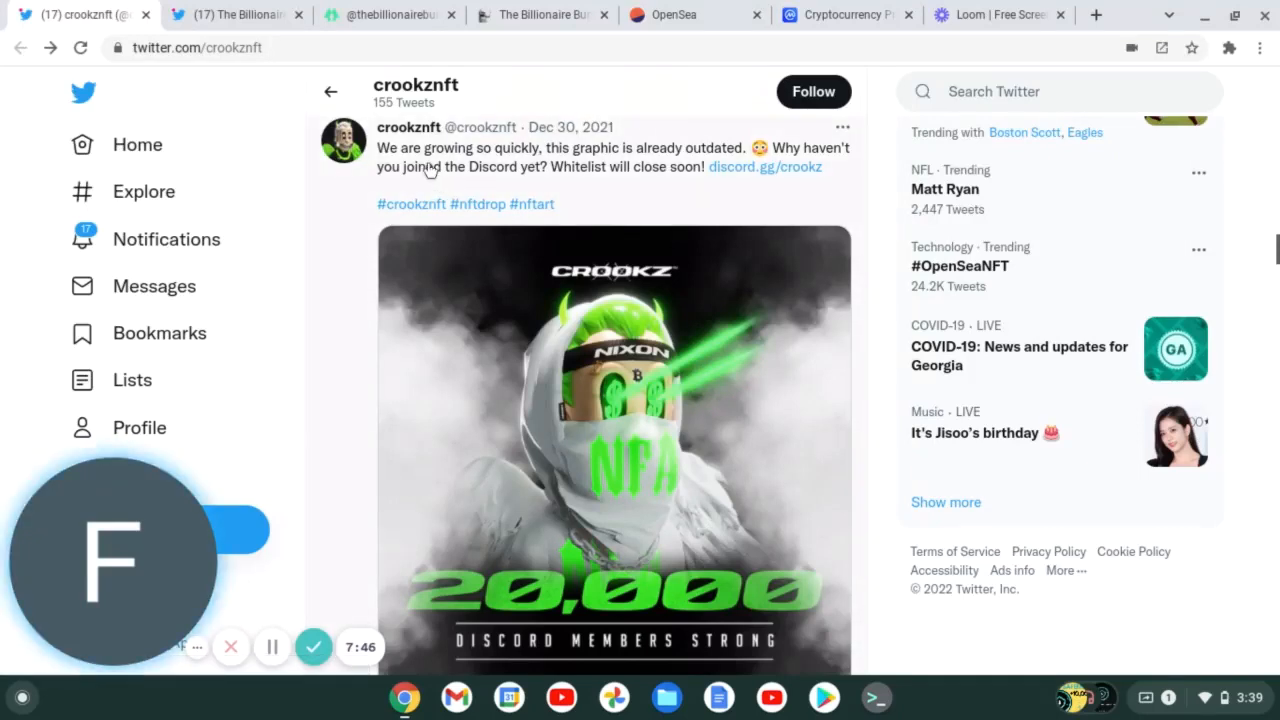
{"action": "mouse_move", "coordinate": [460, 128]}
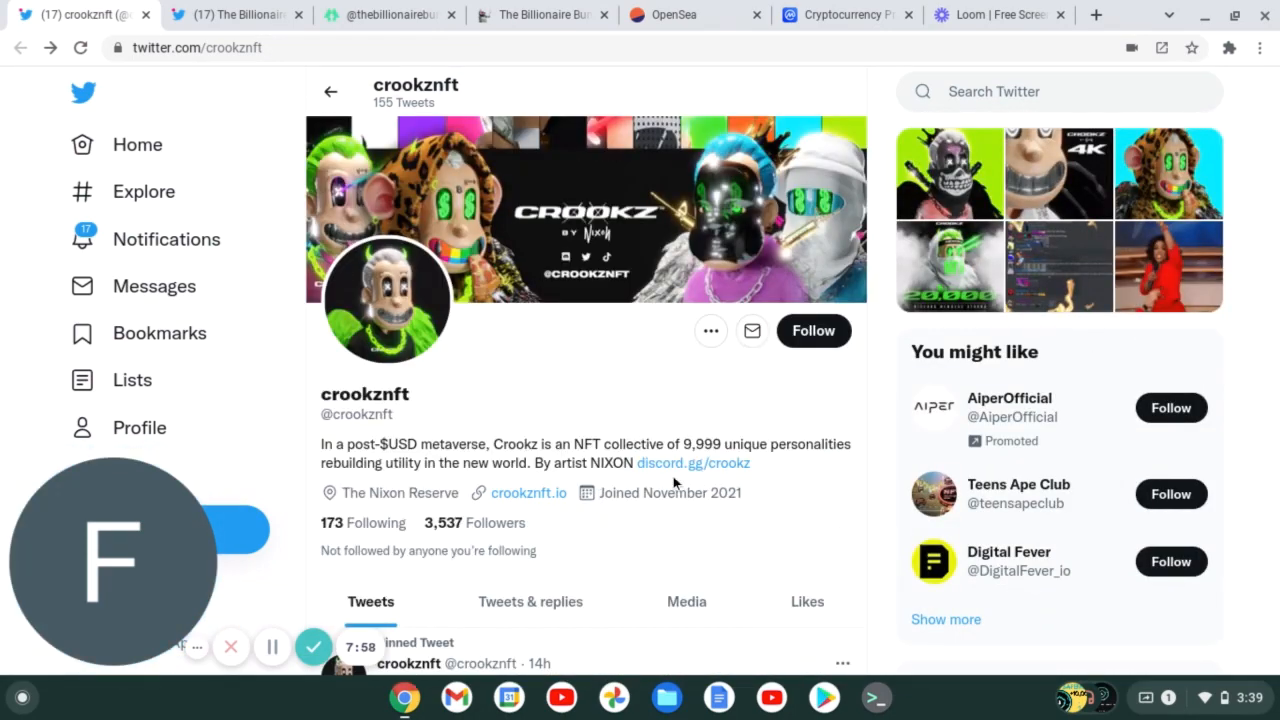
Open crookznft.io from the profile and scroll into the Rarity trait counts.
{"action": "left_click", "coordinate": [529, 492]}
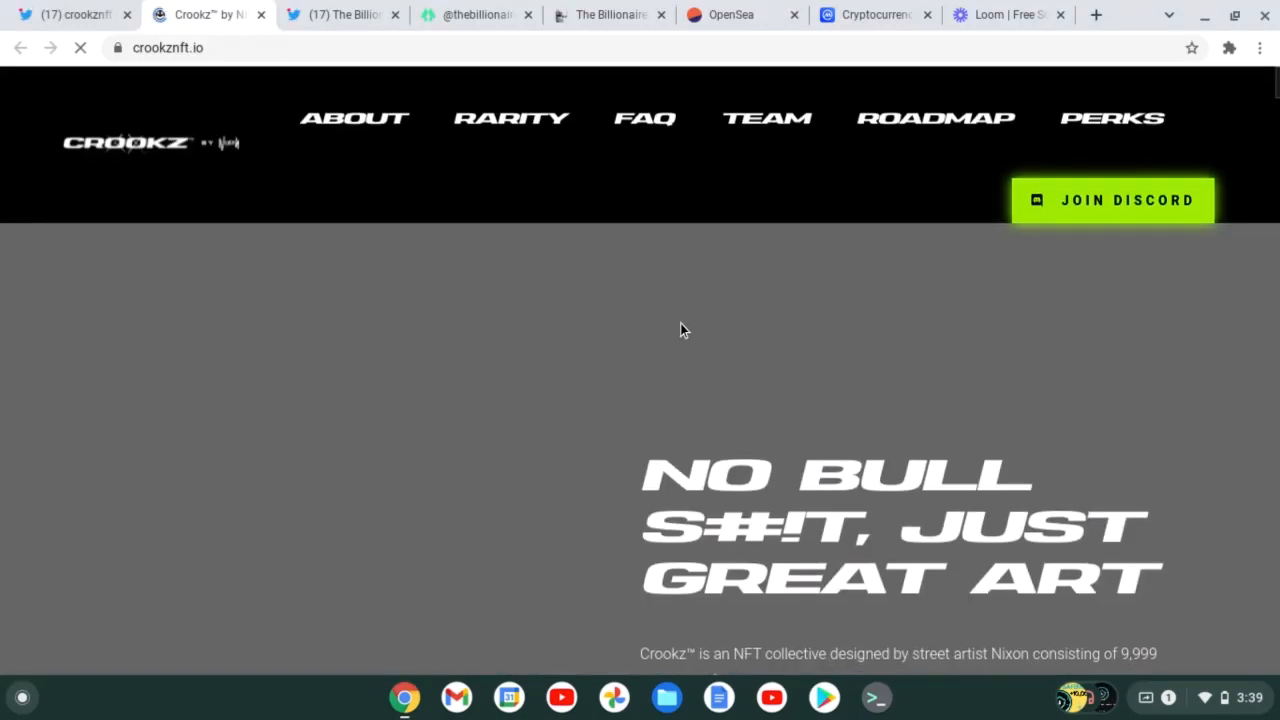
{"action": "scroll", "scroll_direction": "down", "scroll_amount": 3}
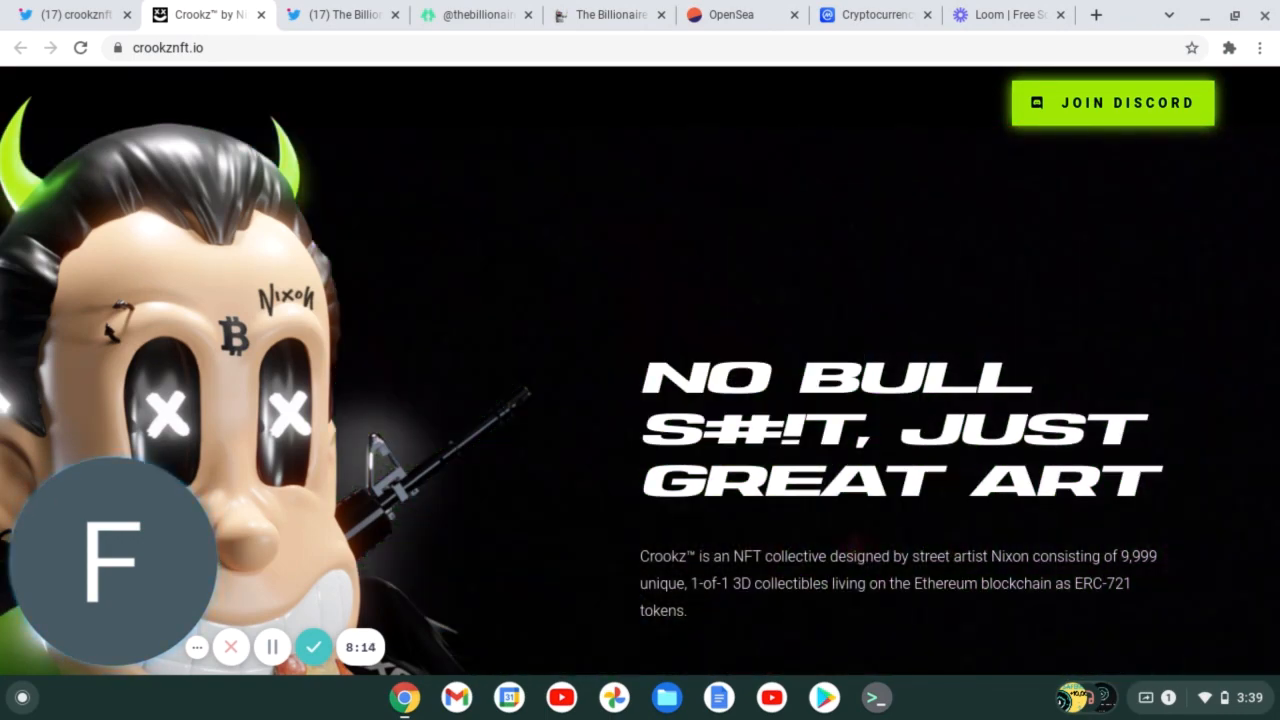
{"action": "scroll", "scroll_direction": "down", "scroll_amount": 3}
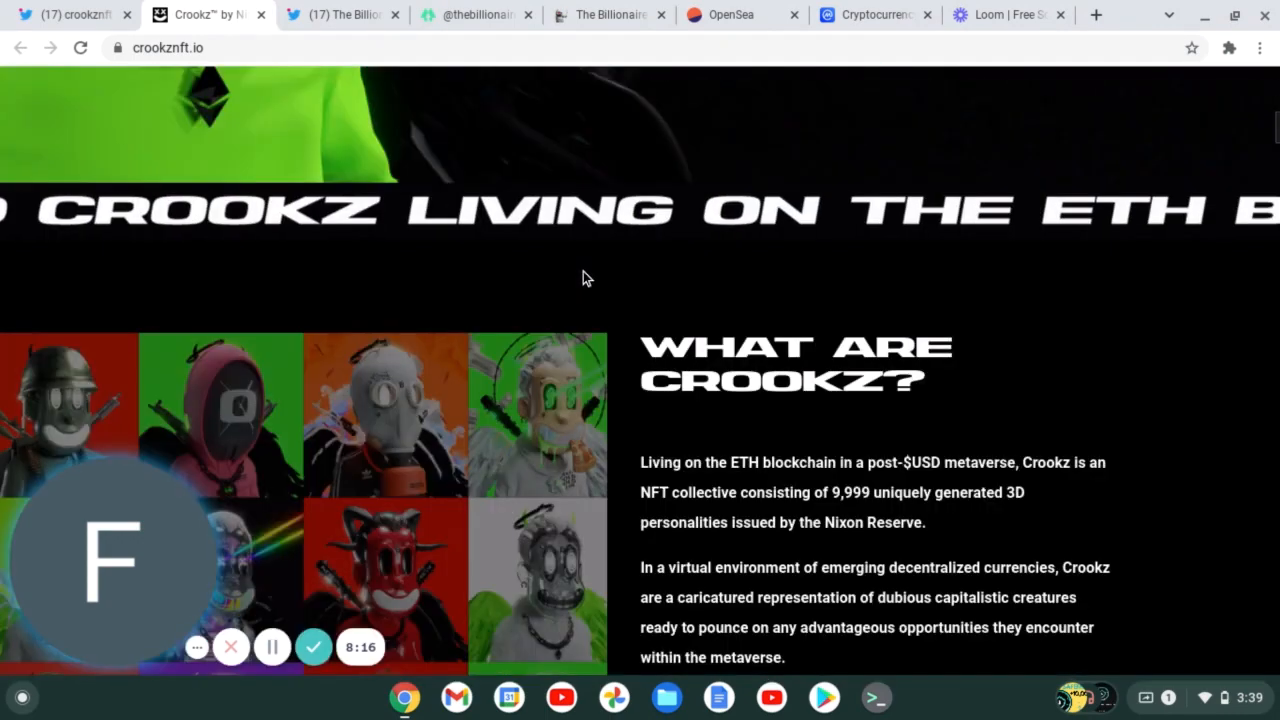
{"action": "scroll", "scroll_direction": "down", "scroll_amount": 3}
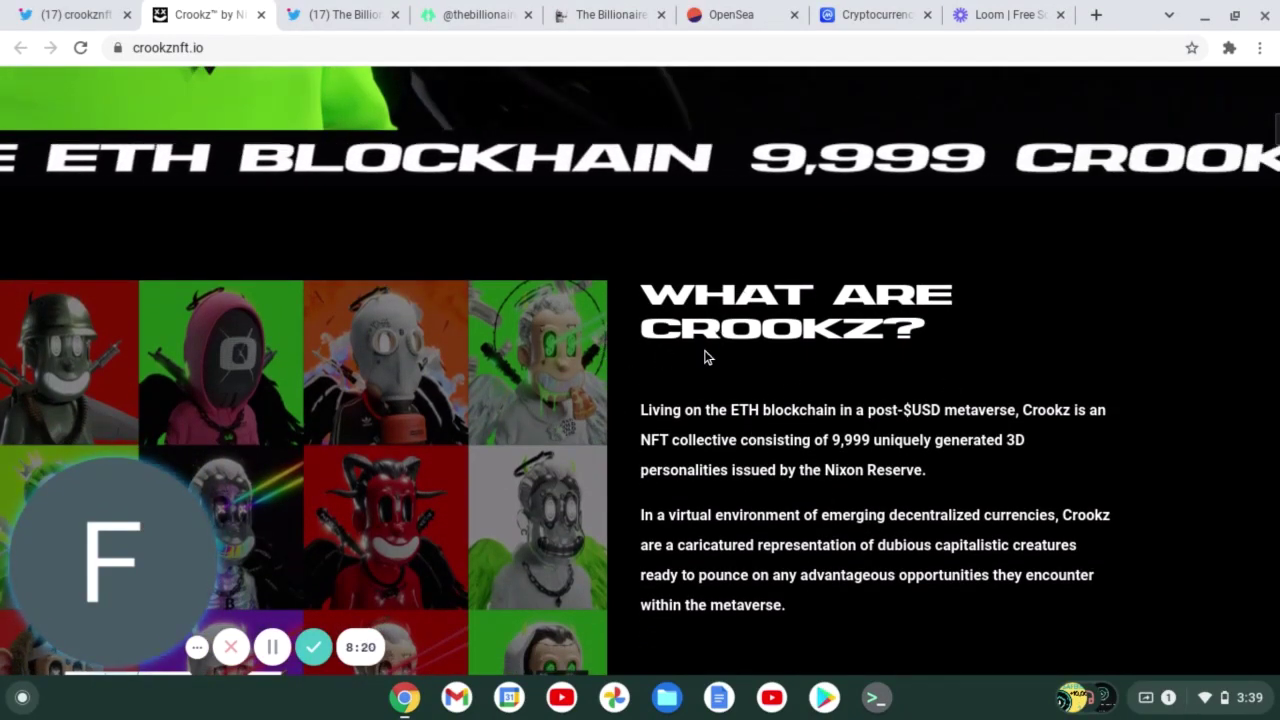
{"action": "scroll", "scroll_direction": "down", "scroll_amount": 3}
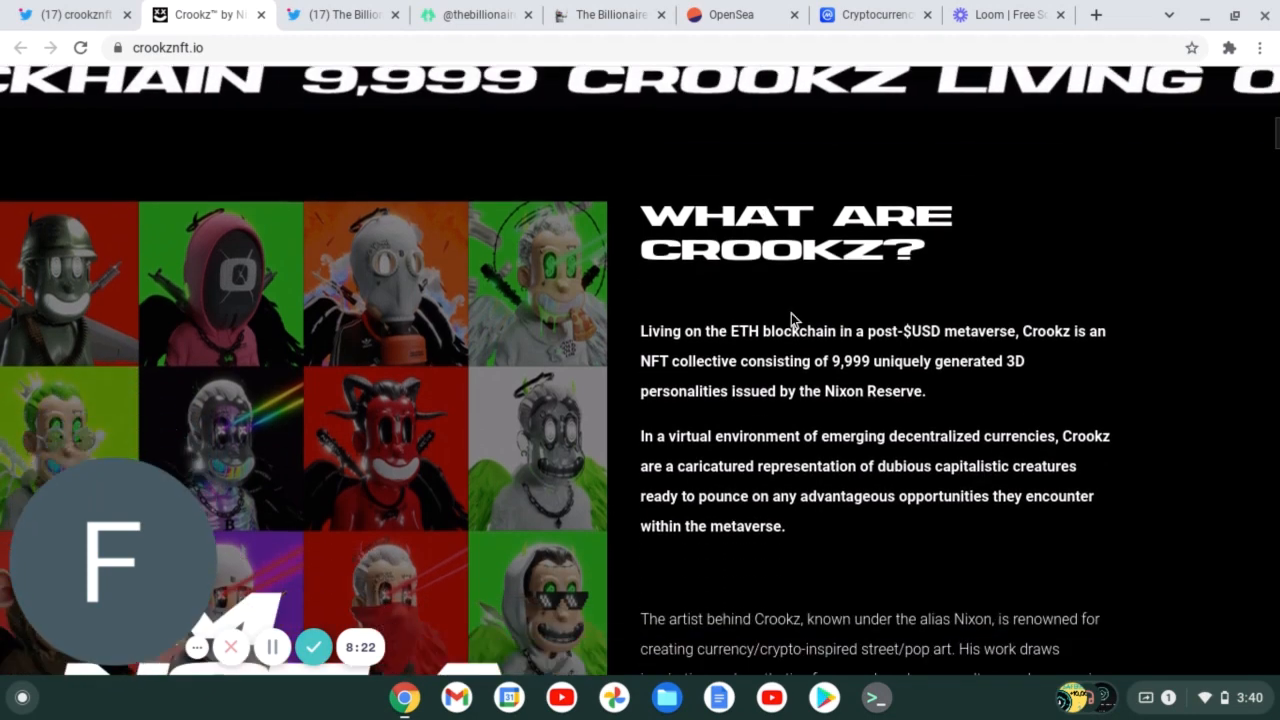
{"action": "scroll", "scroll_direction": "down", "scroll_amount": 3}
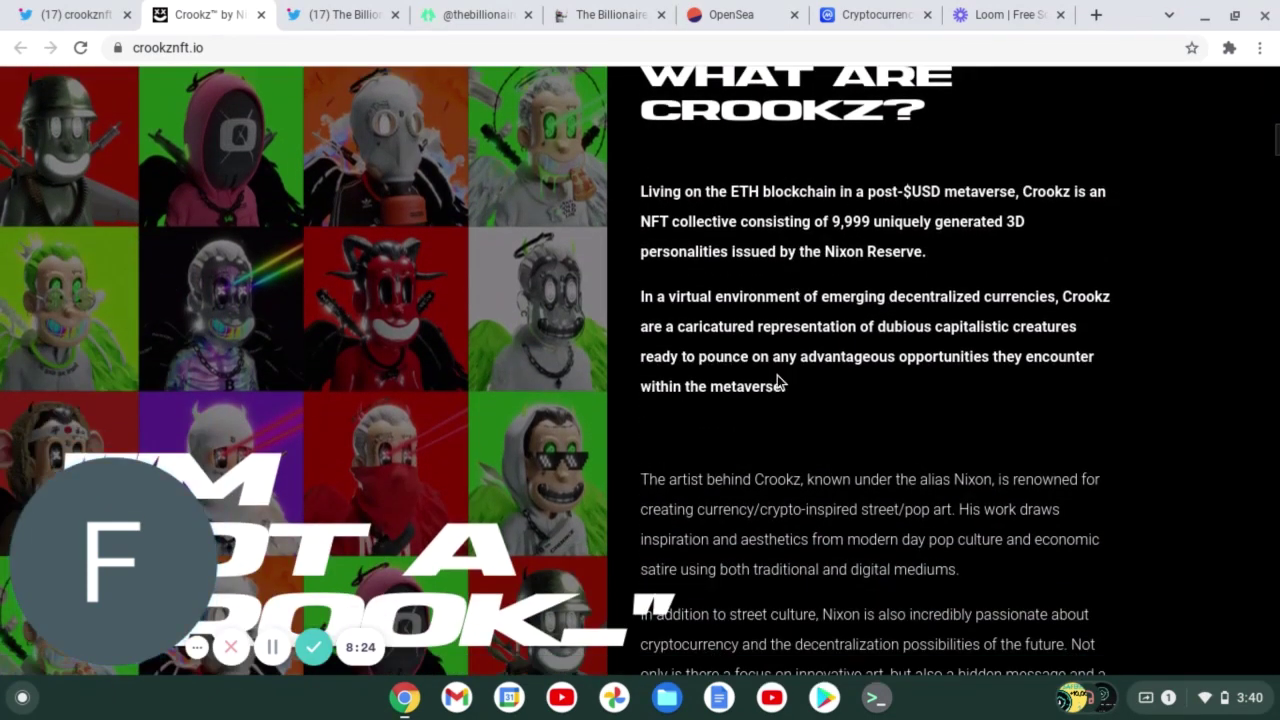
{"action": "mouse_move", "coordinate": [700, 210]}
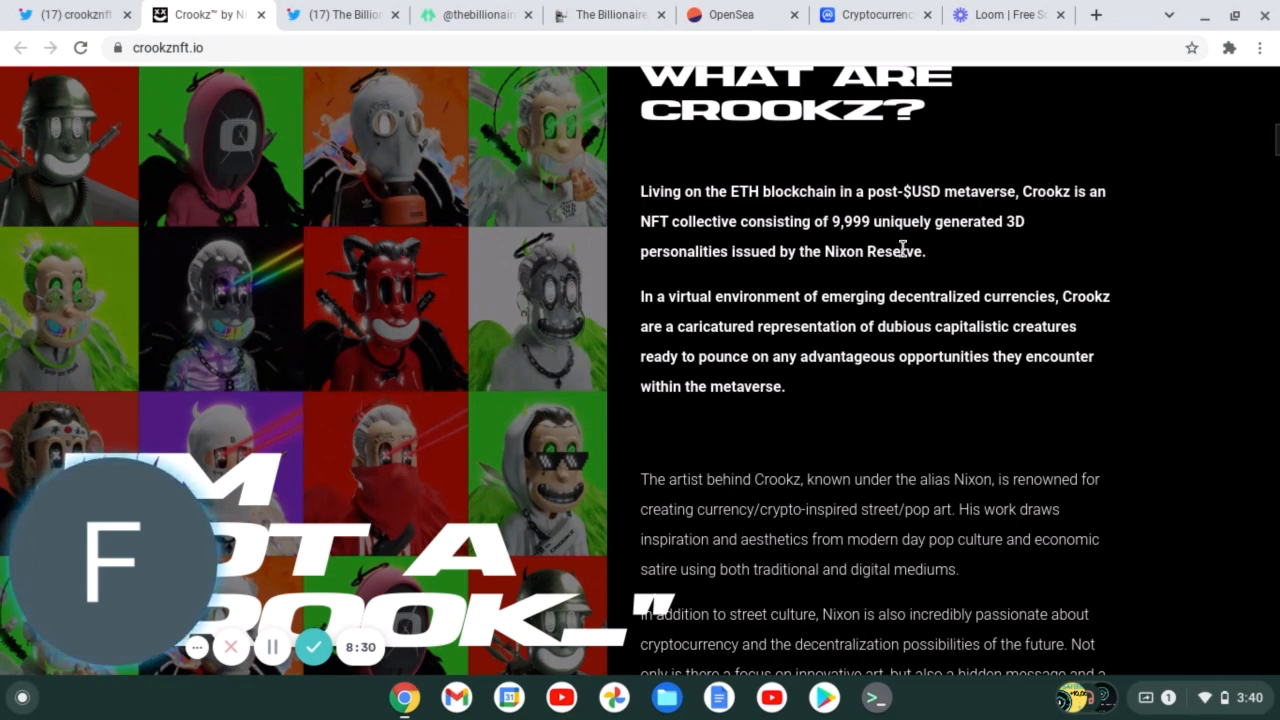
{"action": "mouse_move", "coordinate": [920, 228]}
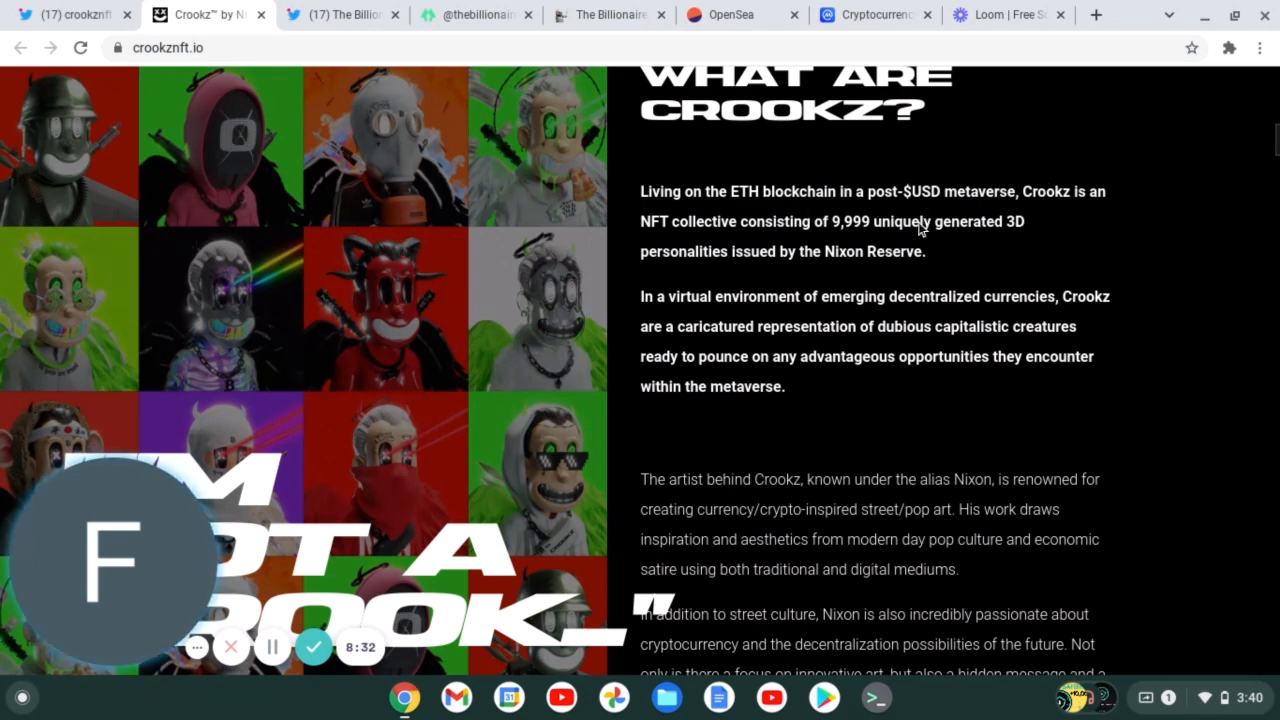
{"action": "mouse_move", "coordinate": [1024, 245]}
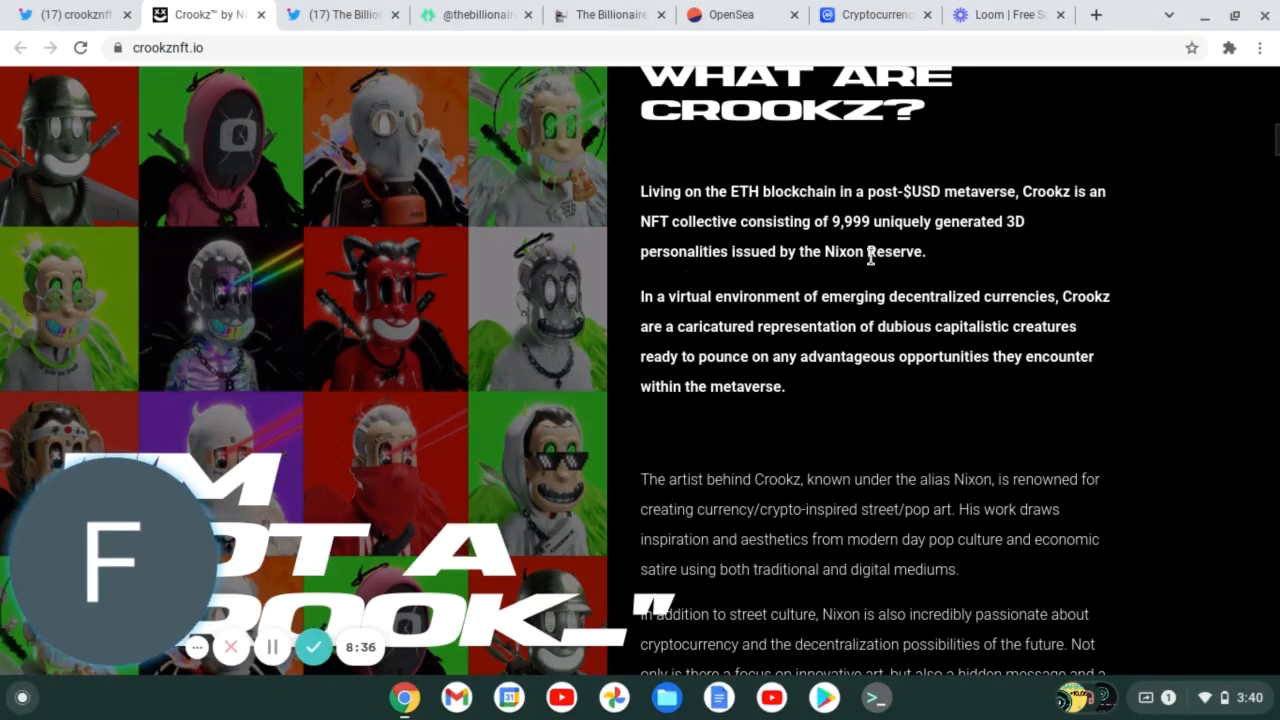
Scroll past the character artwork gallery until the FAQ heading appears.
{"action": "scroll", "scroll_direction": "down", "scroll_amount": 3}
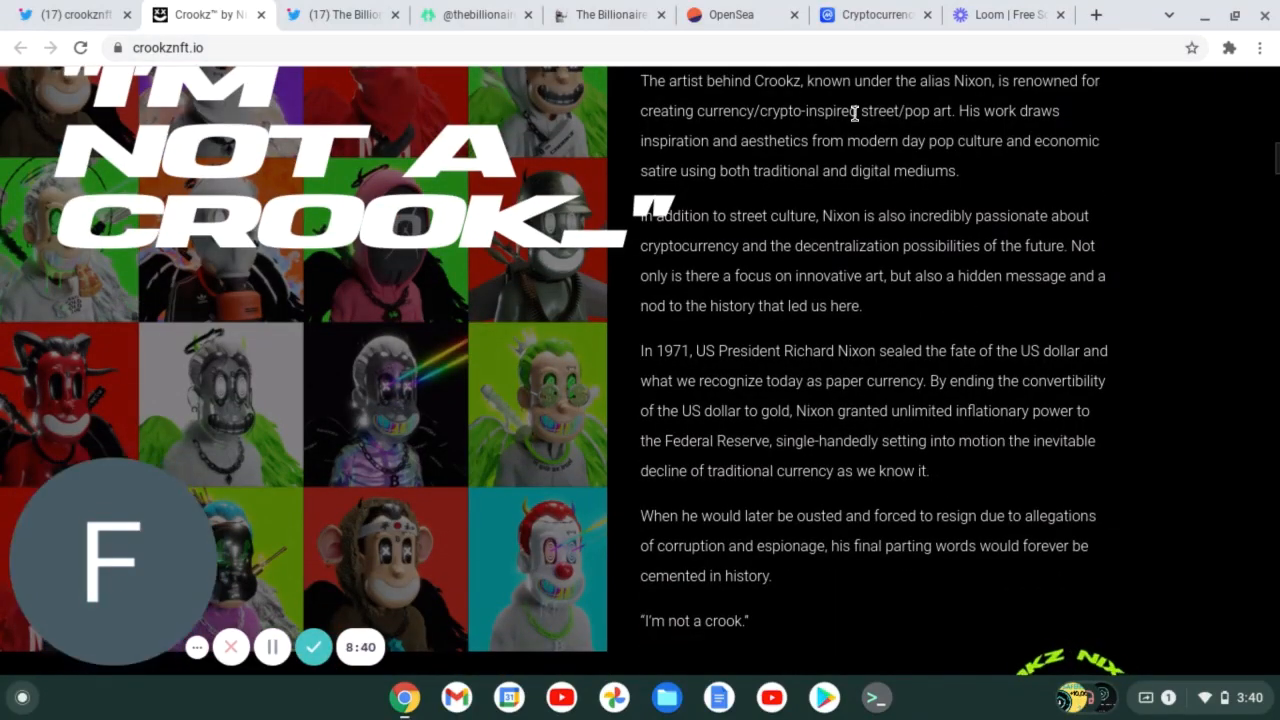
{"action": "mouse_move", "coordinate": [1020, 90]}
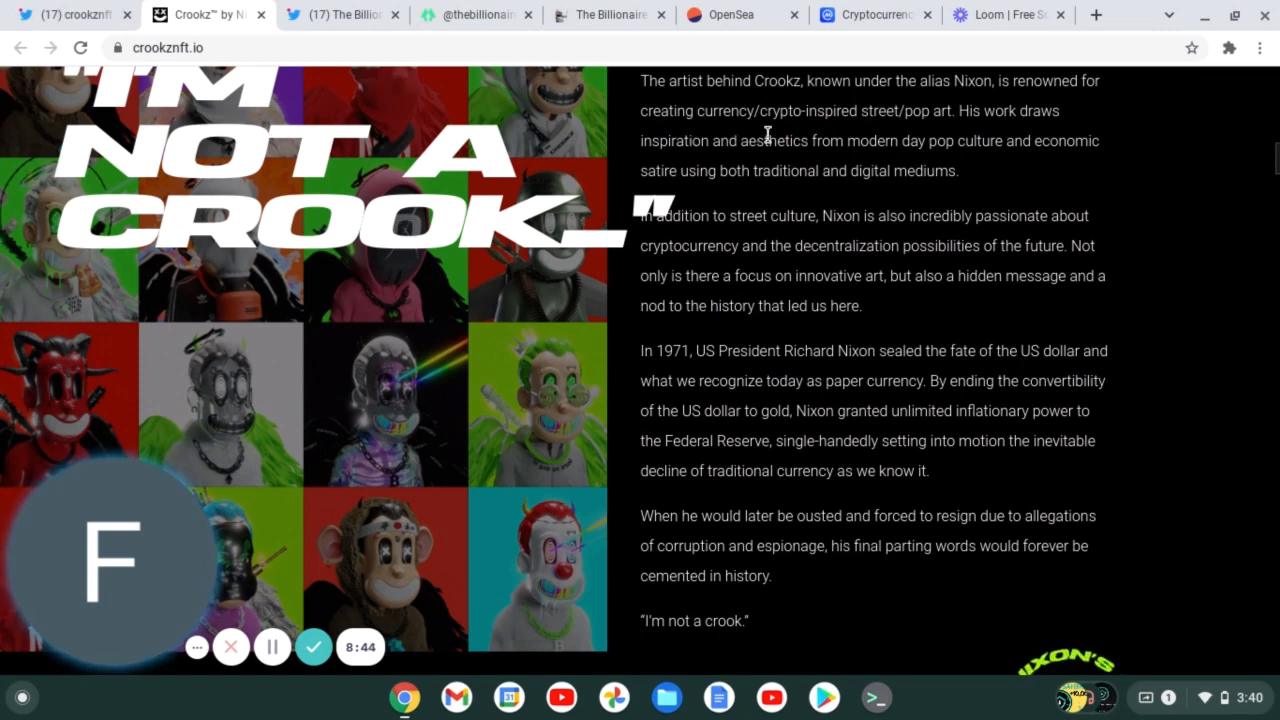
{"action": "mouse_move", "coordinate": [940, 130]}
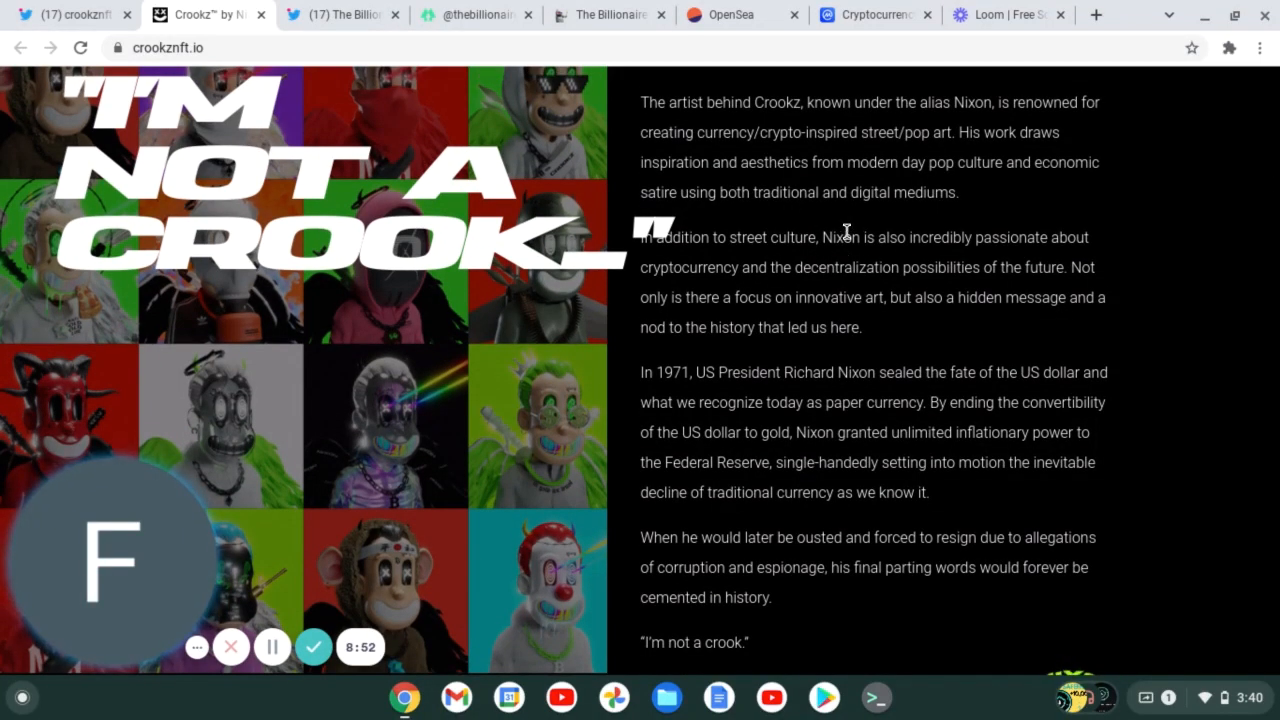
{"action": "scroll", "scroll_direction": "down", "scroll_amount": 3}
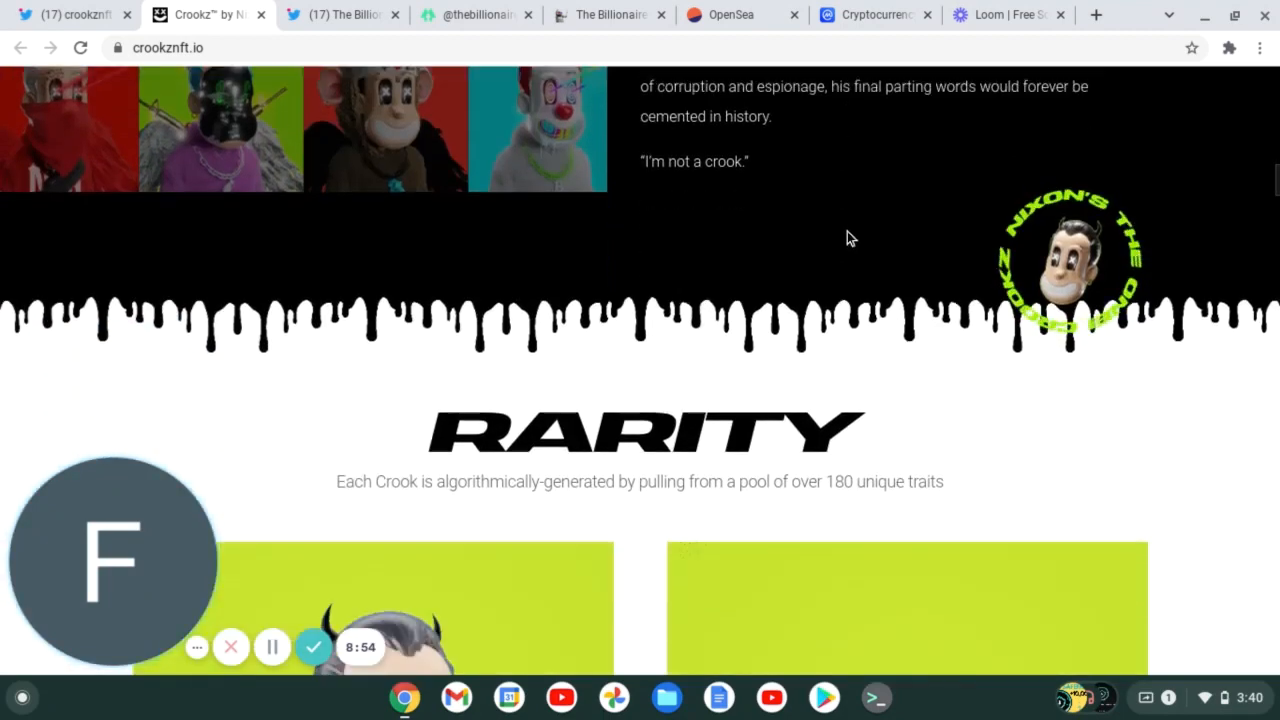
{"action": "scroll", "scroll_direction": "down", "scroll_amount": 3}
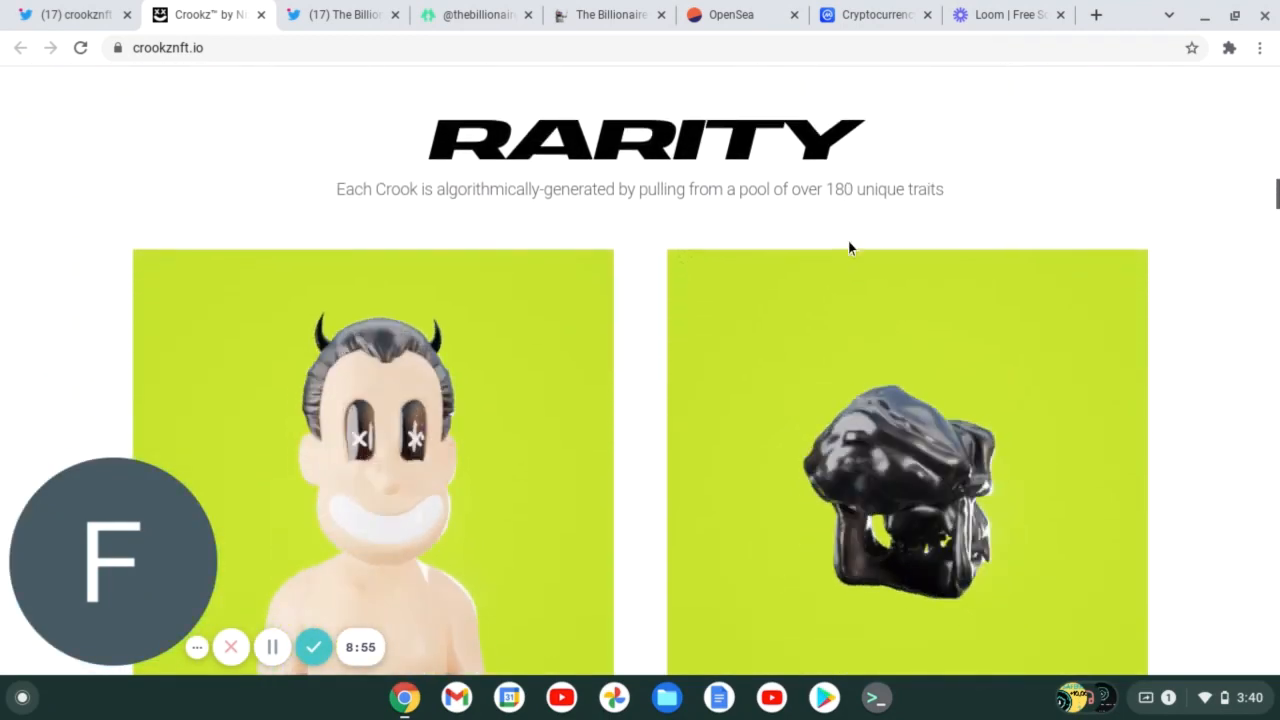
{"action": "scroll", "scroll_direction": "down", "scroll_amount": 3}
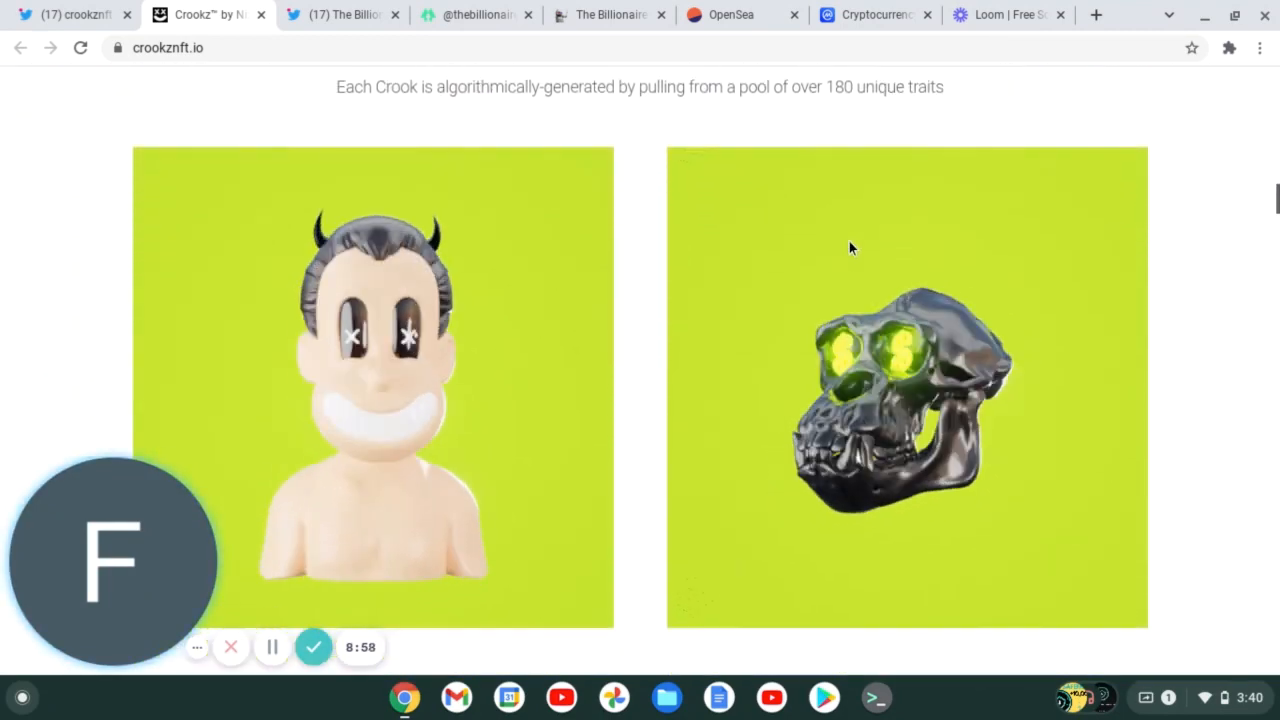
{"action": "scroll", "scroll_direction": "down", "scroll_amount": 3}
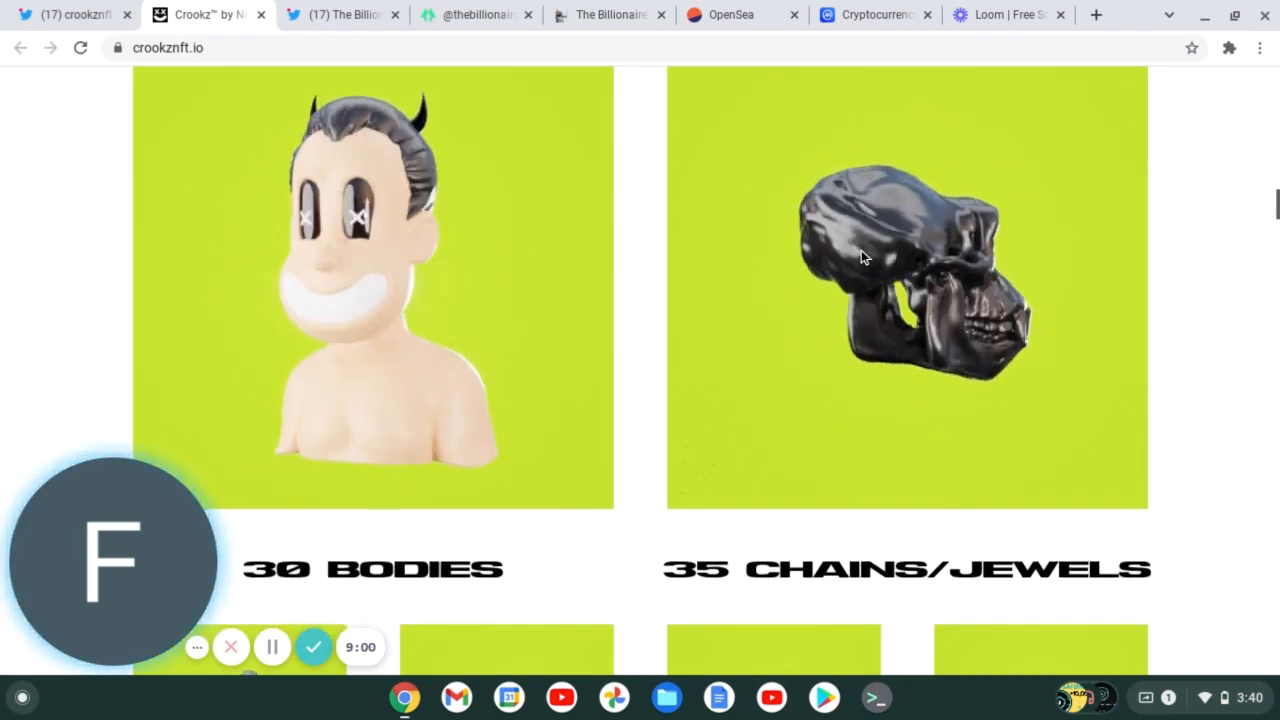
{"action": "scroll", "scroll_direction": "down", "scroll_amount": 3}
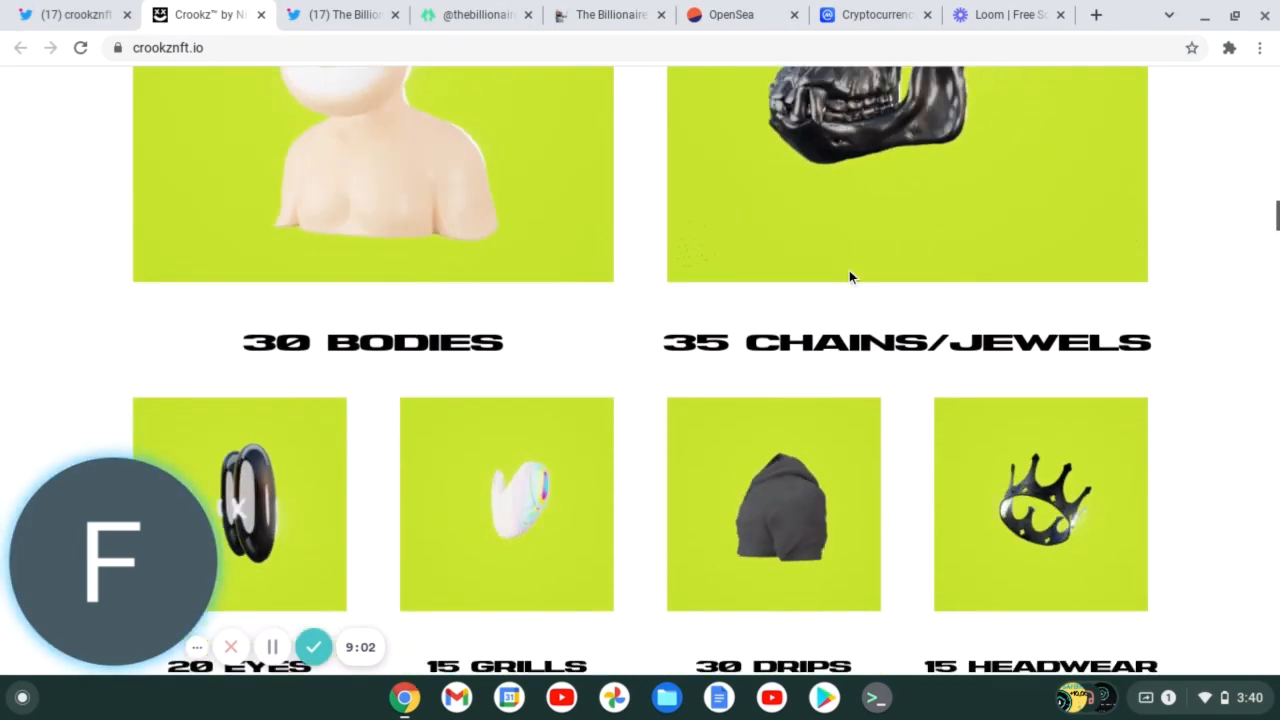
{"action": "scroll", "scroll_direction": "down", "scroll_amount": 3}
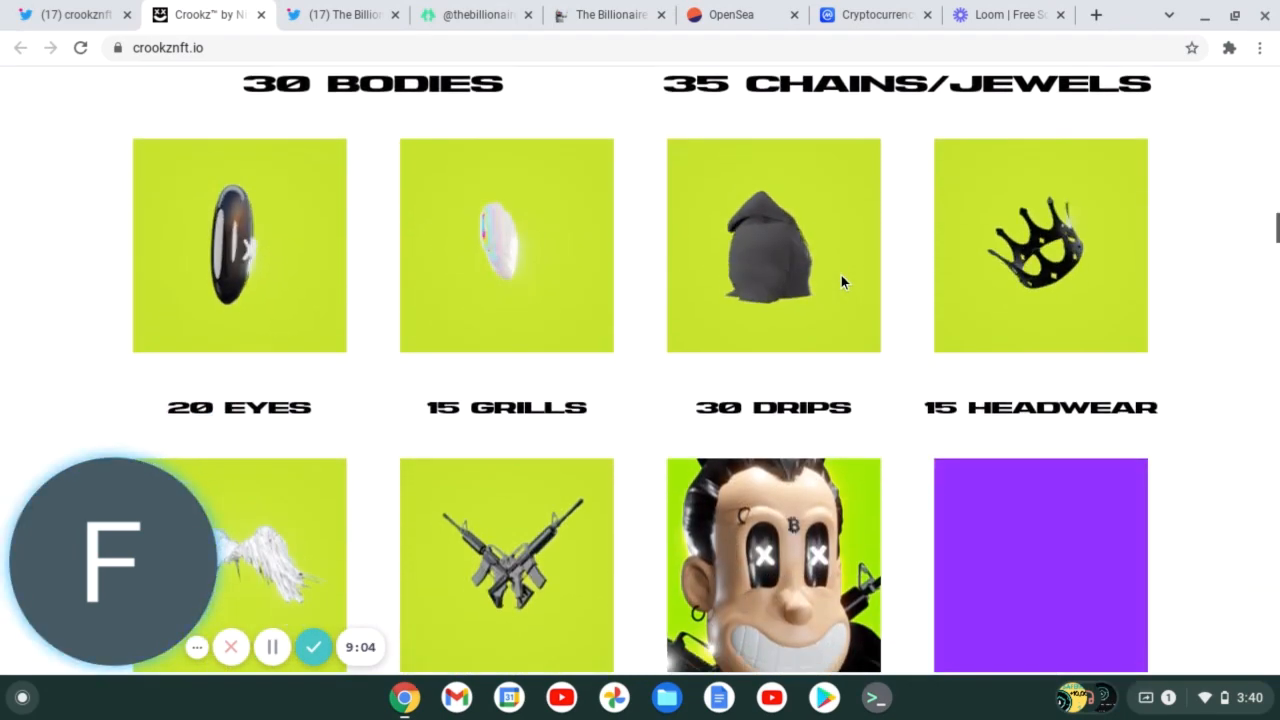
{"action": "scroll", "scroll_direction": "down", "scroll_amount": 3}
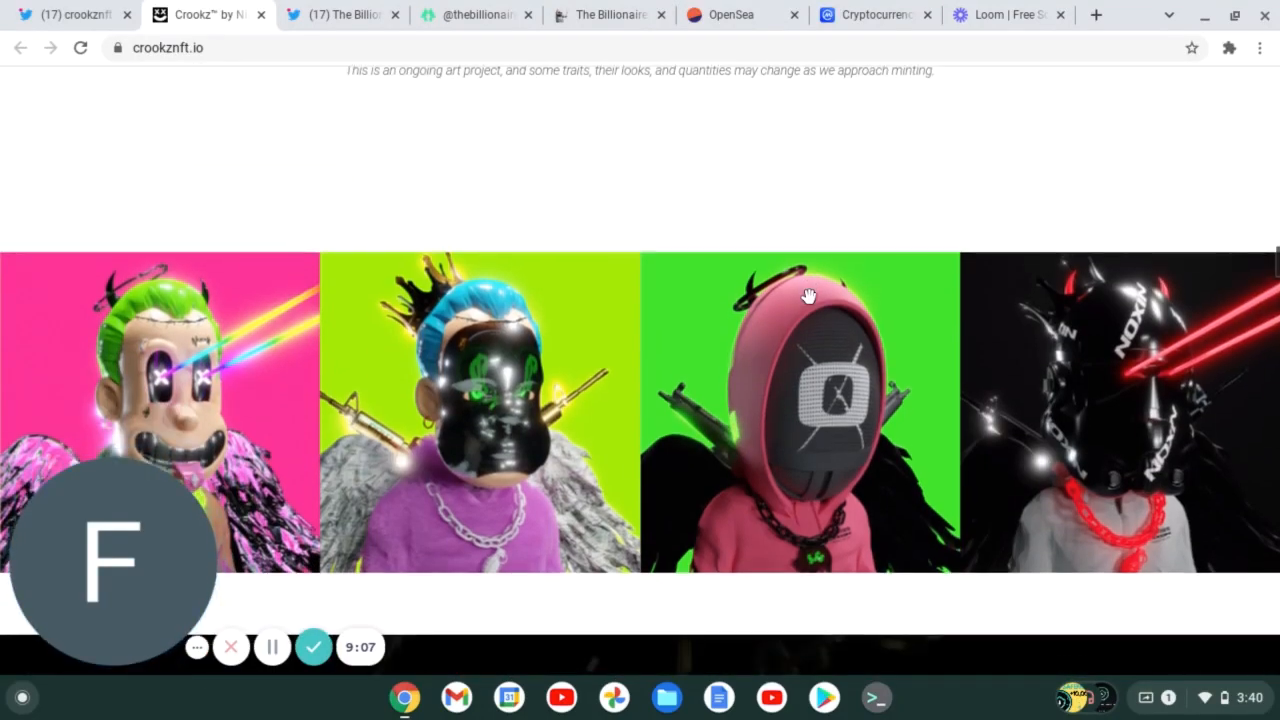
{"action": "scroll", "scroll_direction": "down", "scroll_amount": 3}
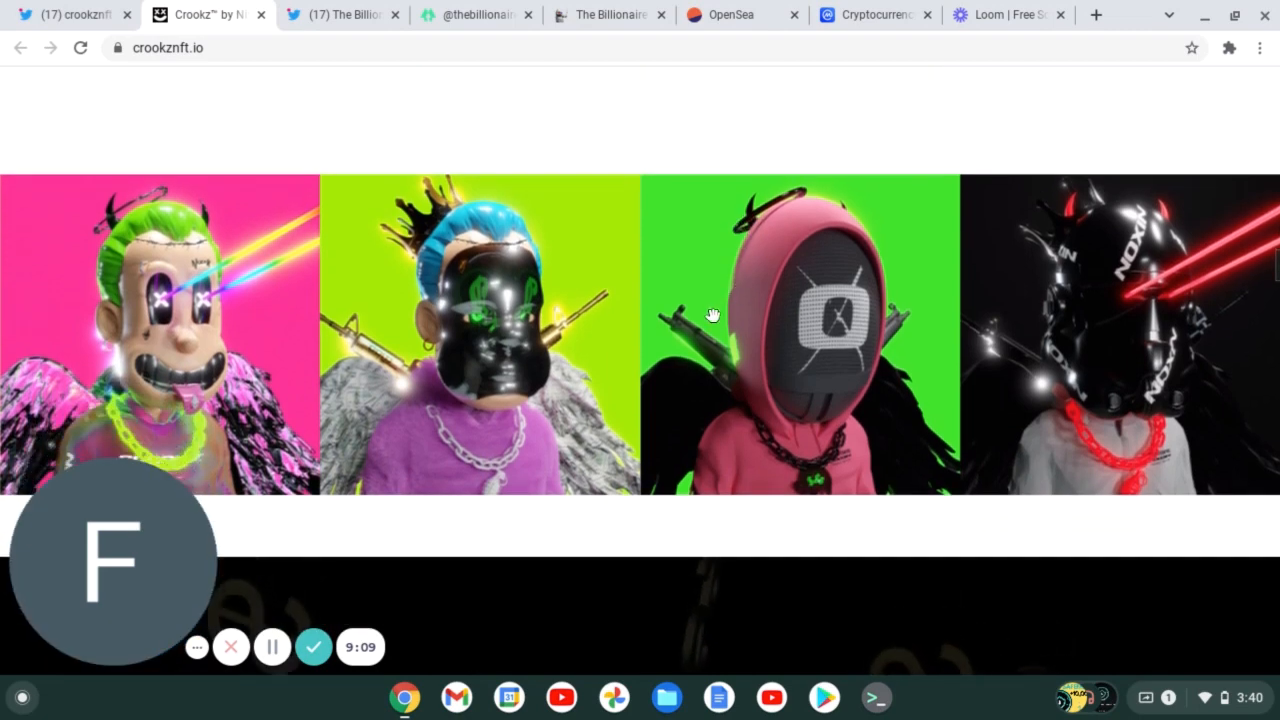
{"action": "scroll", "scroll_direction": "down", "scroll_amount": 3}
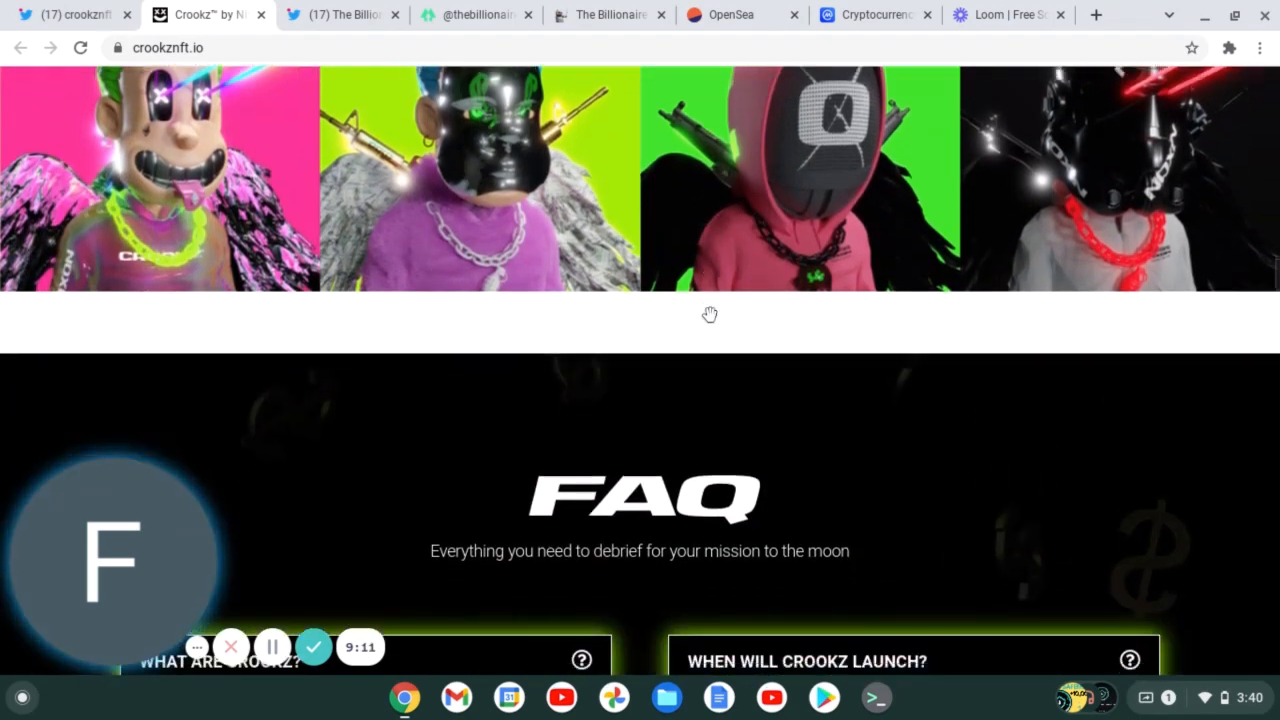
Expand the Crookz FAQ answers on reveal timing, presale/whitelist, minting and Crook price.
{"action": "scroll", "scroll_direction": "down", "scroll_amount": 3}
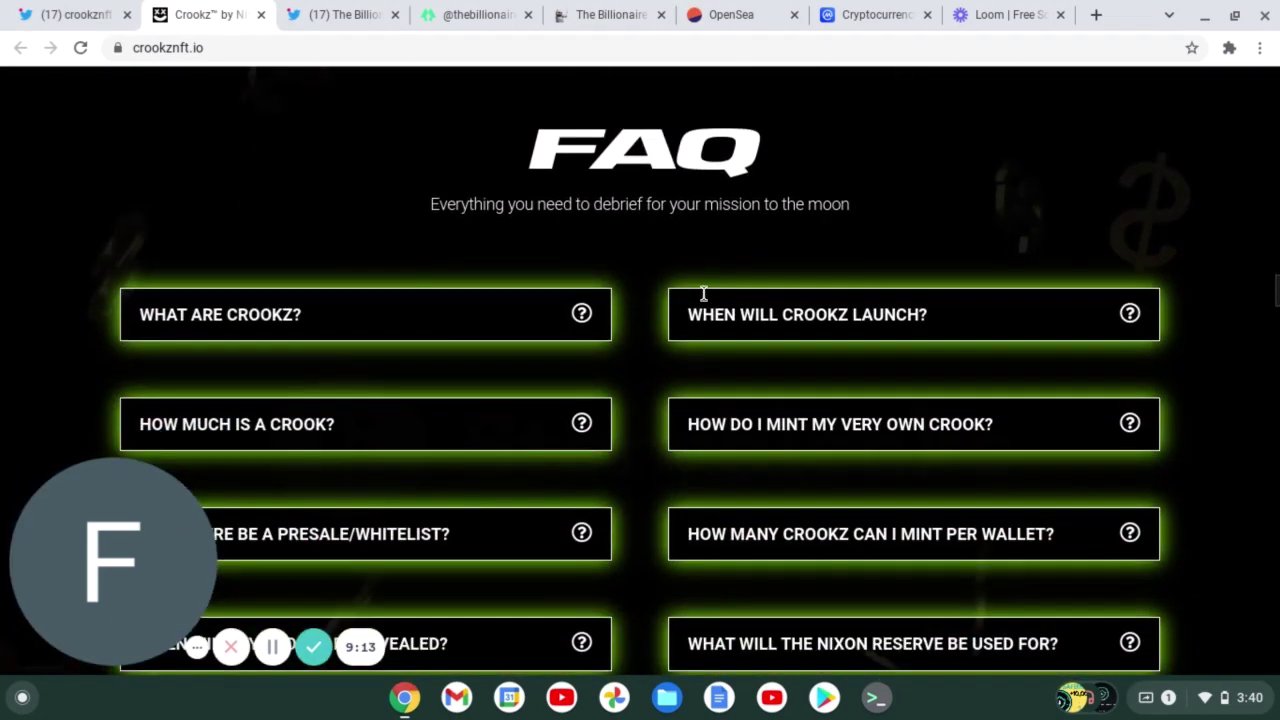
{"action": "scroll", "scroll_direction": "down", "scroll_amount": 3}
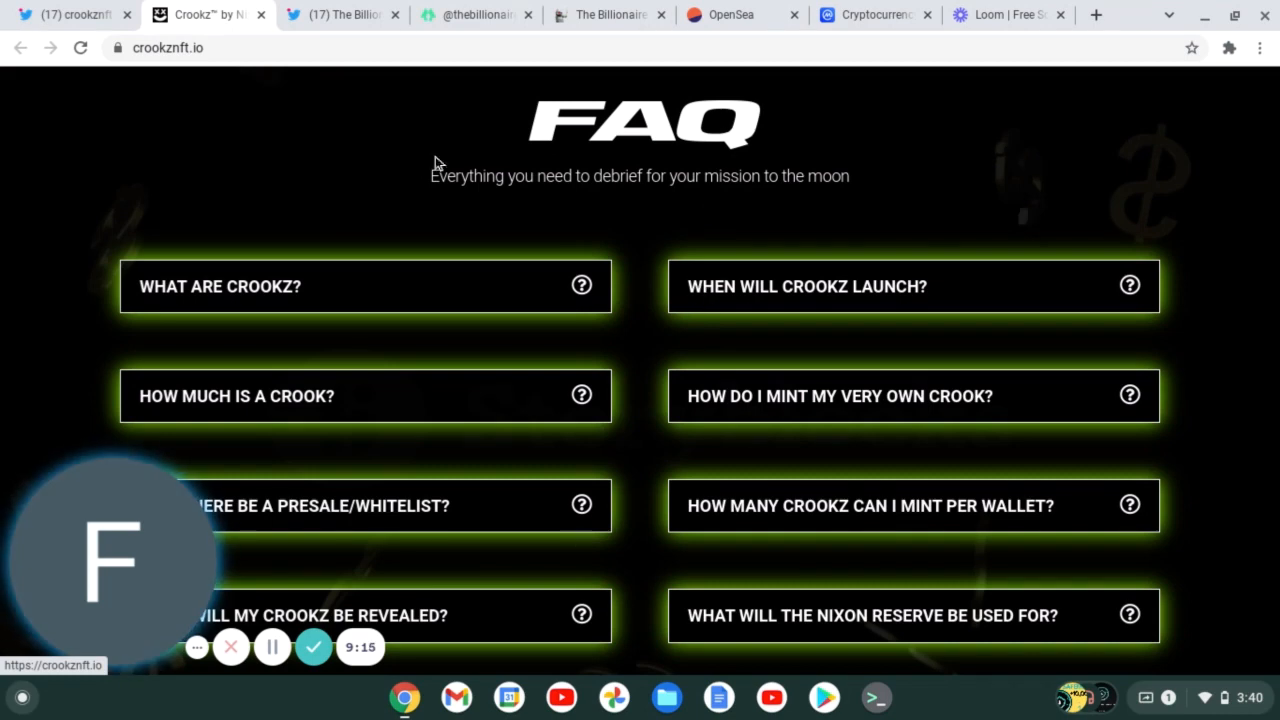
{"action": "scroll", "scroll_direction": "down", "scroll_amount": 3}
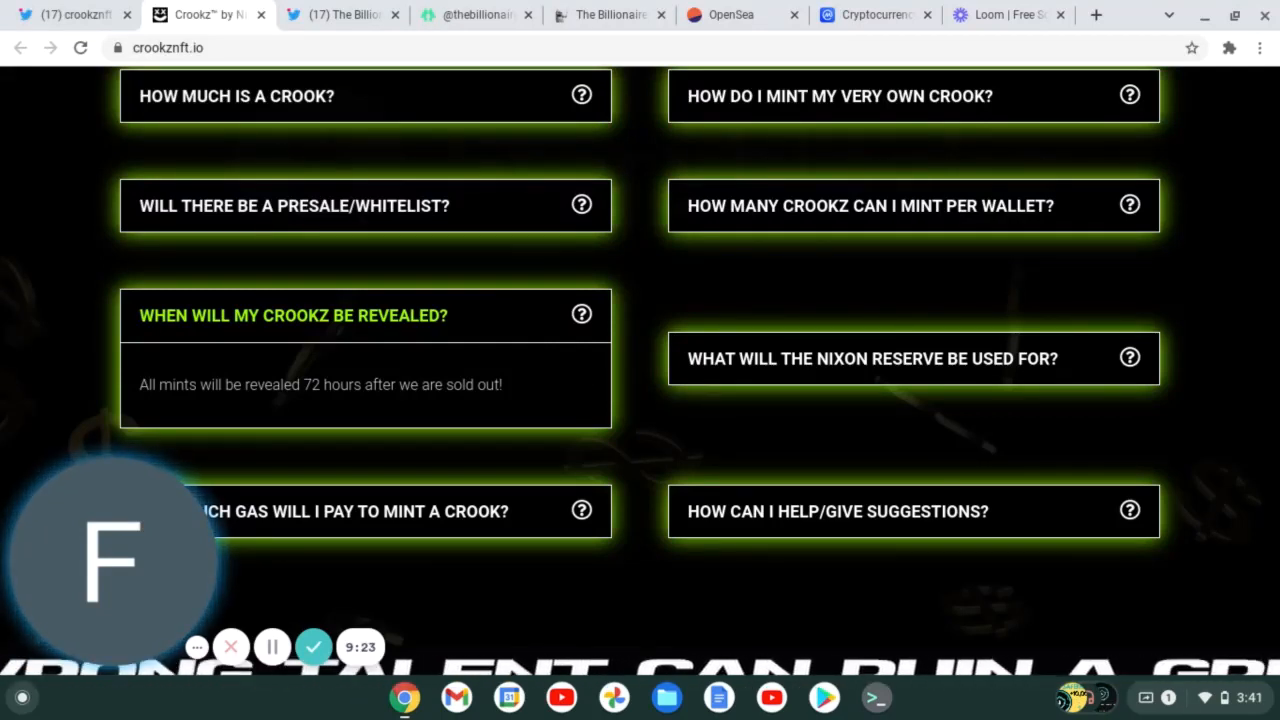
{"action": "scroll", "scroll_direction": "up", "scroll_amount": 3}
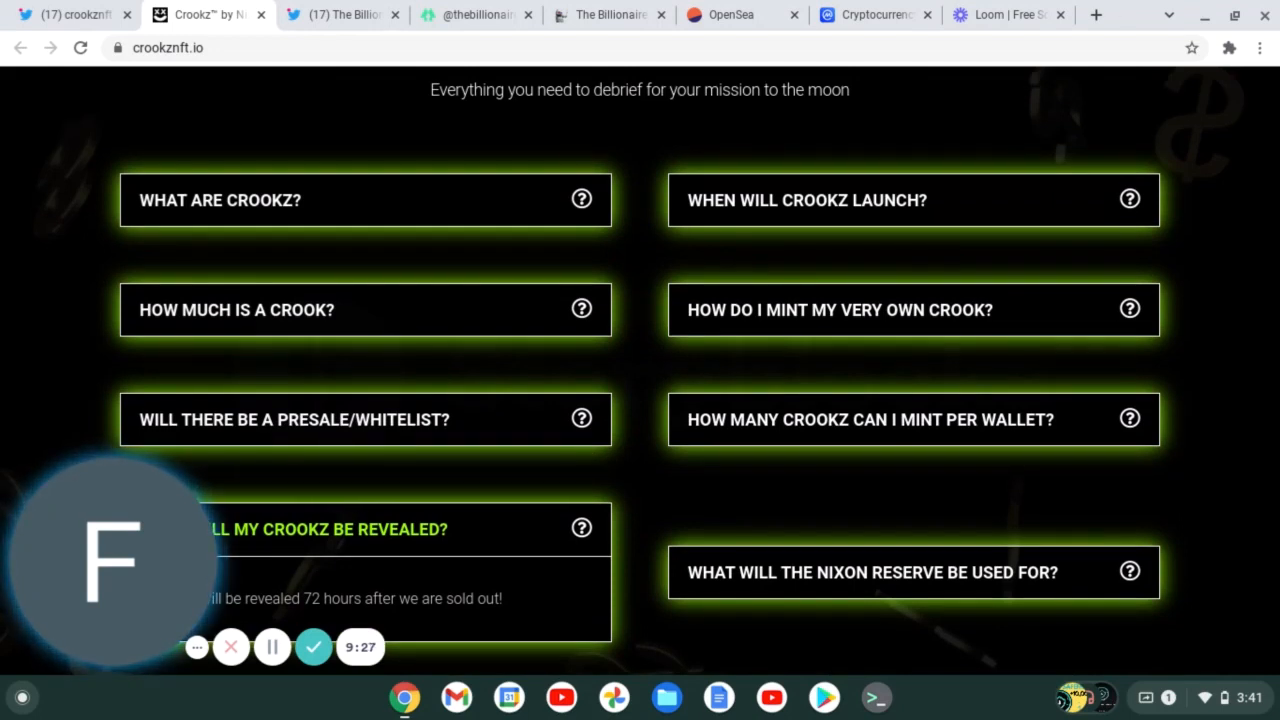
{"action": "mouse_move", "coordinate": [587, 340]}
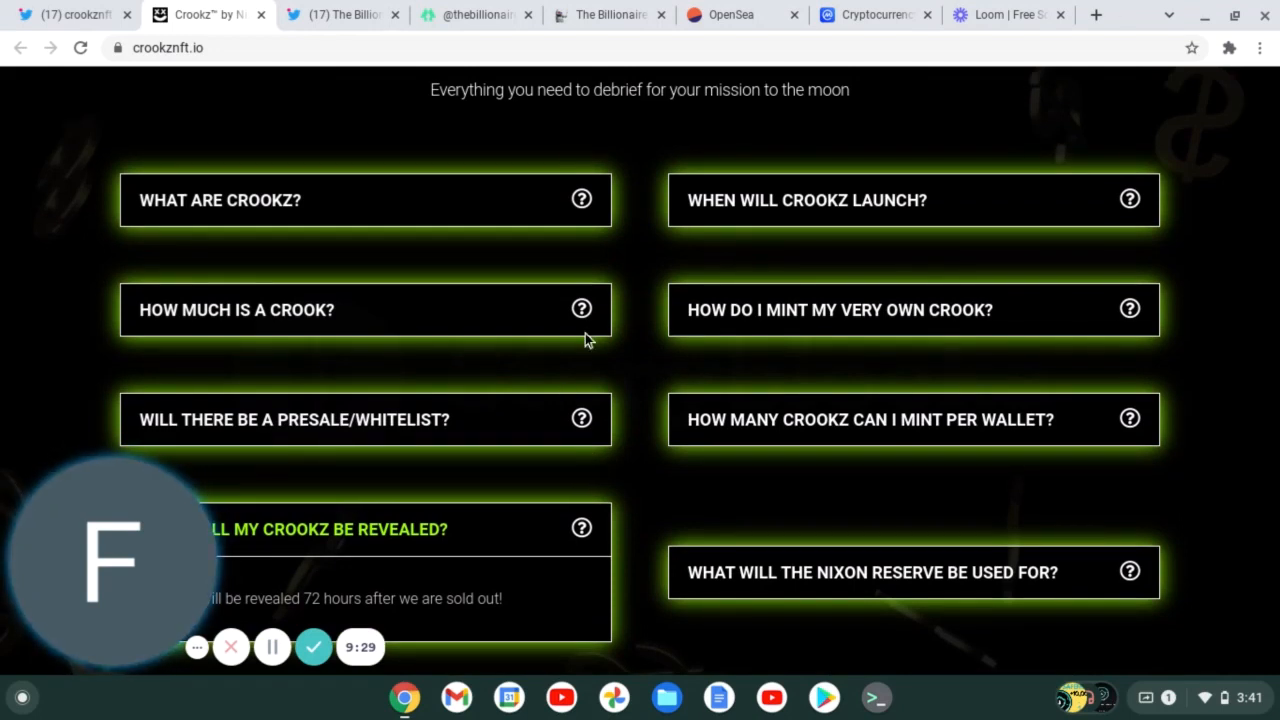
{"action": "mouse_move", "coordinate": [622, 322]}
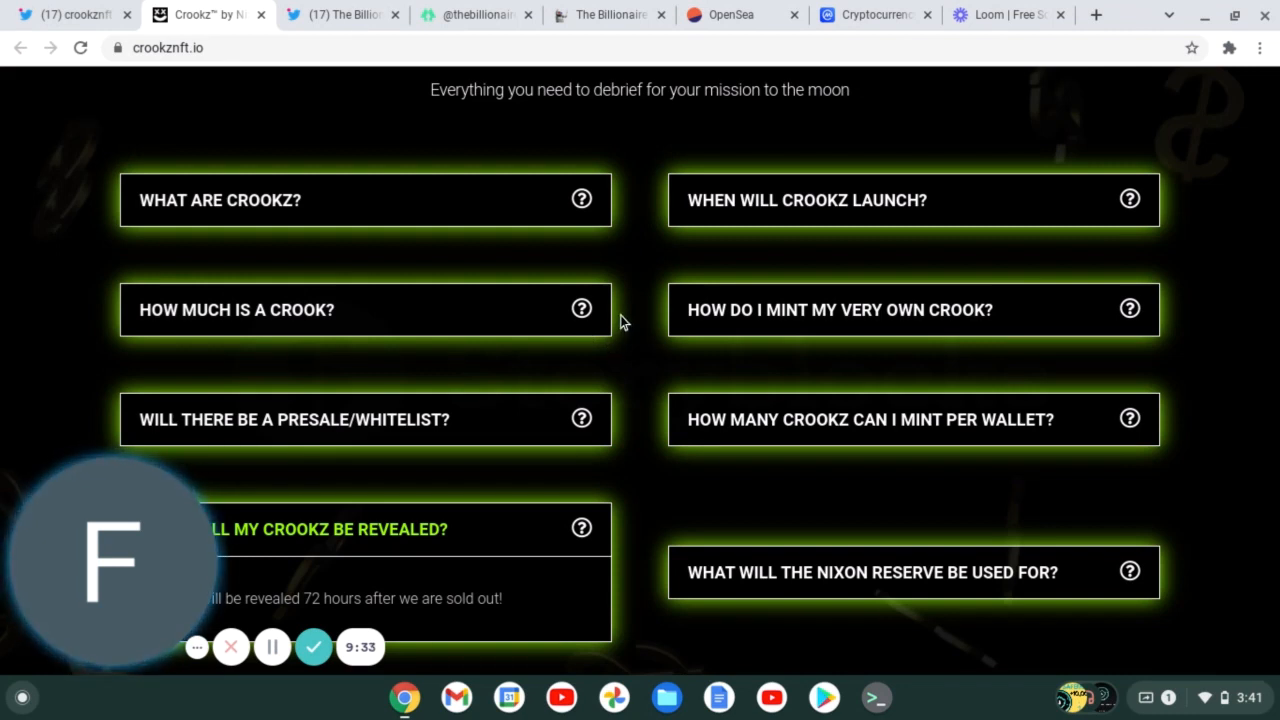
{"action": "mouse_move", "coordinate": [452, 263]}
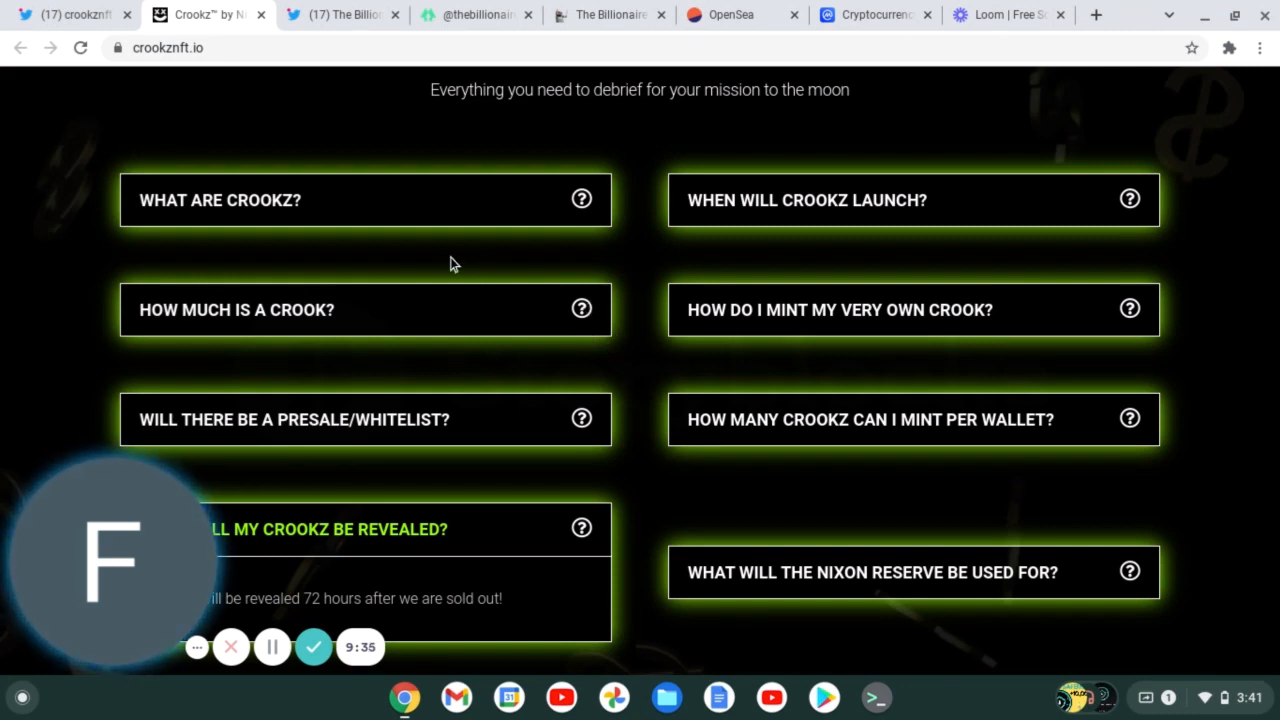
{"action": "mouse_move", "coordinate": [88, 419]}
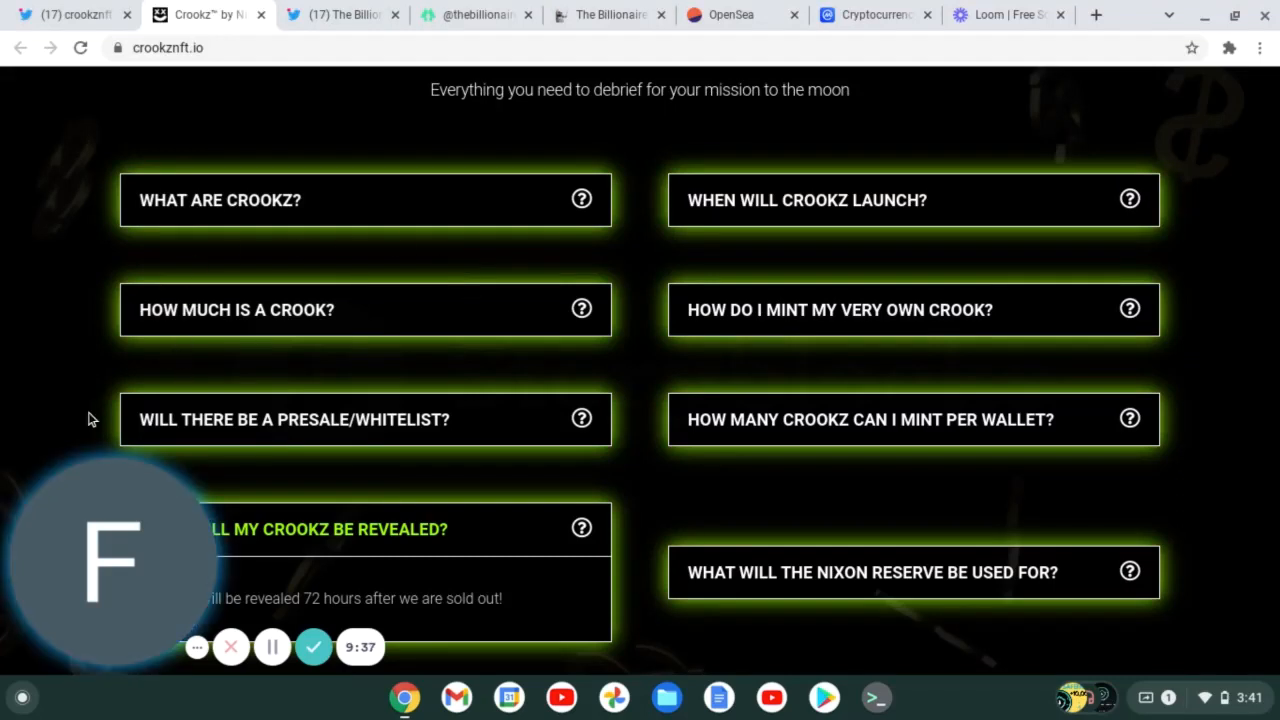
{"action": "mouse_move", "coordinate": [551, 426]}
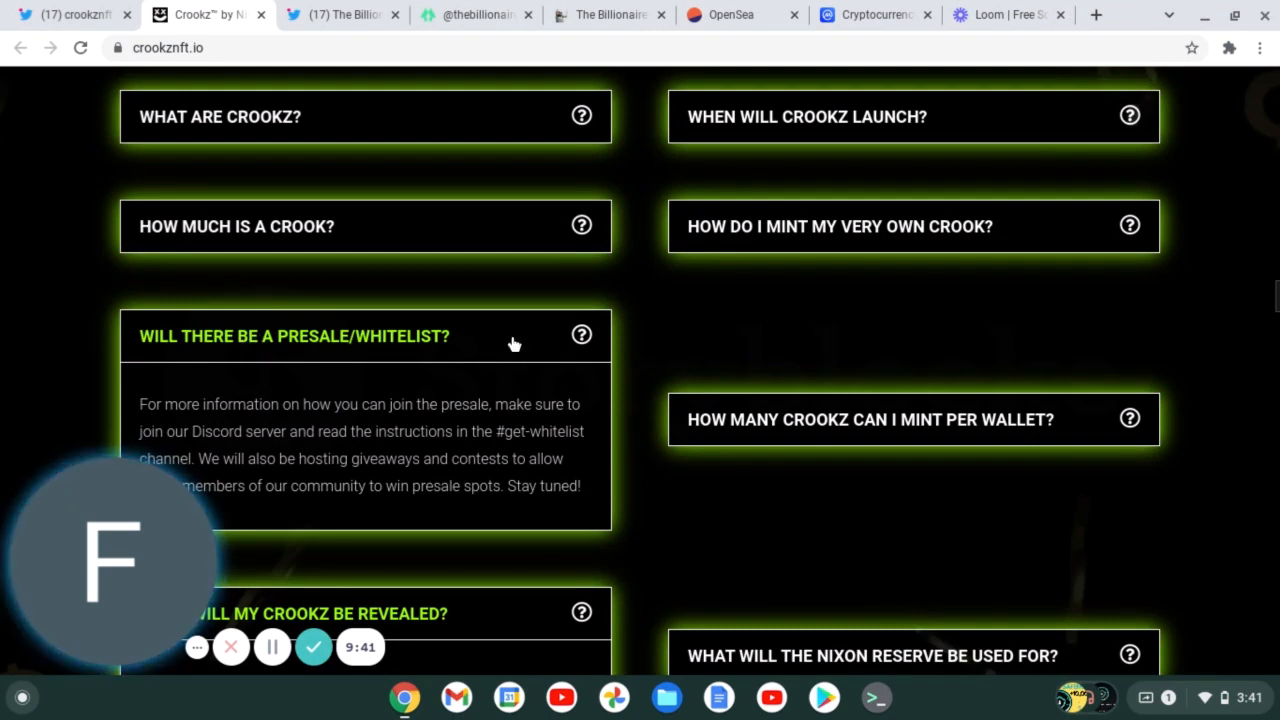
{"action": "mouse_move", "coordinate": [1031, 214]}
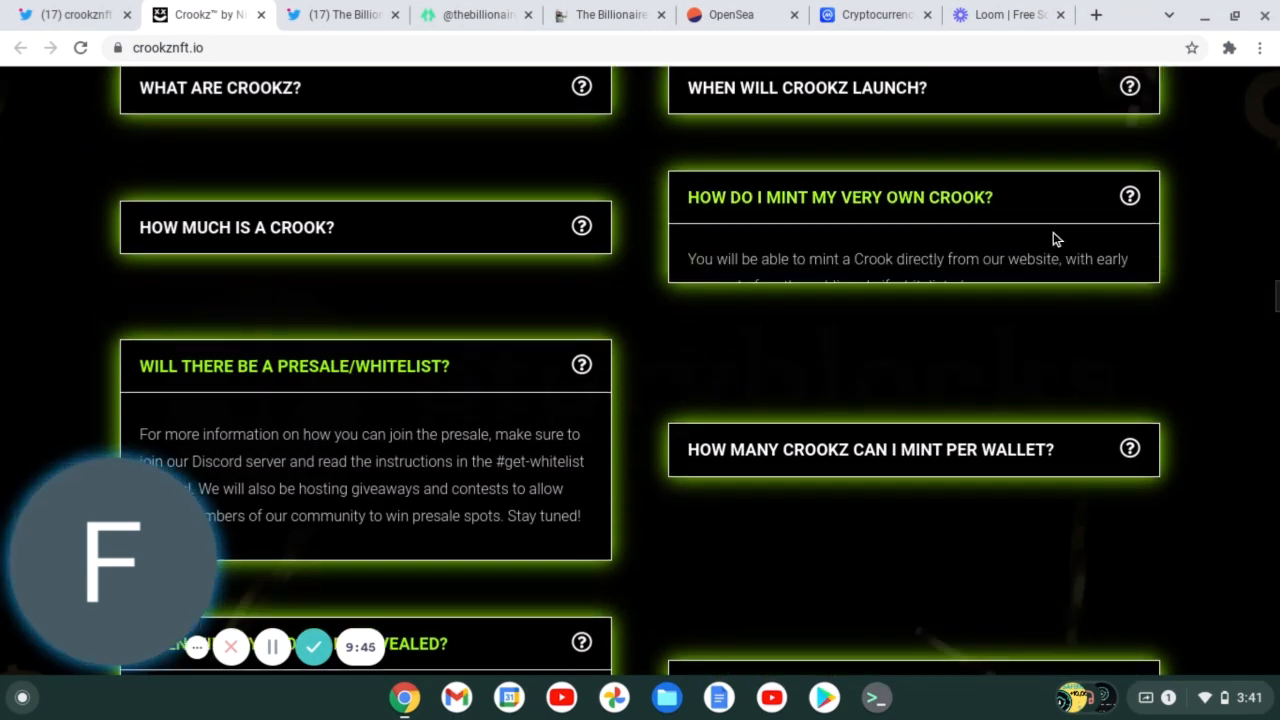
{"action": "scroll", "scroll_direction": "down", "scroll_amount": 3}
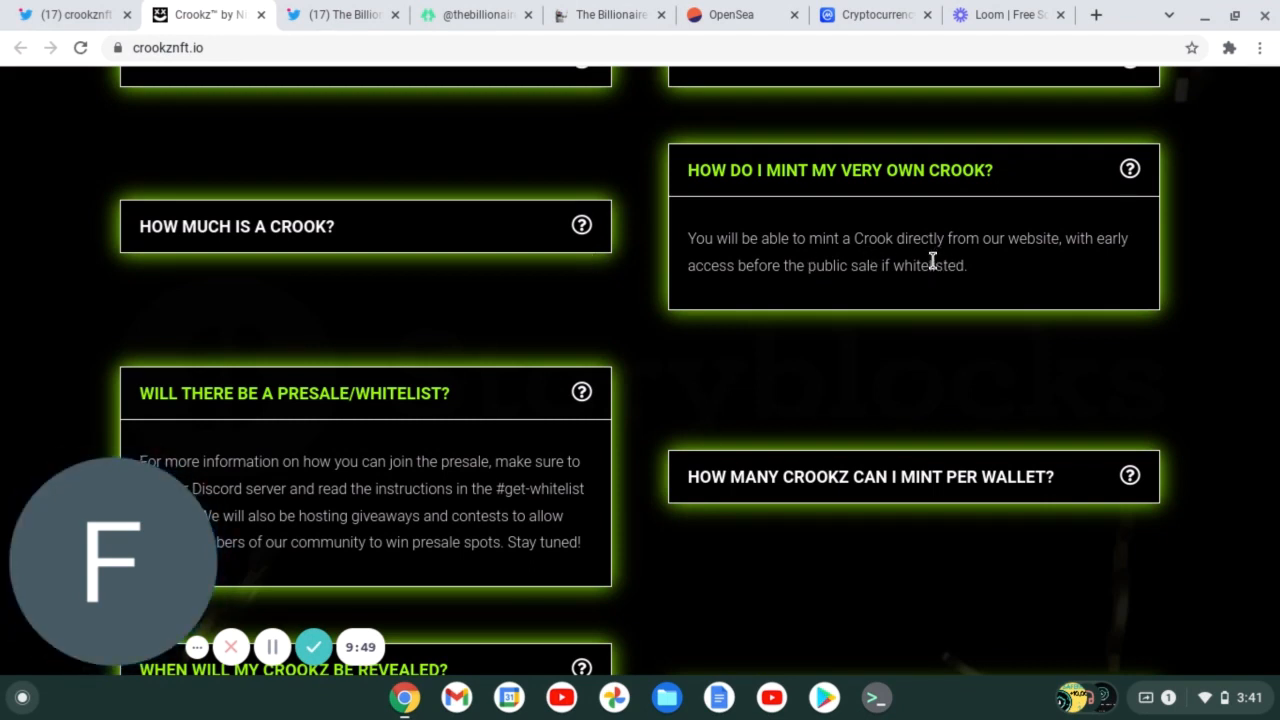
{"action": "mouse_move", "coordinate": [838, 285]}
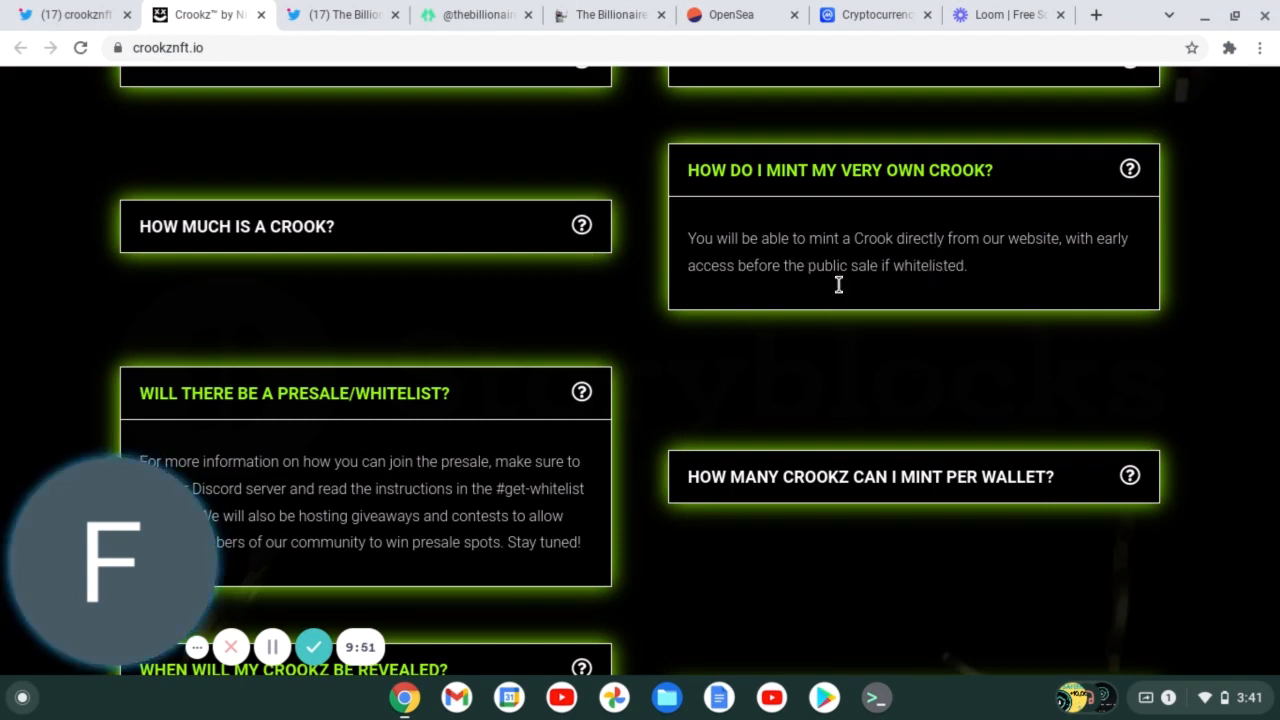
{"action": "mouse_move", "coordinate": [687, 266]}
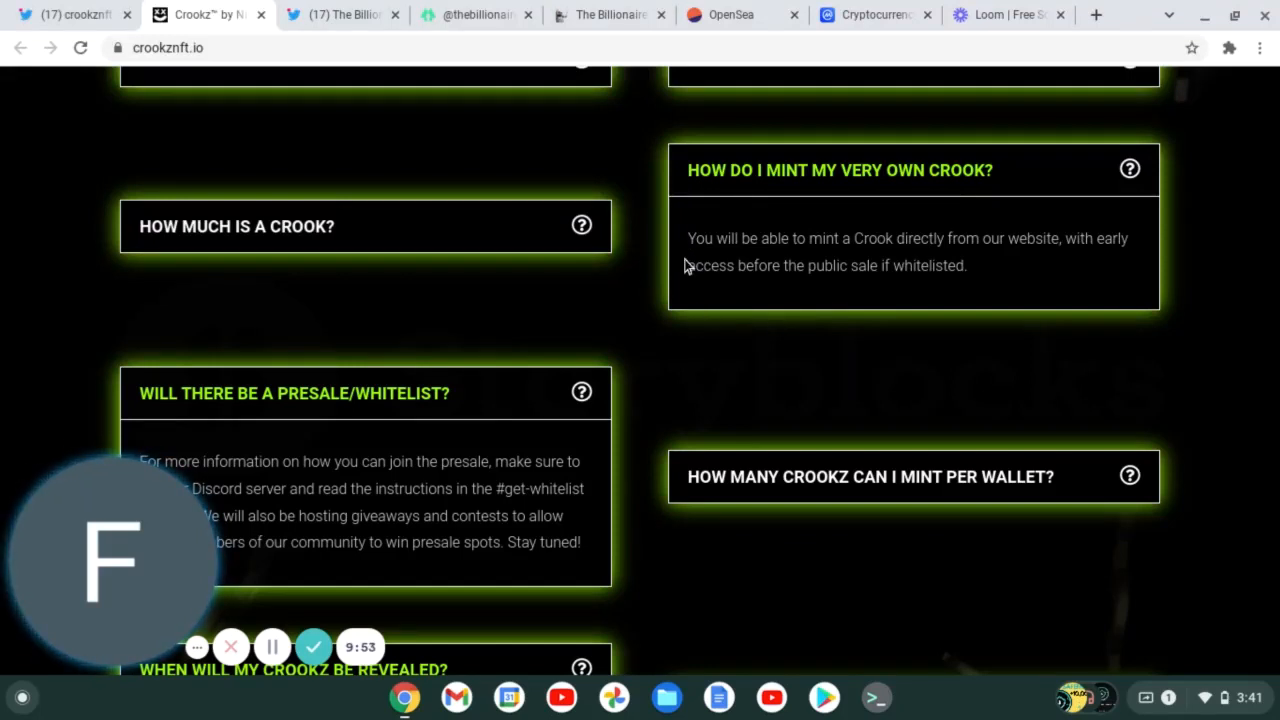
{"action": "scroll", "scroll_direction": "up", "scroll_amount": 3}
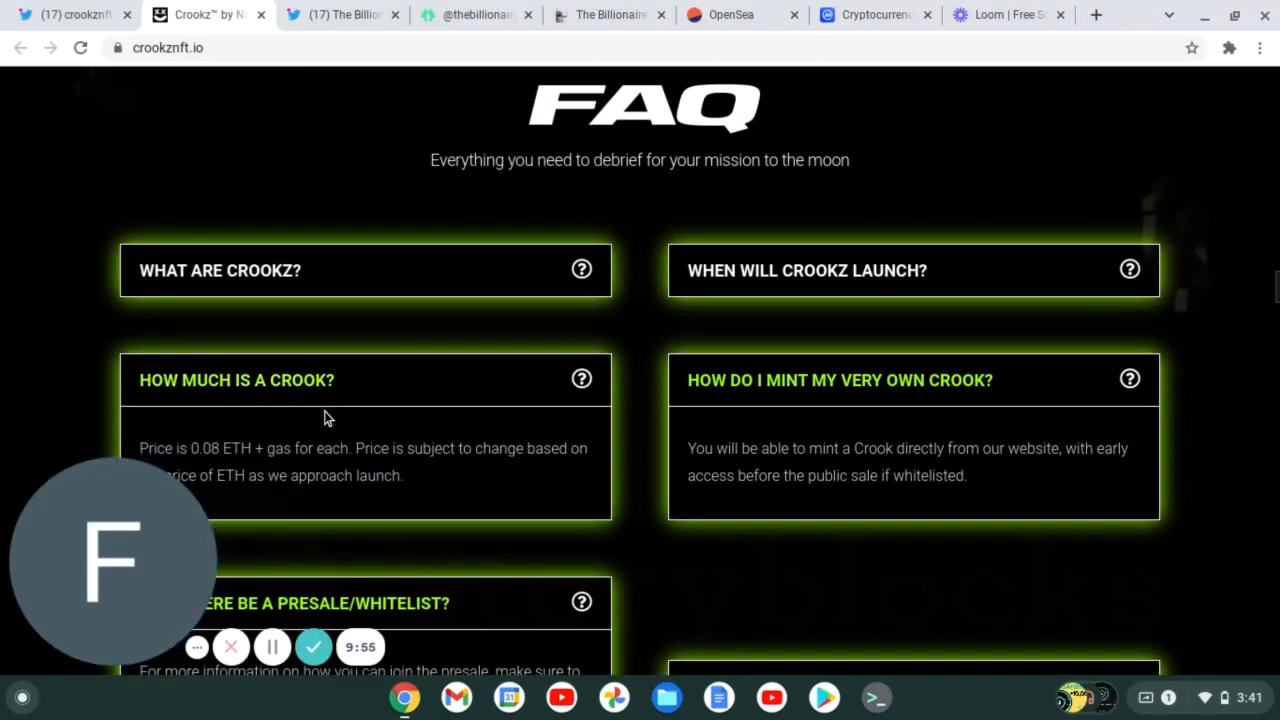
{"action": "scroll", "scroll_direction": "down", "scroll_amount": 3}
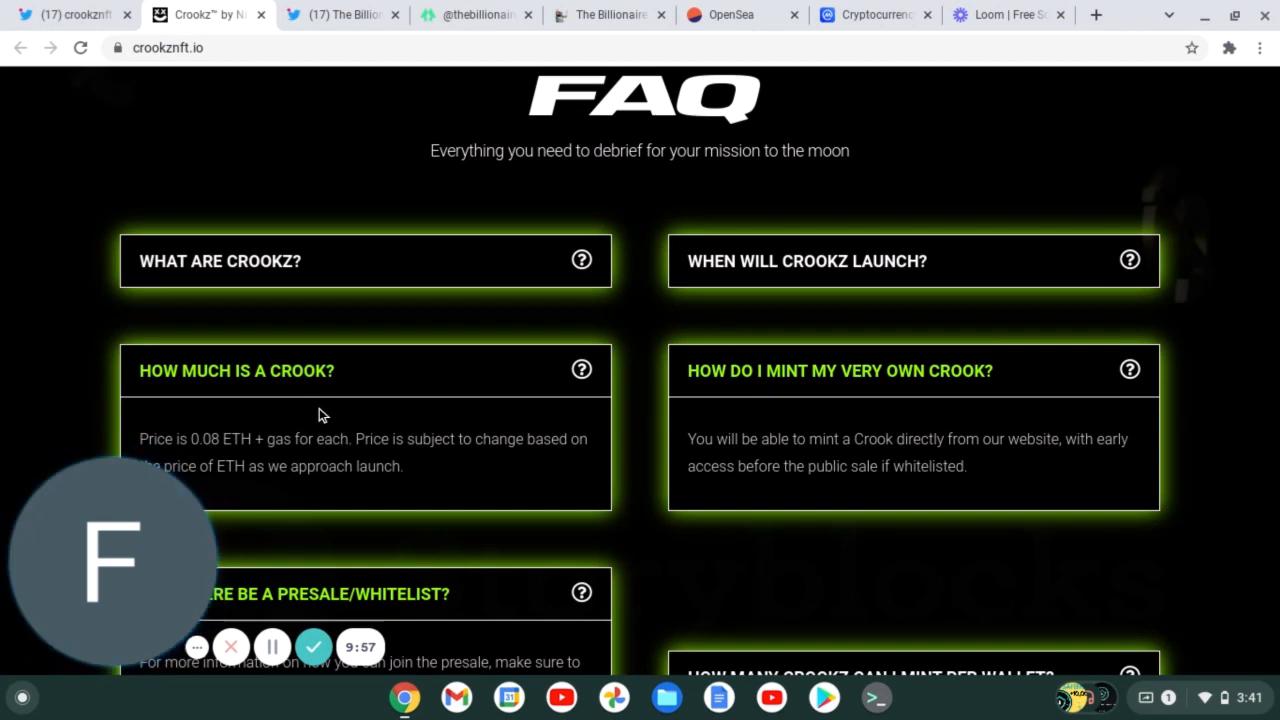
{"action": "scroll", "scroll_direction": "down", "scroll_amount": 3}
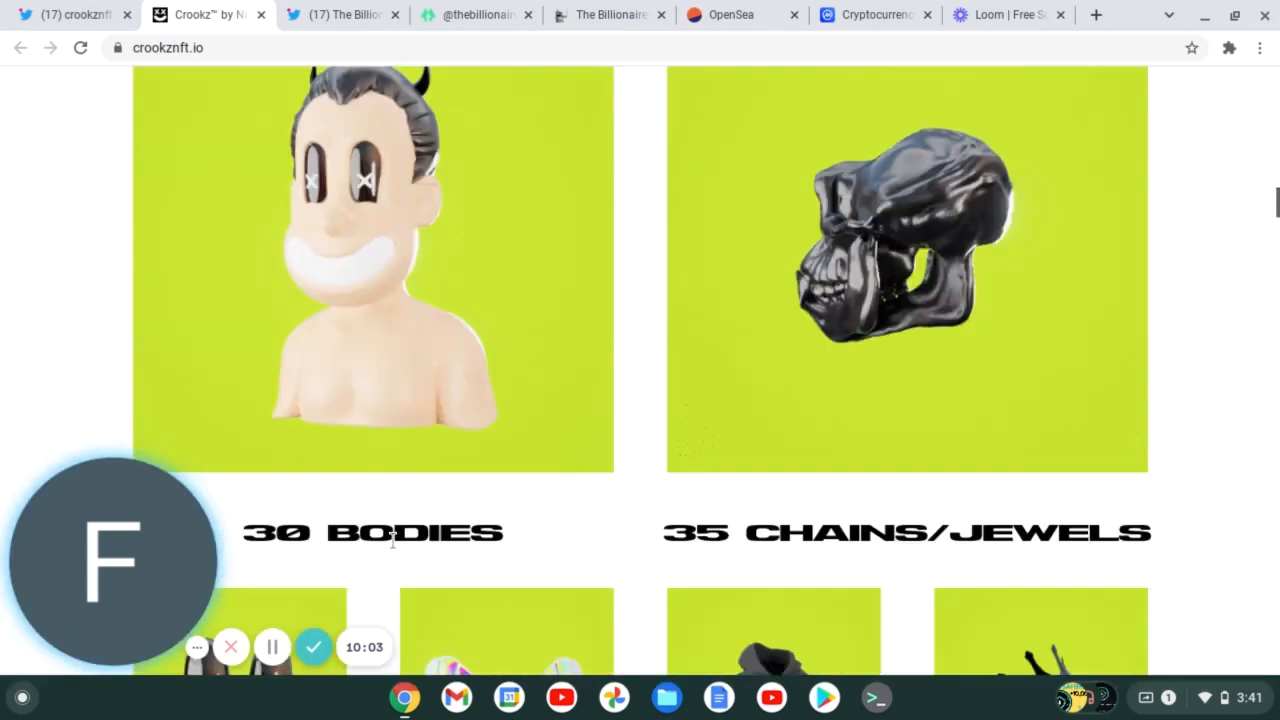
Scroll from the Crookz header down to the 'I'm not a crook' story about artist Nixon.
{"action": "scroll", "scroll_direction": "up", "scroll_amount": 3}
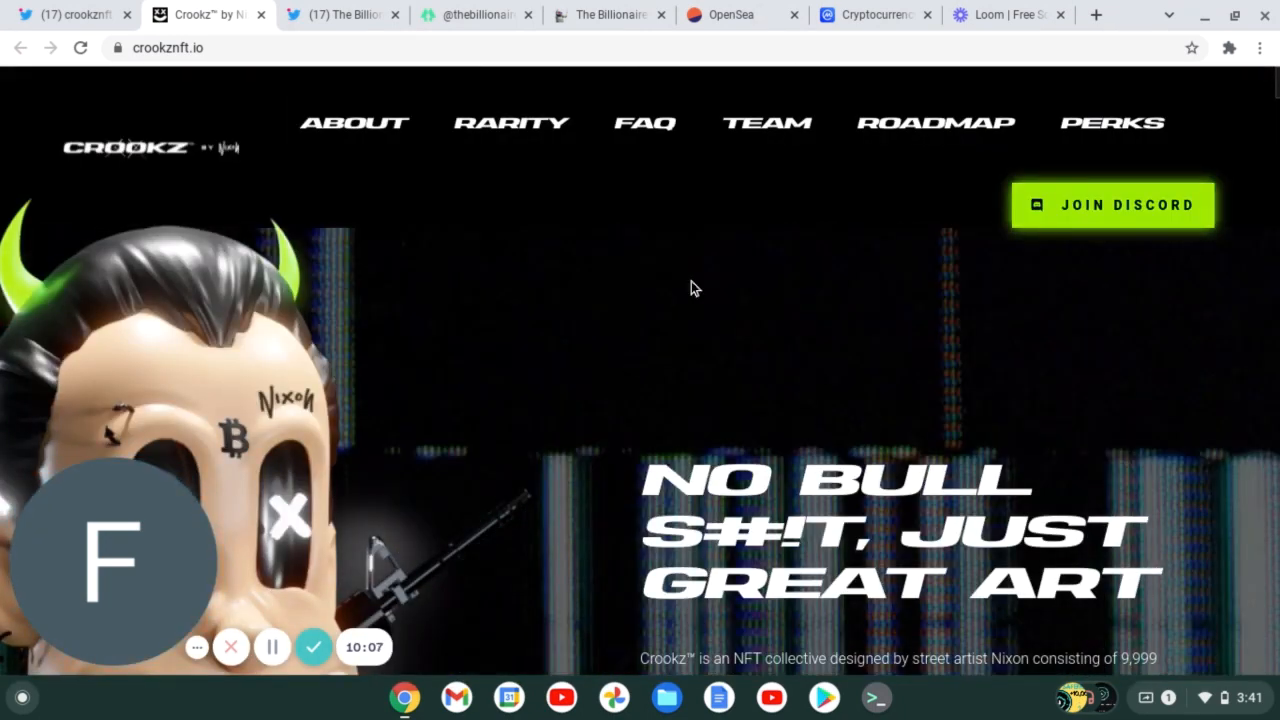
{"action": "scroll", "scroll_direction": "down", "scroll_amount": 3}
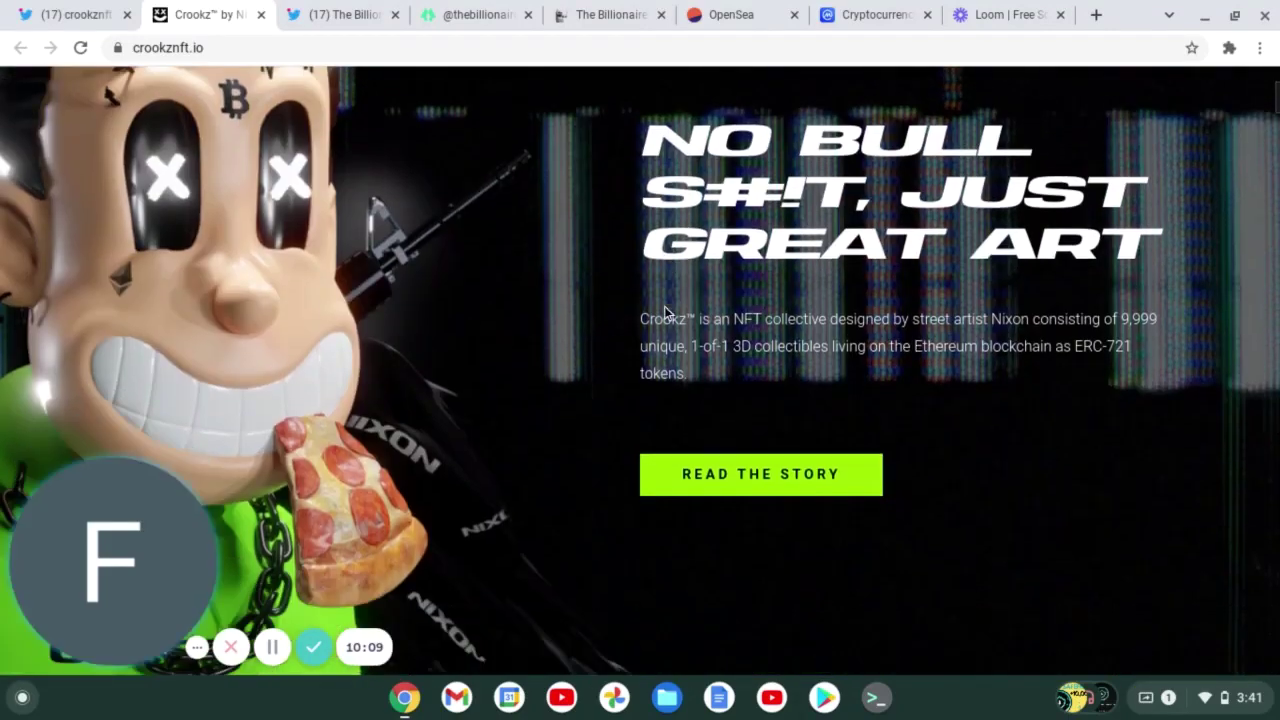
{"action": "scroll", "scroll_direction": "down", "scroll_amount": 3}
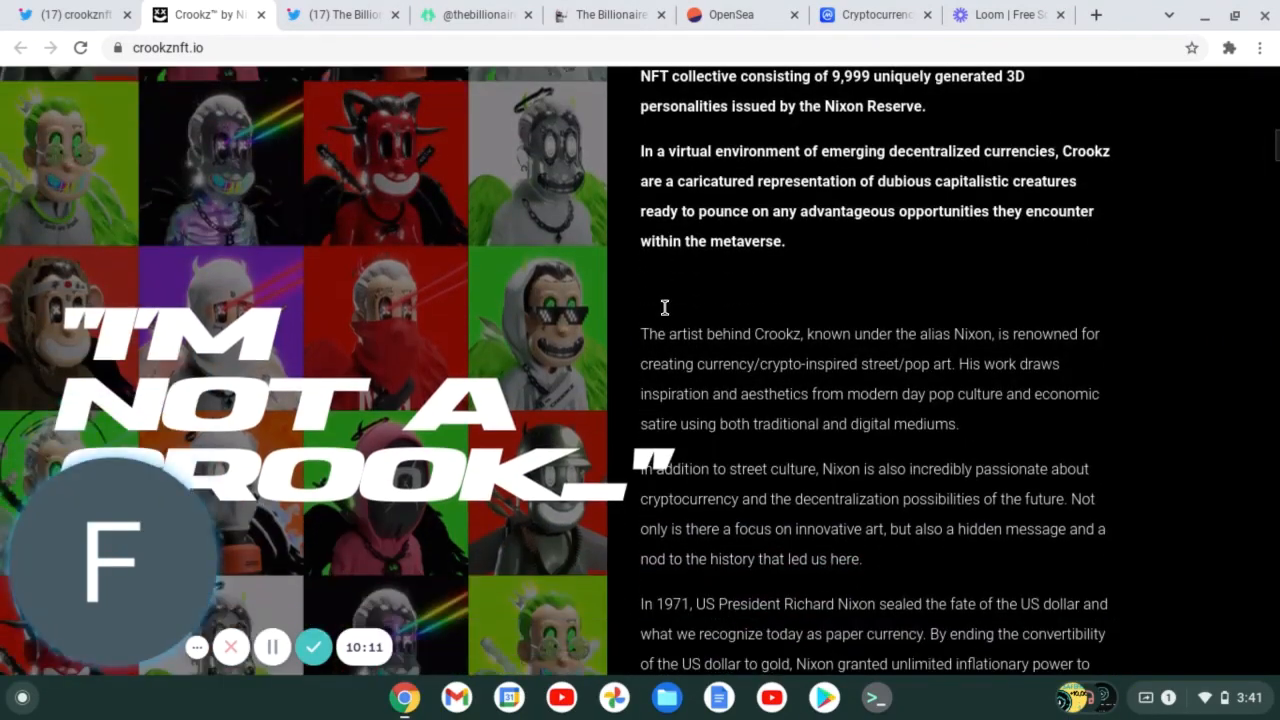
{"action": "scroll", "scroll_direction": "down", "scroll_amount": 3}
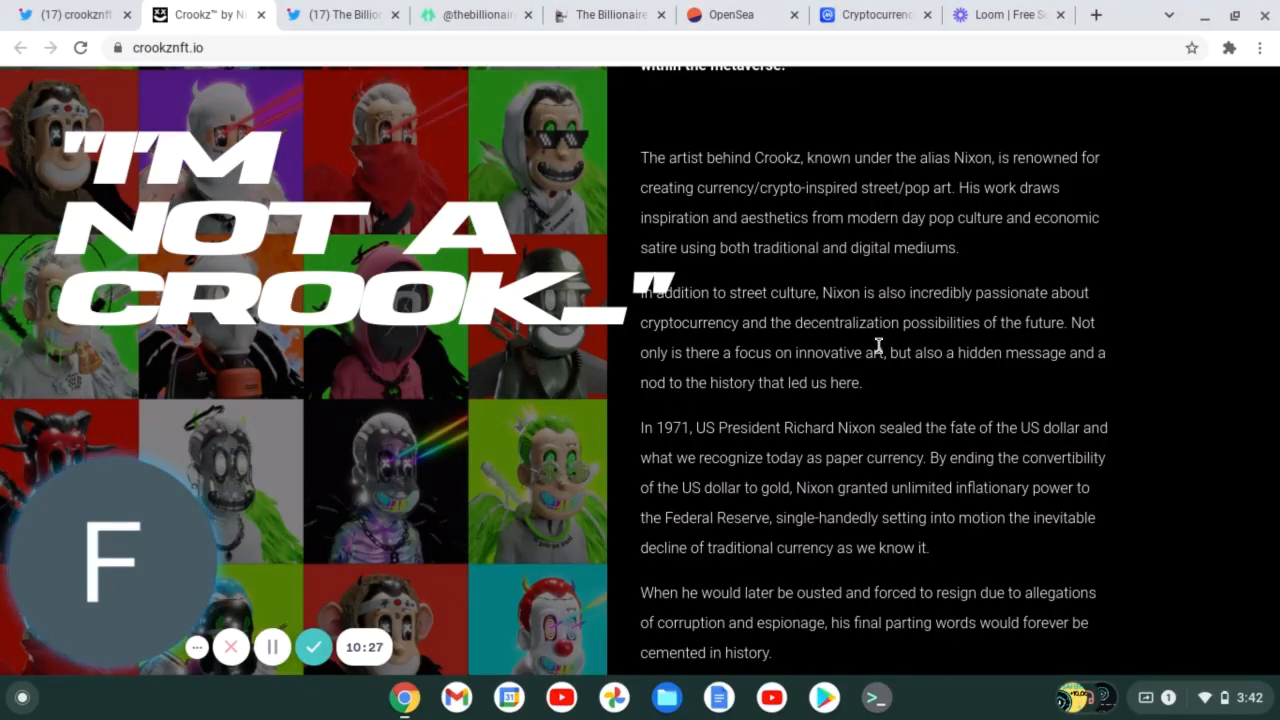
{"action": "mouse_move", "coordinate": [618, 224]}
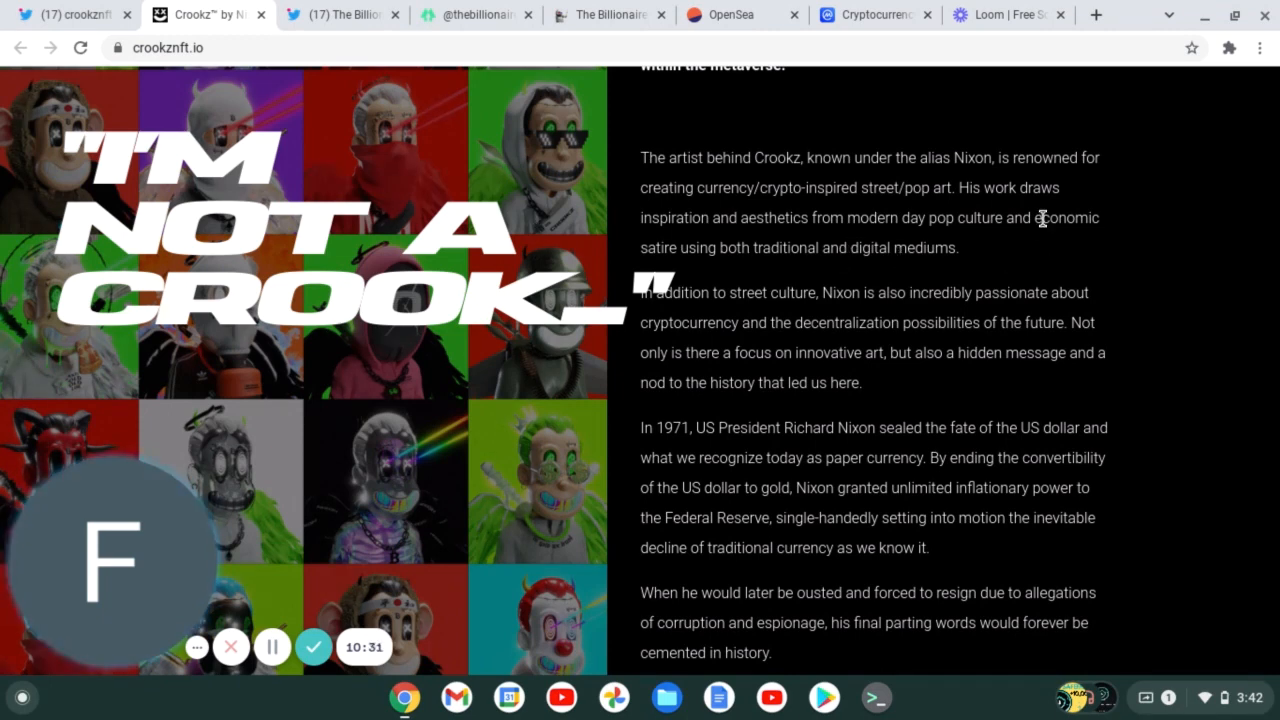
{"action": "mouse_move", "coordinate": [205, 185]}
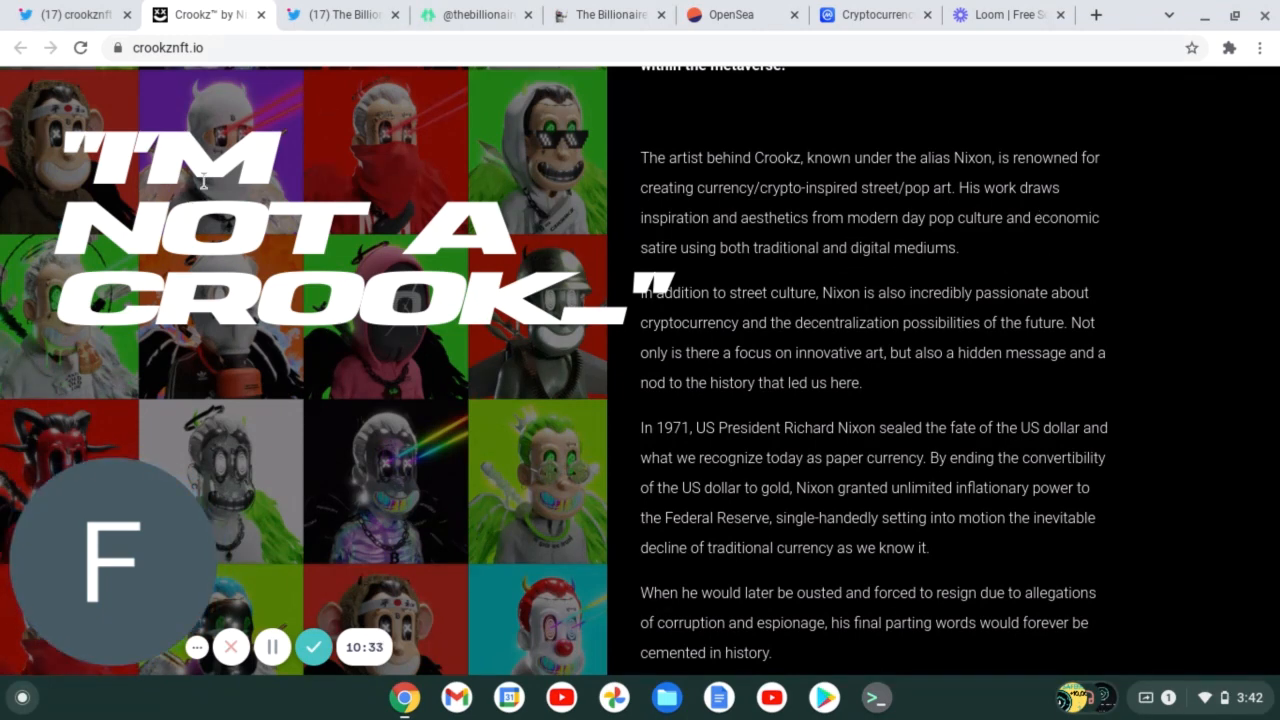
{"action": "left_click", "coordinate": [345, 14]}
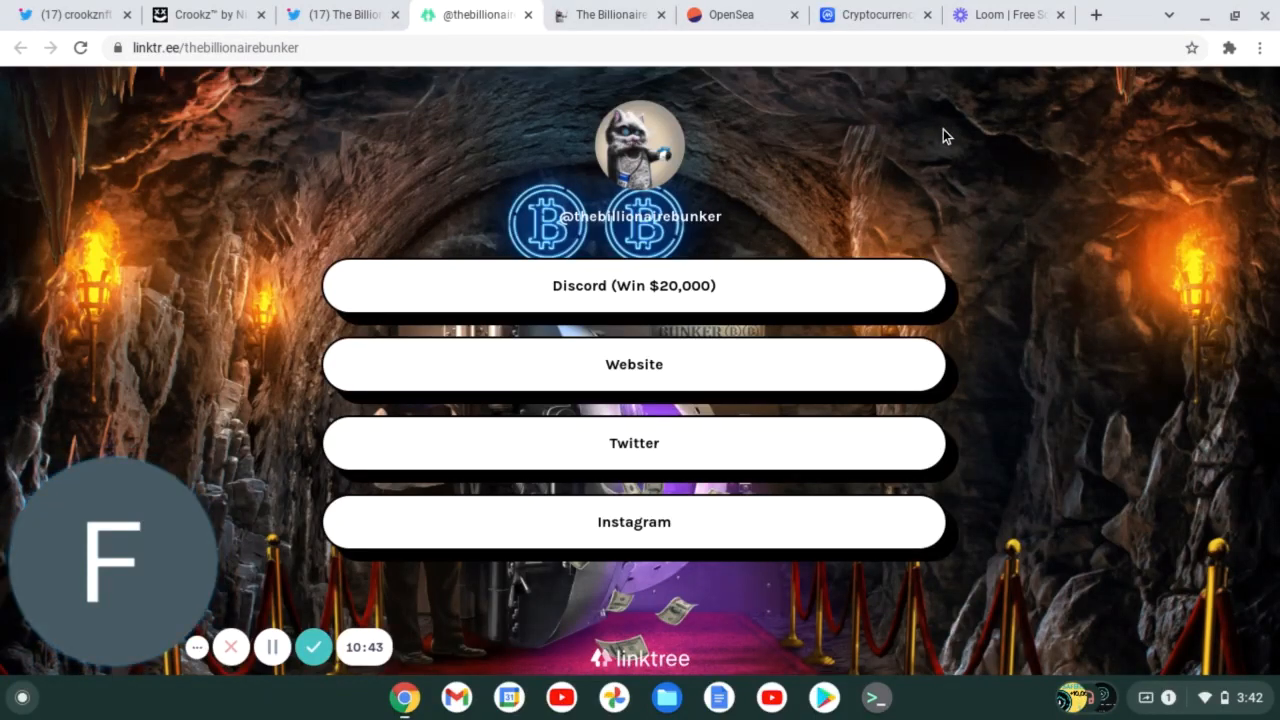
{"action": "mouse_move", "coordinate": [985, 505]}
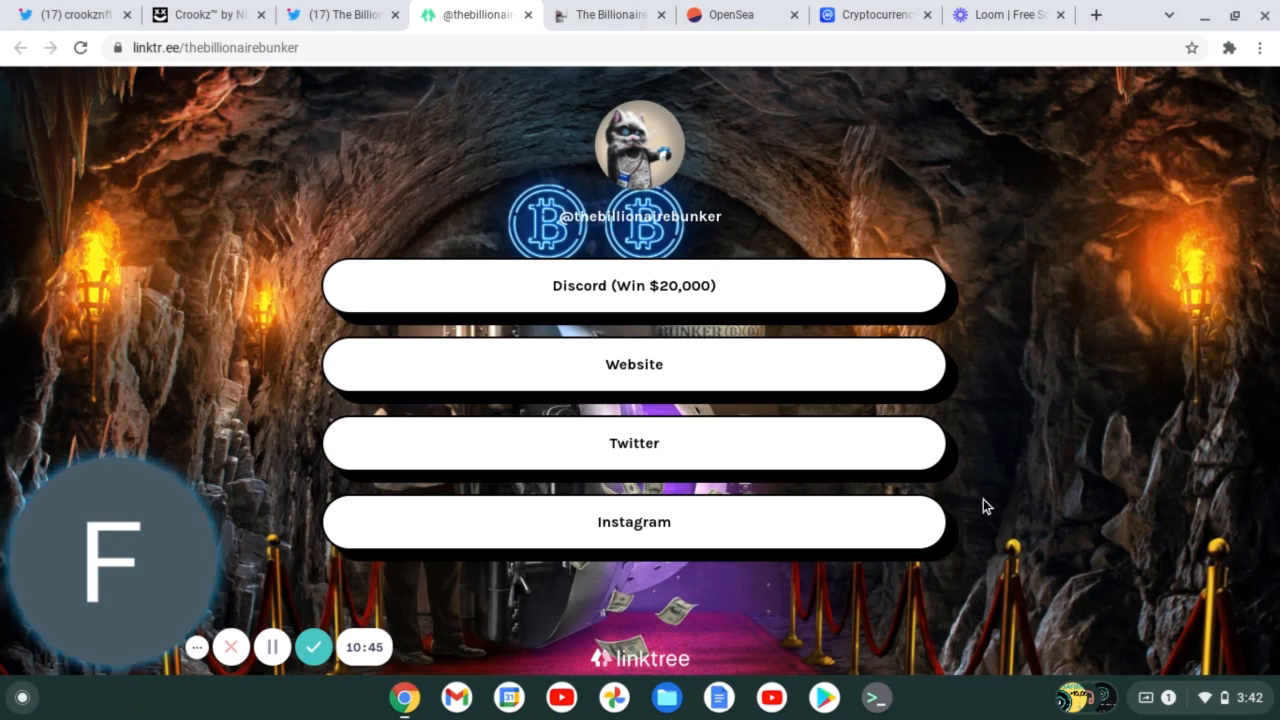
{"action": "mouse_move", "coordinate": [615, 238]}
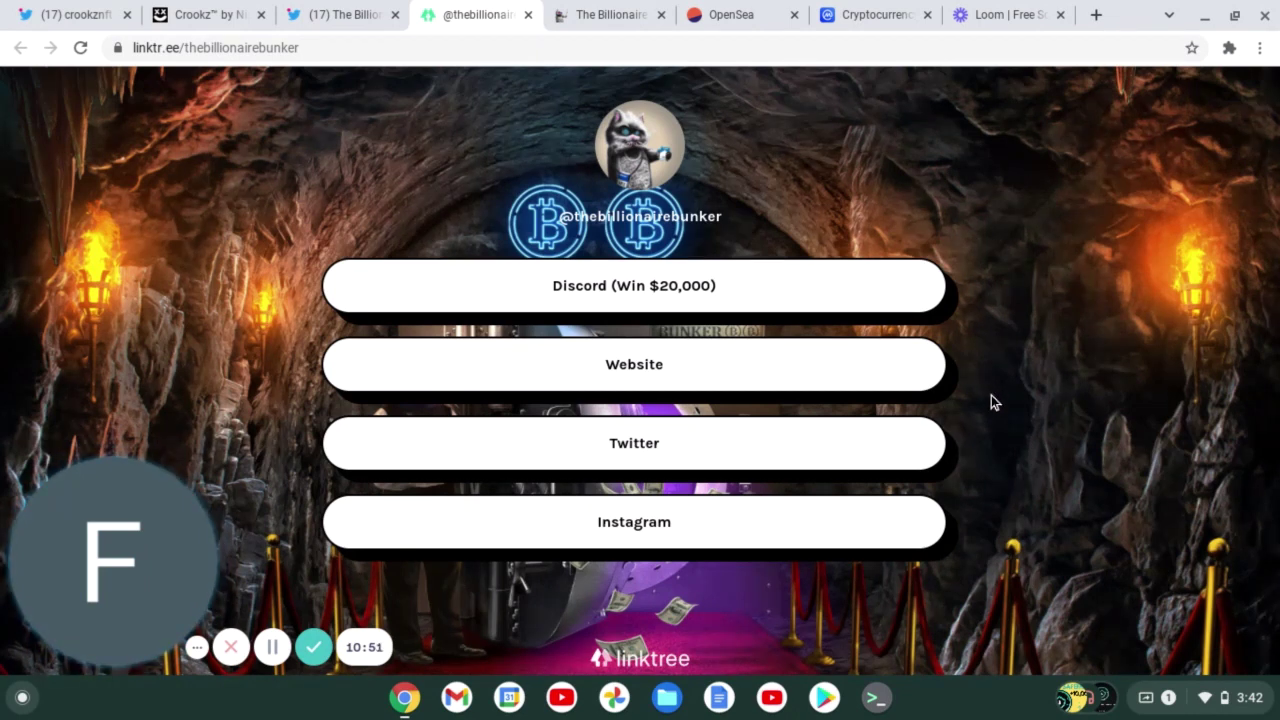
{"action": "mouse_move", "coordinate": [1165, 112]}
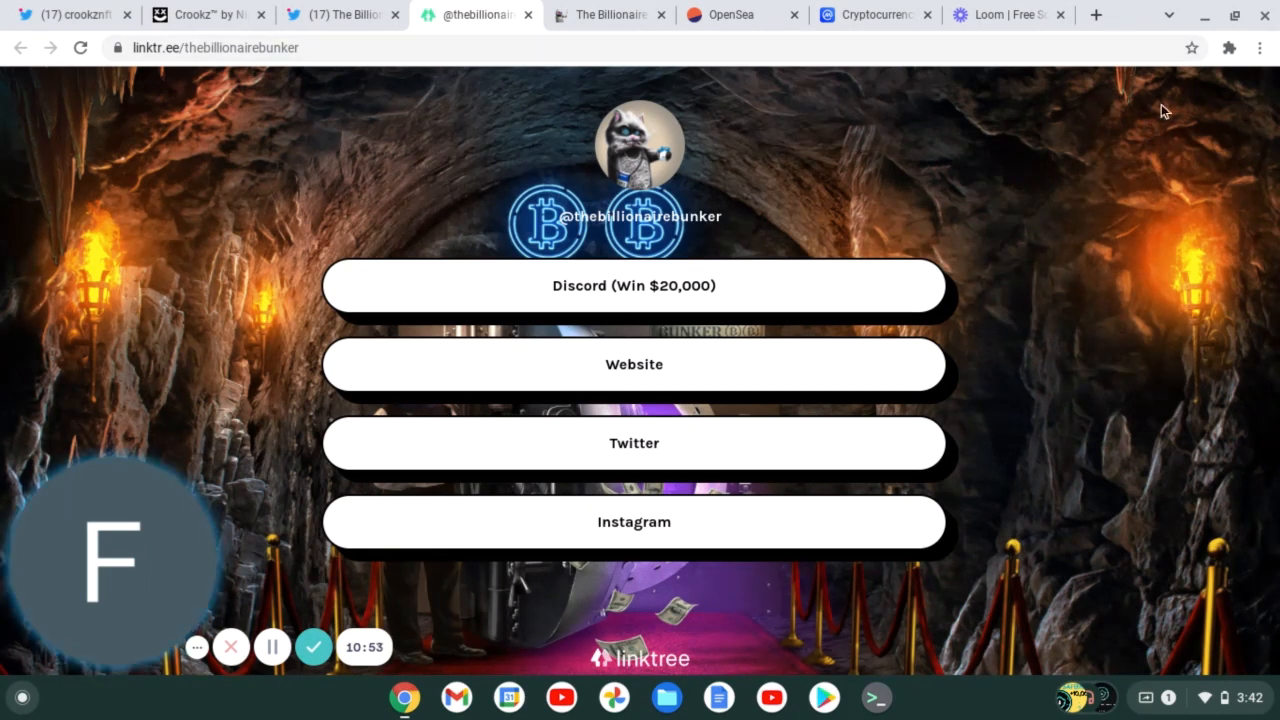